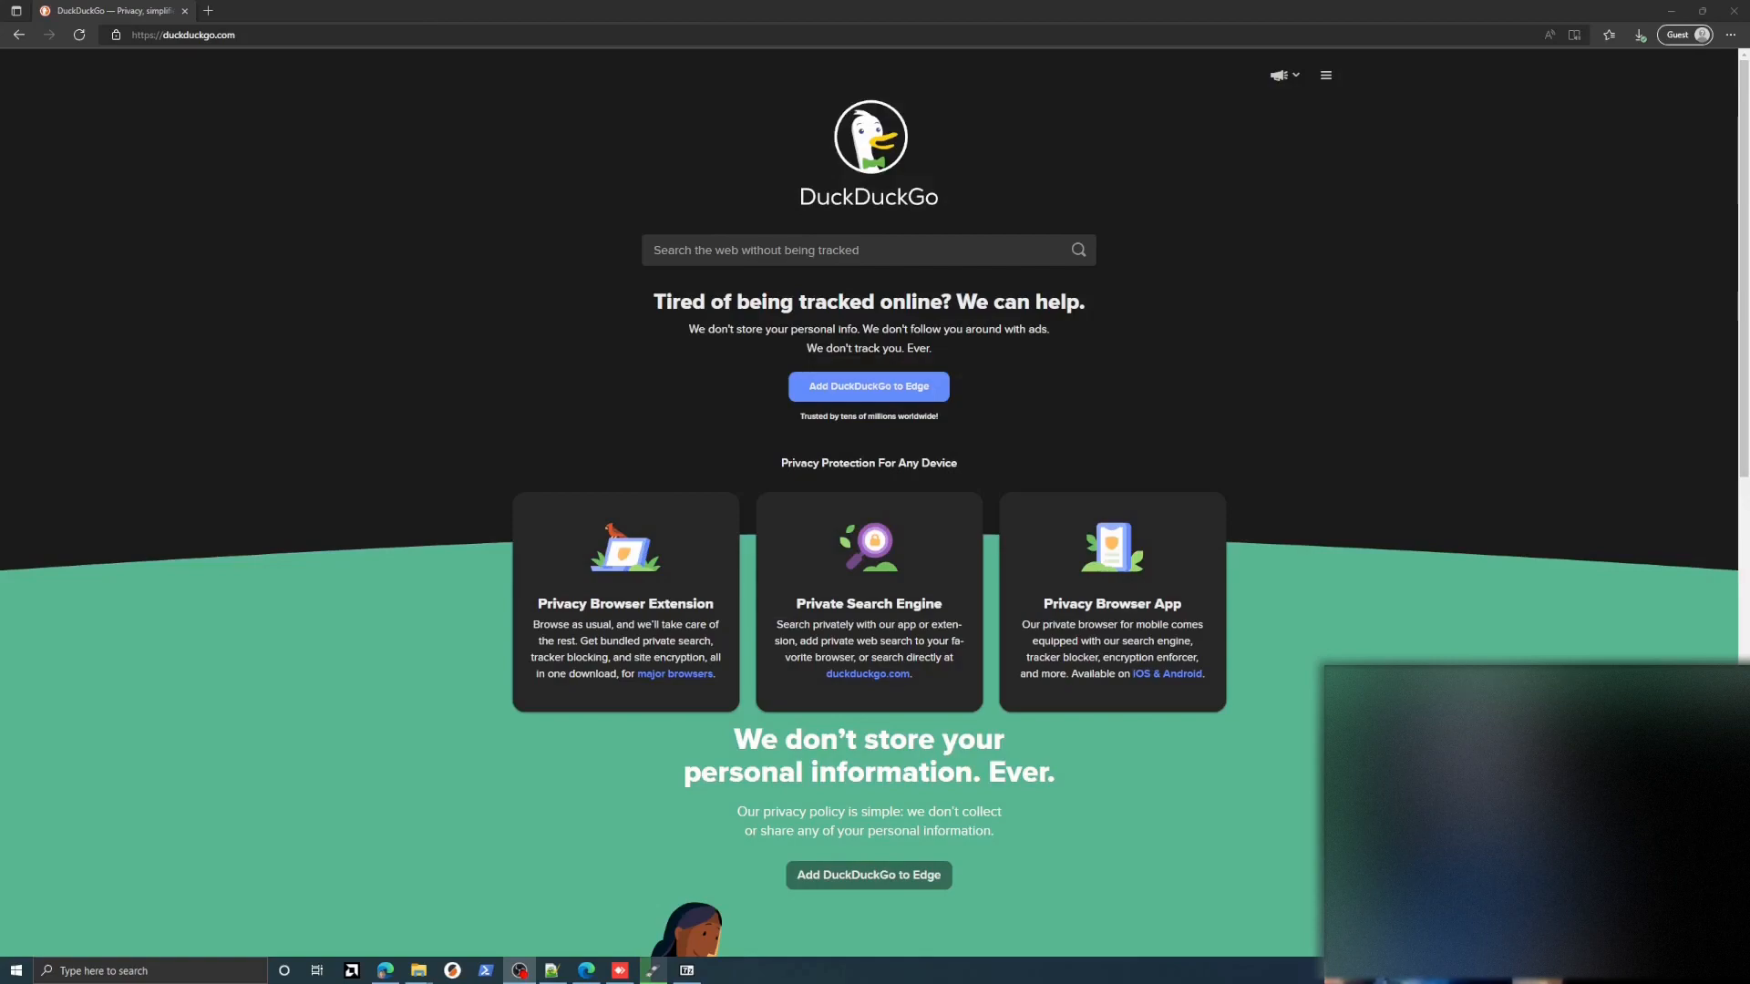
Step: Search for gparted, start the GParted Live amd64 ISO download, and open a blank tab
left_click(274, 10)
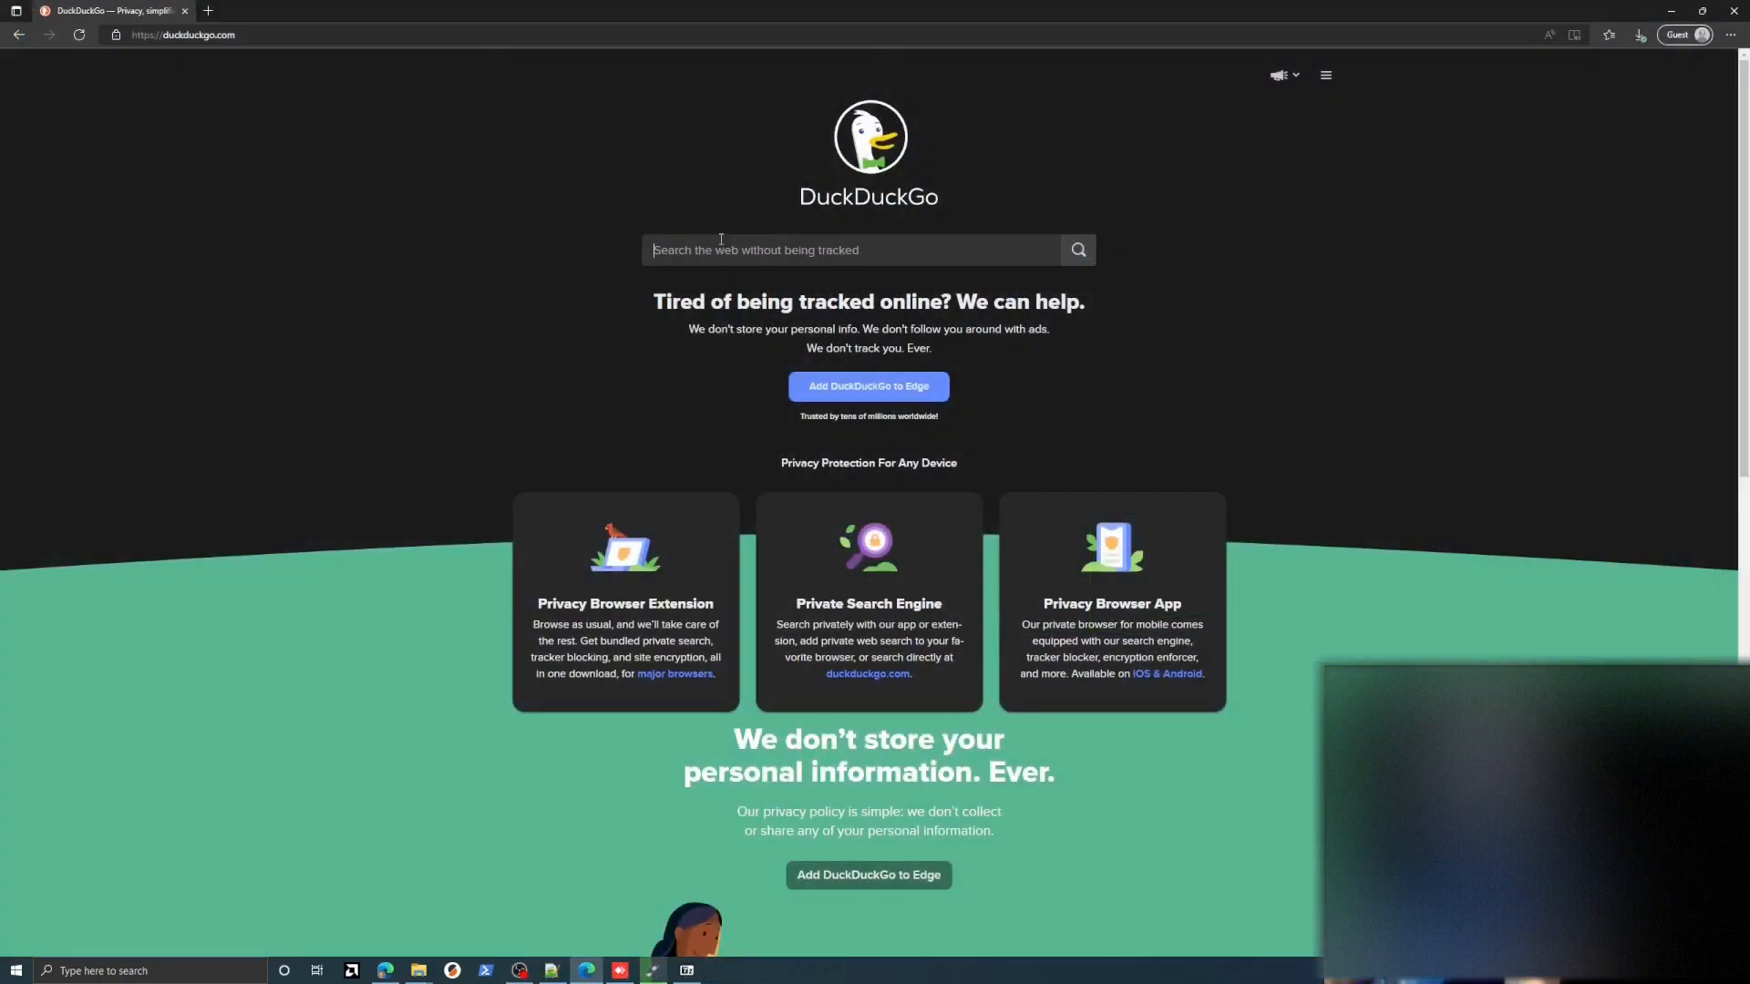
type("g-parted")
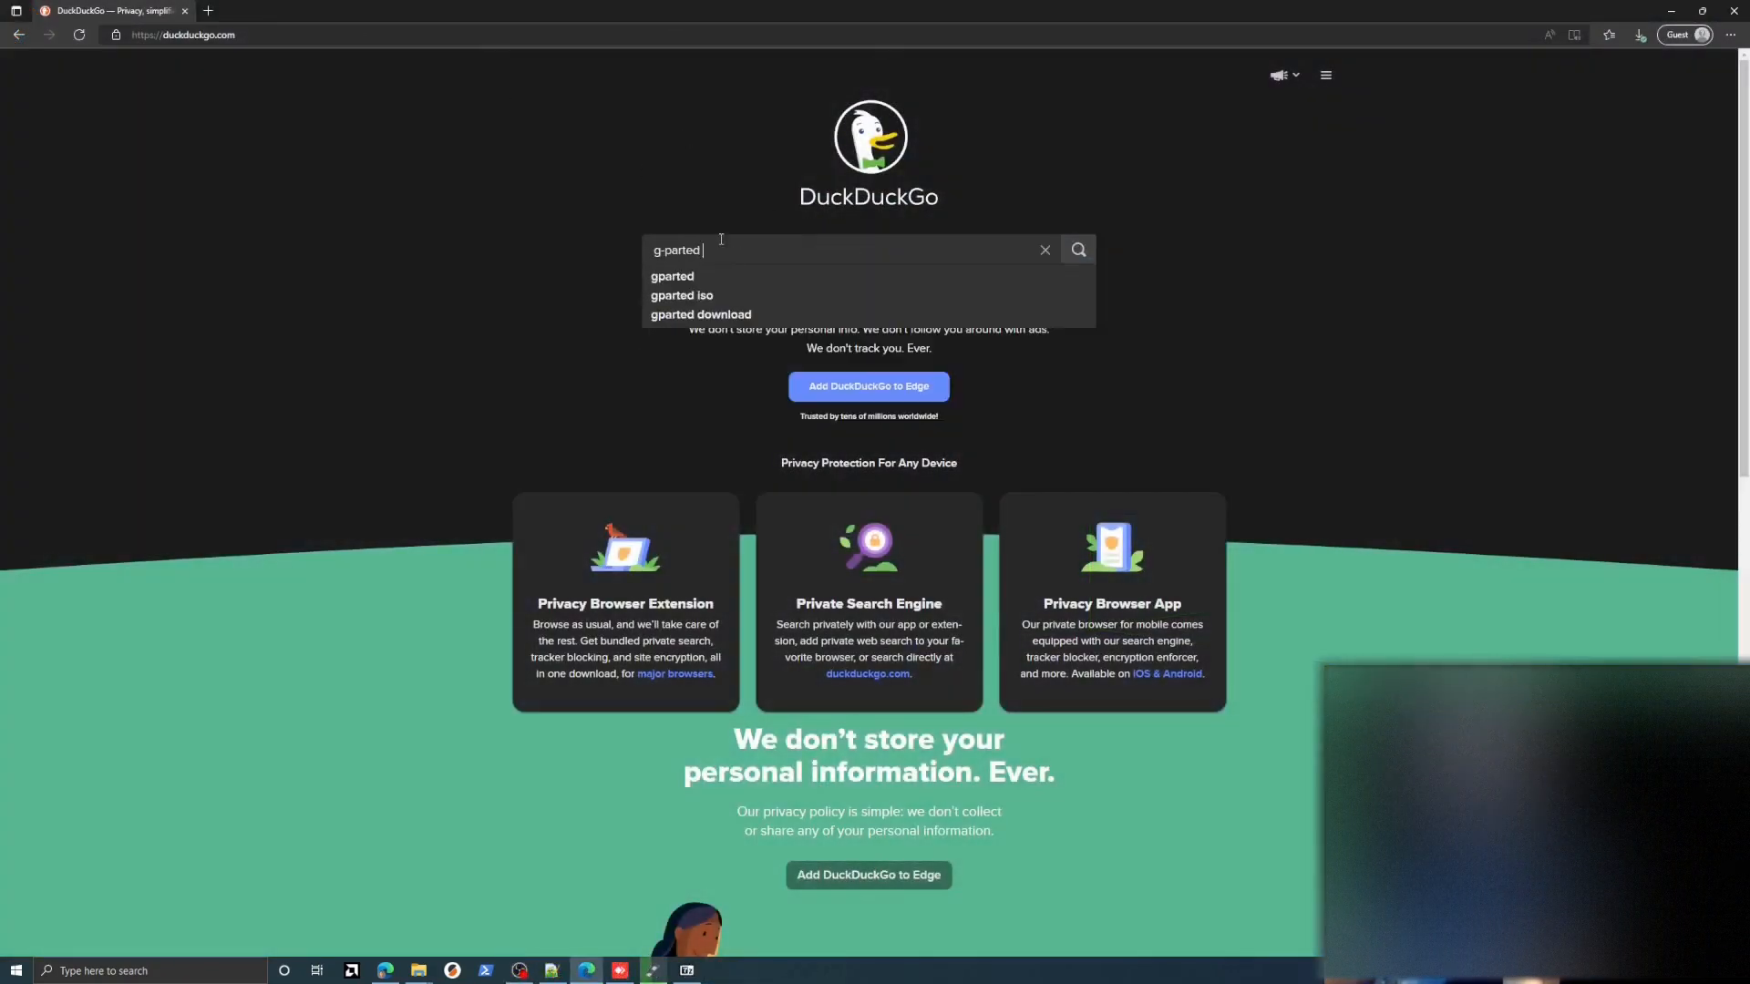
left_click(671, 277)
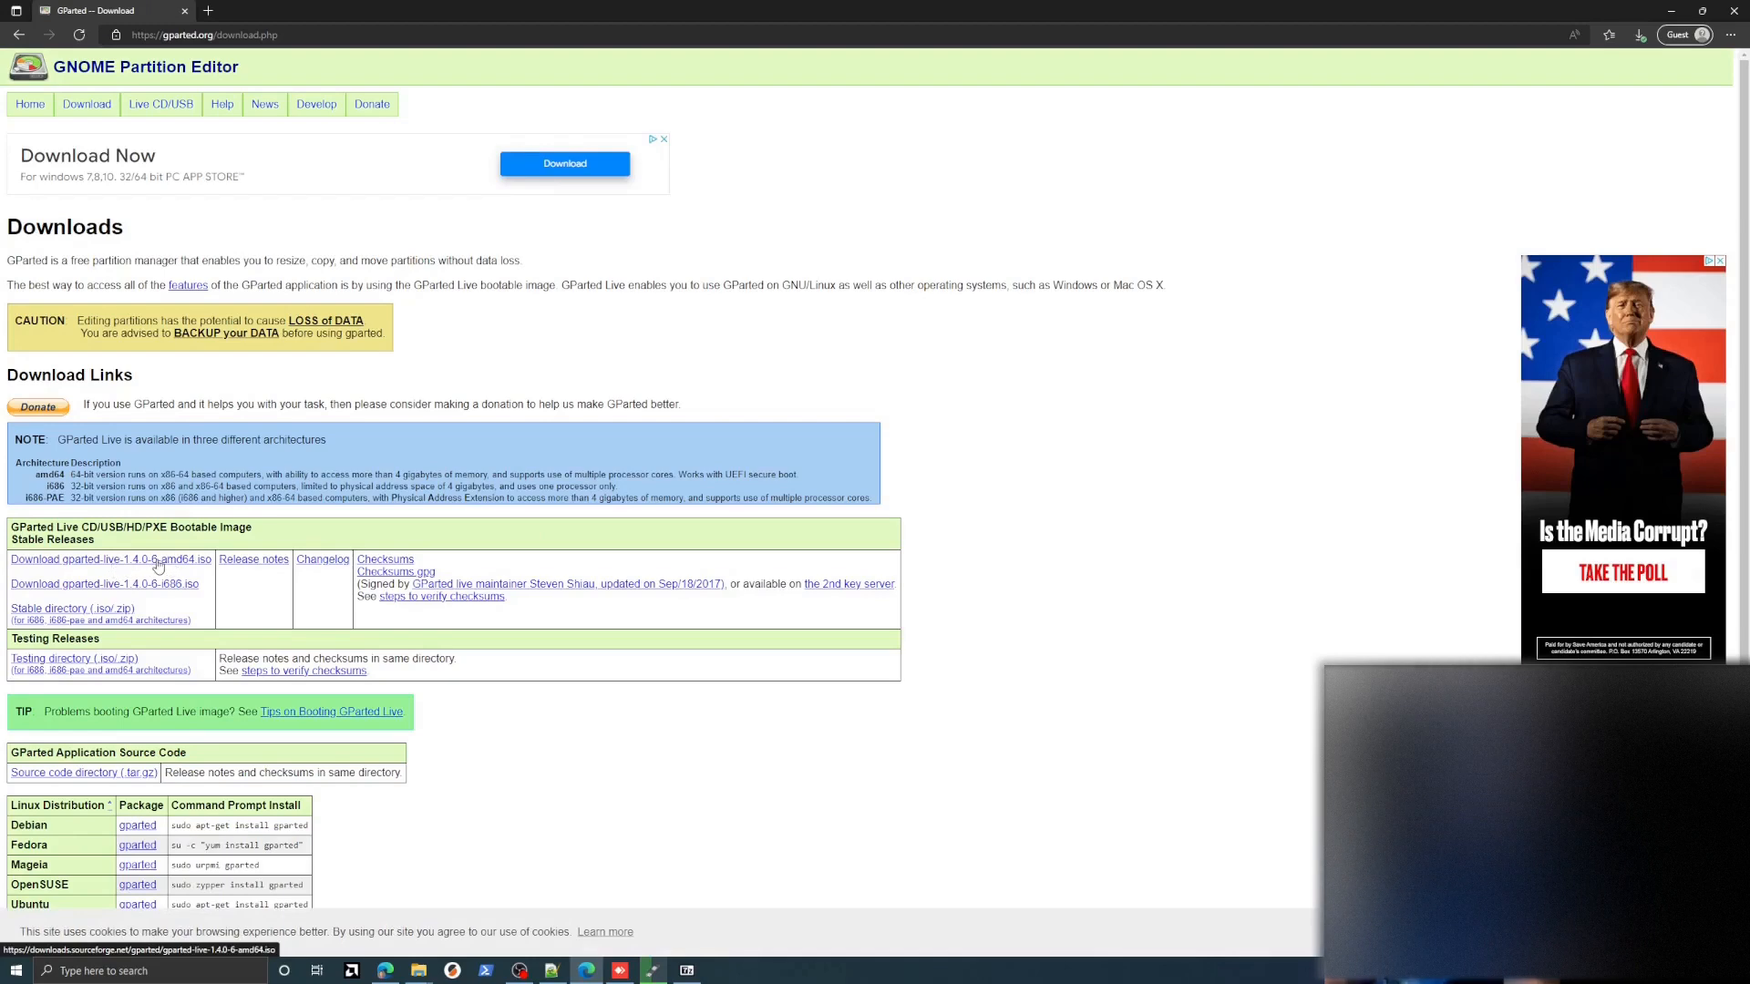
left_click(95, 558)
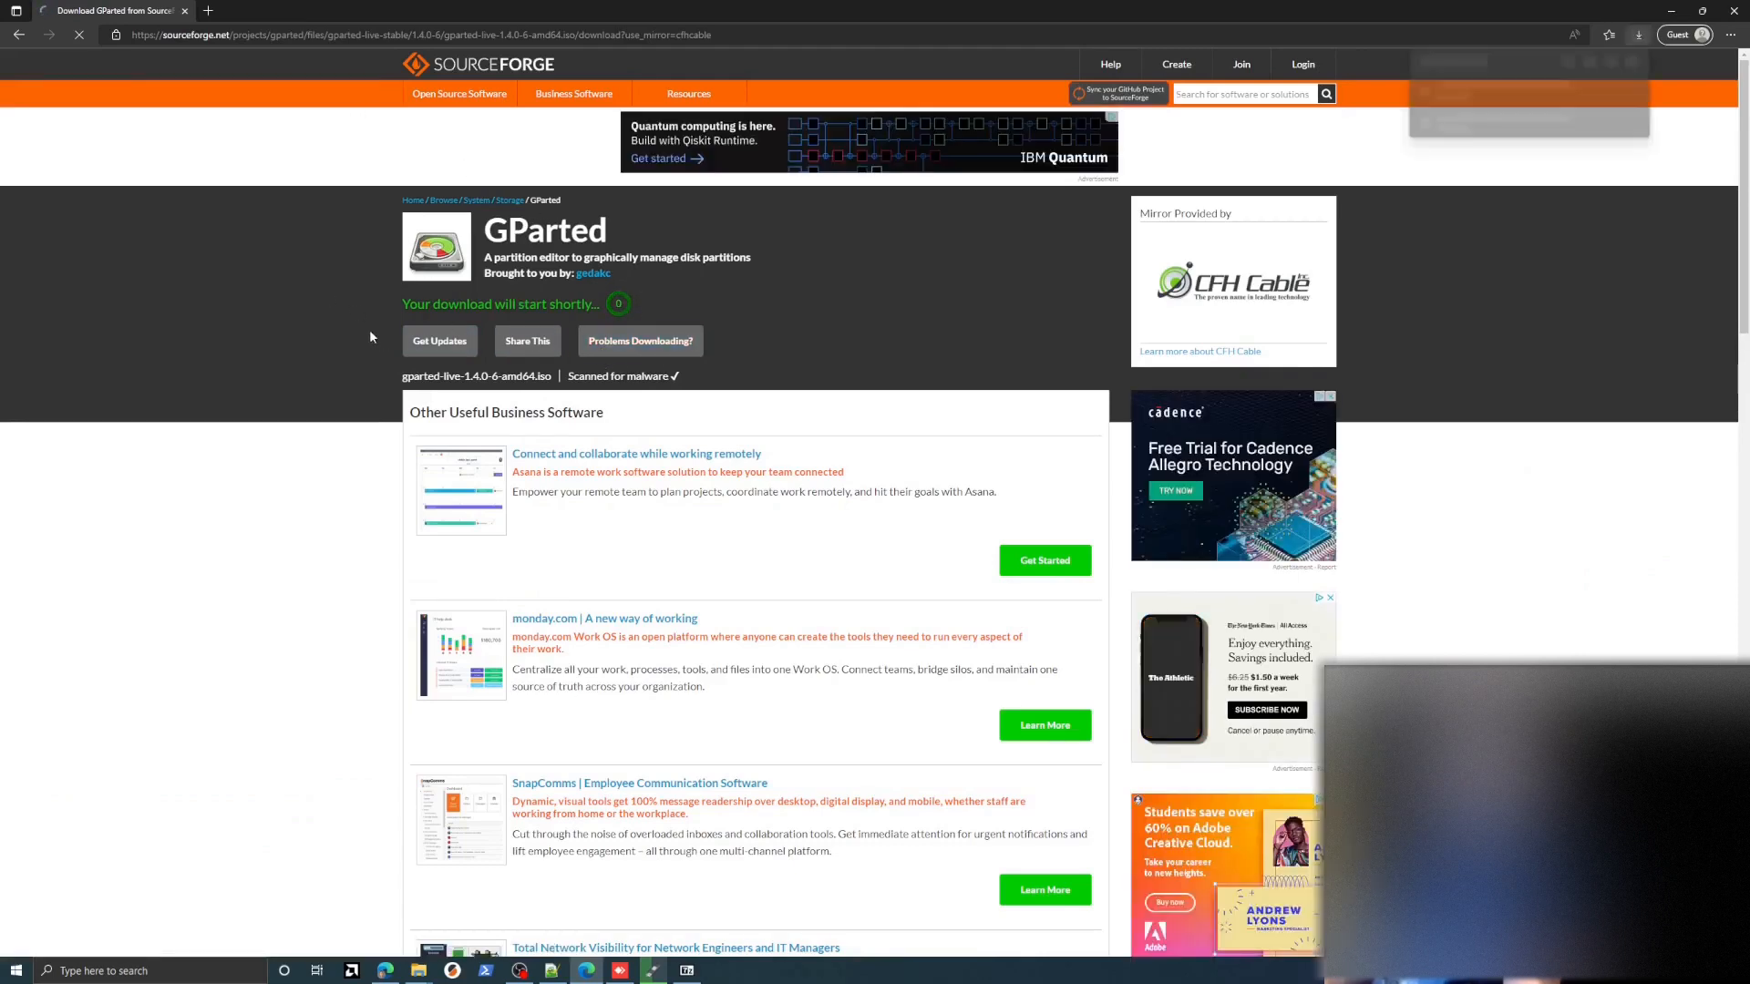
left_click(1636, 34)
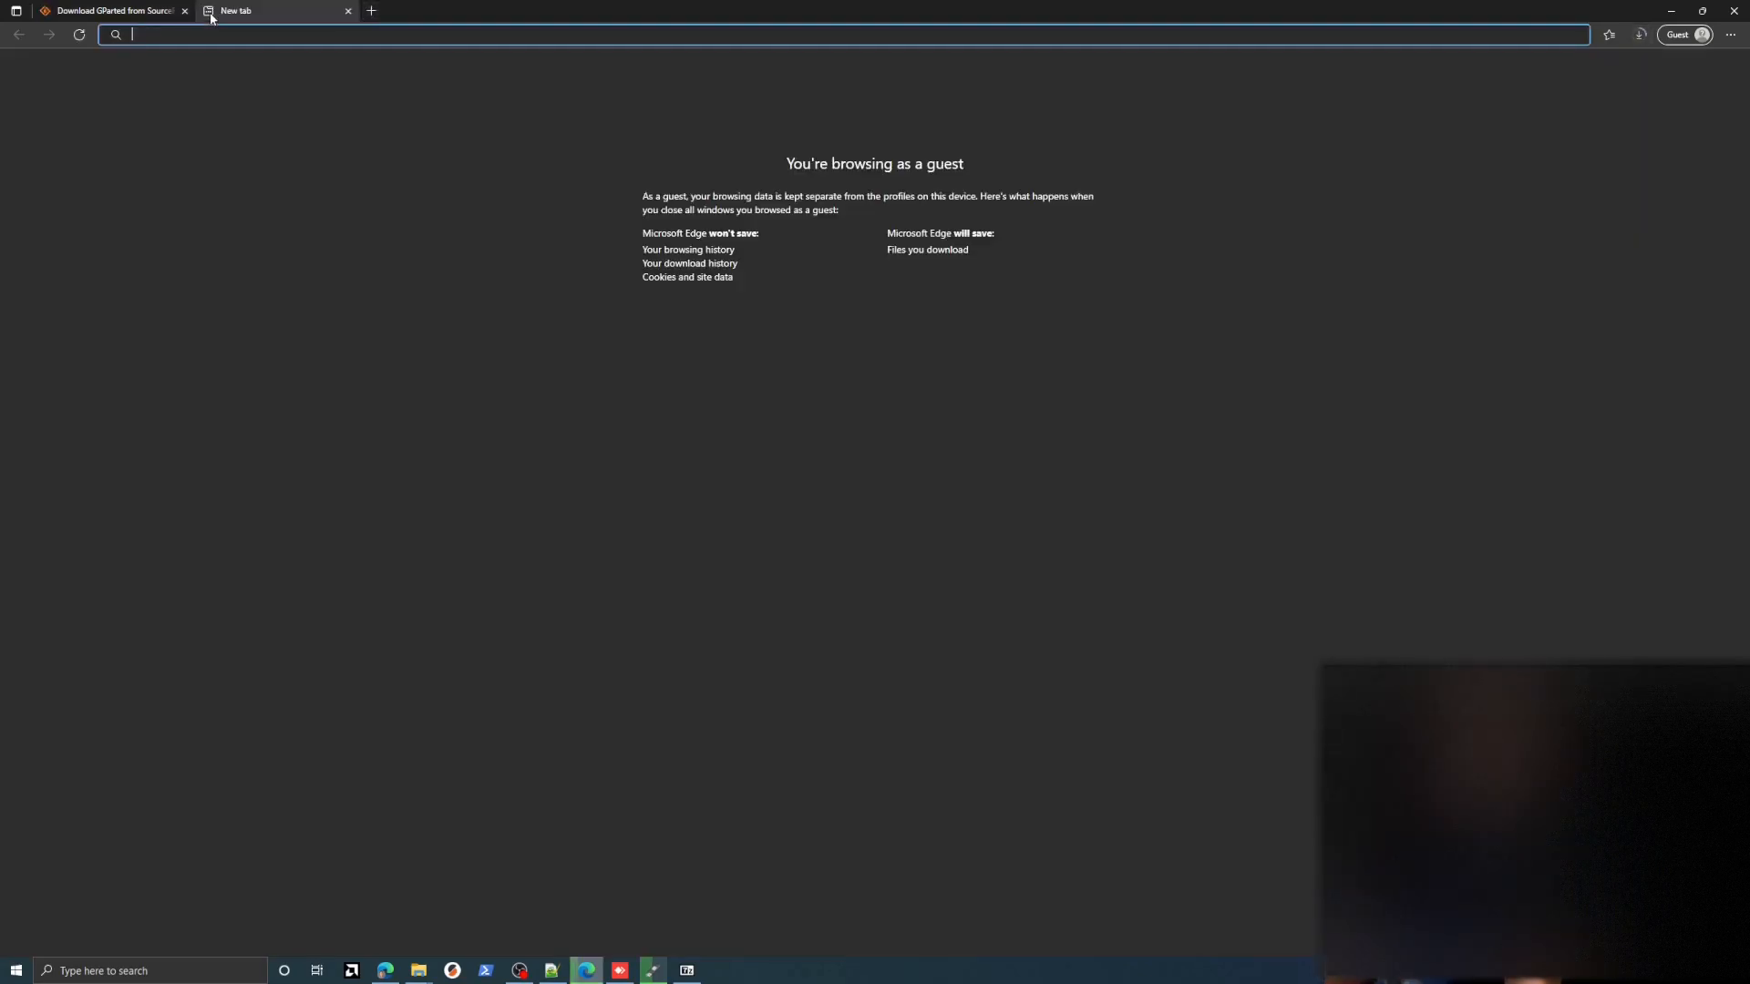
Step: Search for rufus, go to rufus.ie, and download Rufus 3.20
type("rufus")
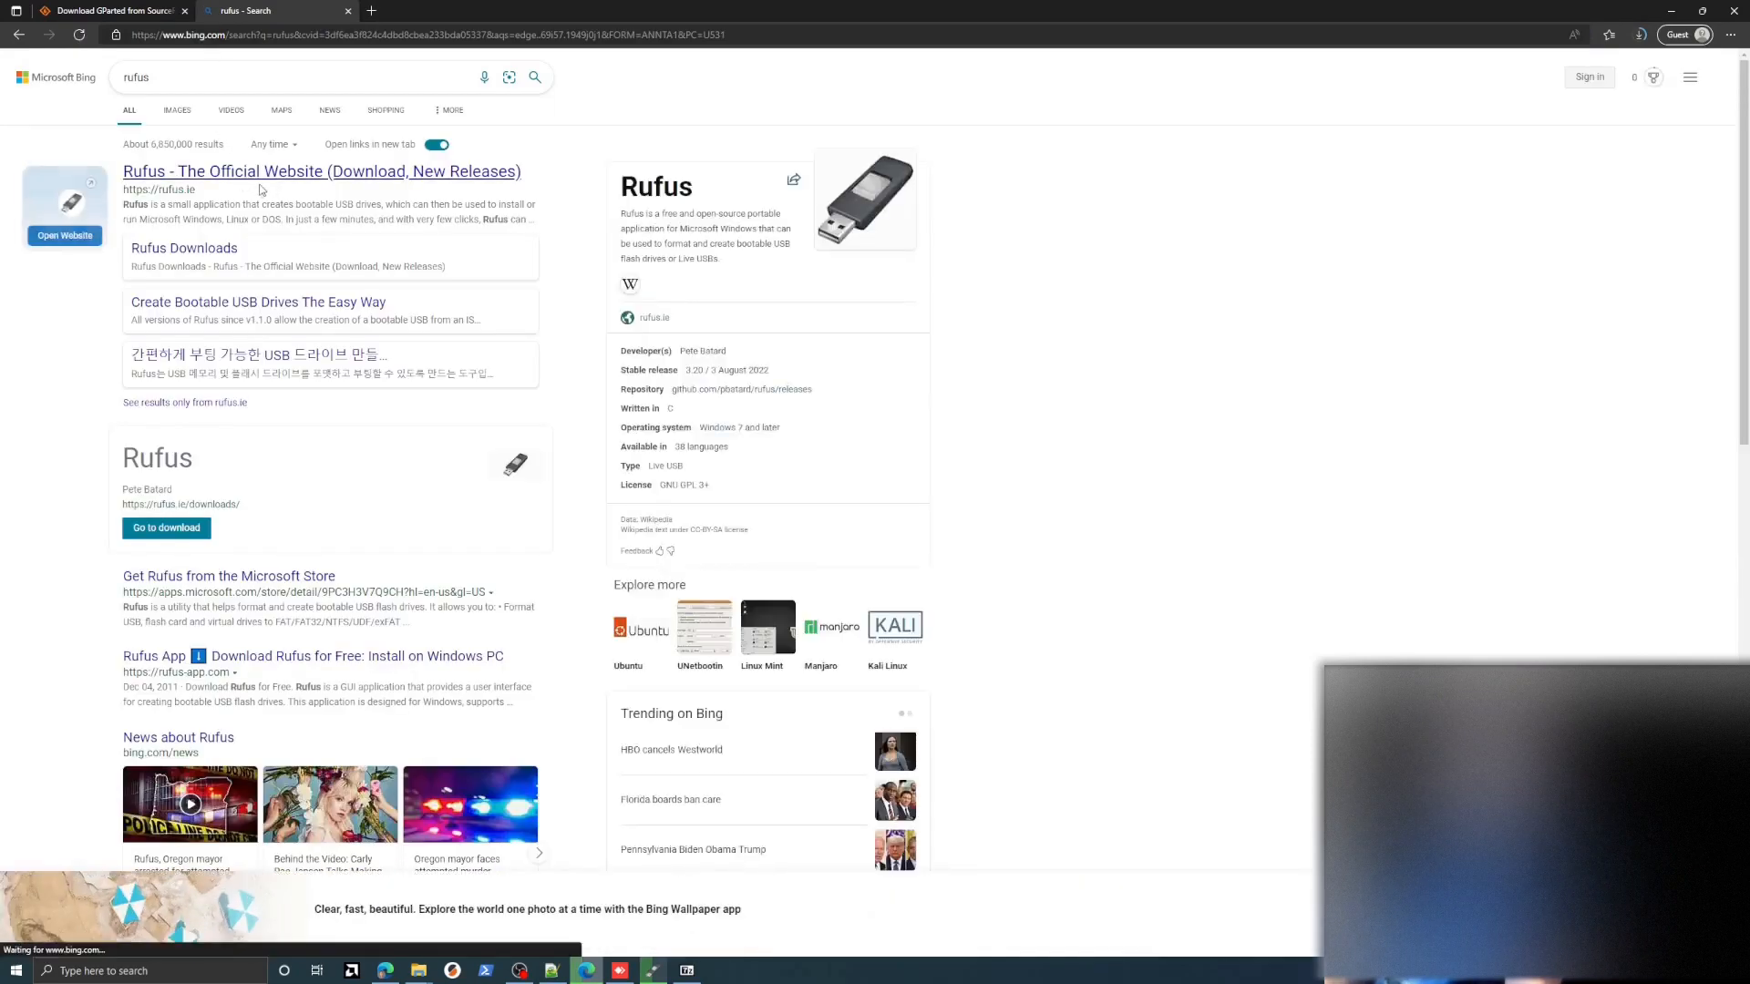
left_click(322, 170)
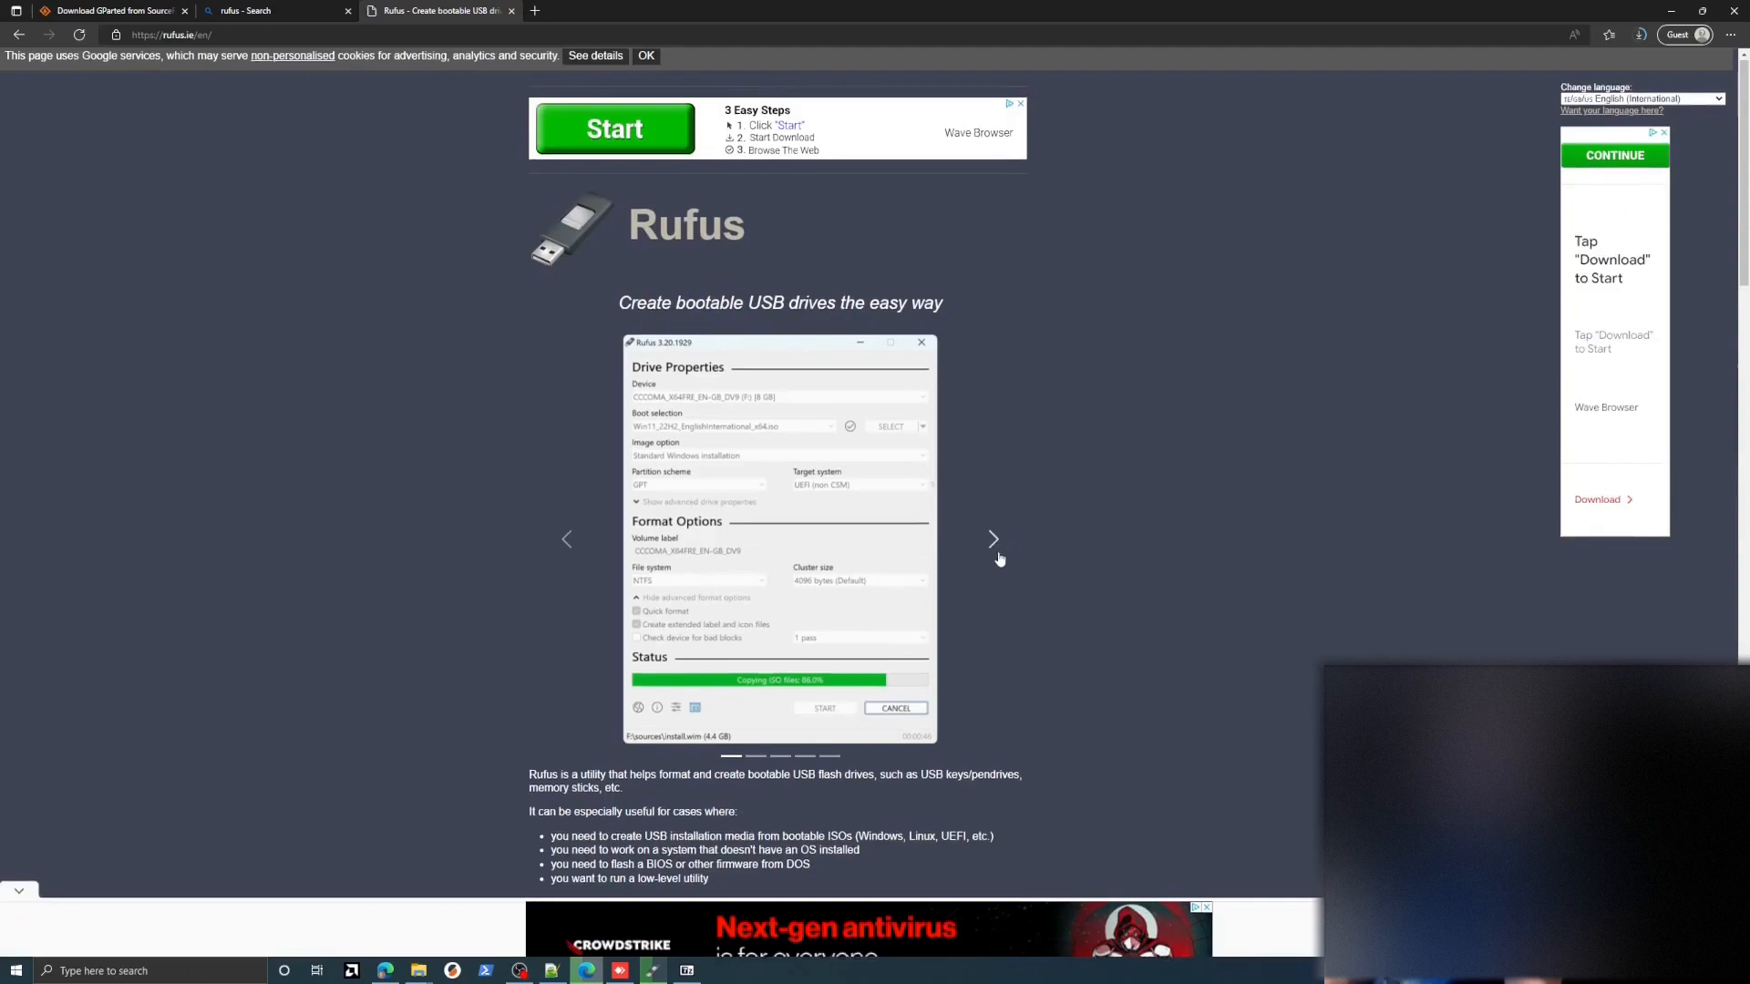
scroll("down", 3)
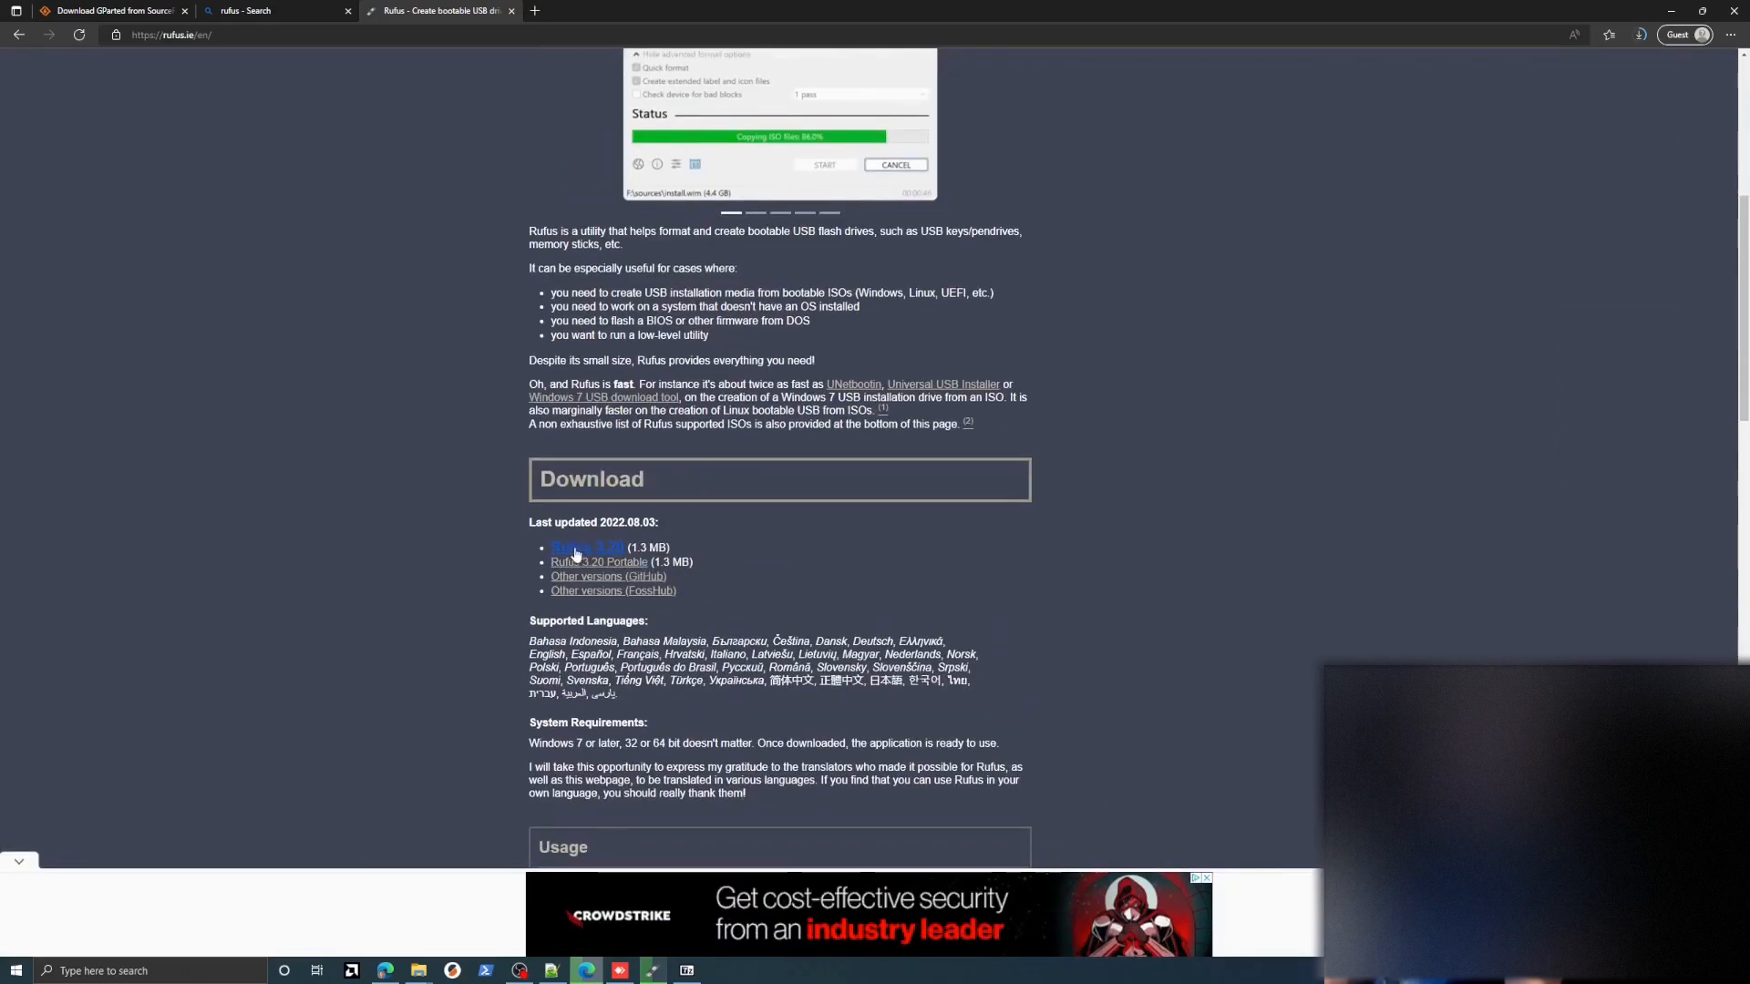
left_click(586, 547)
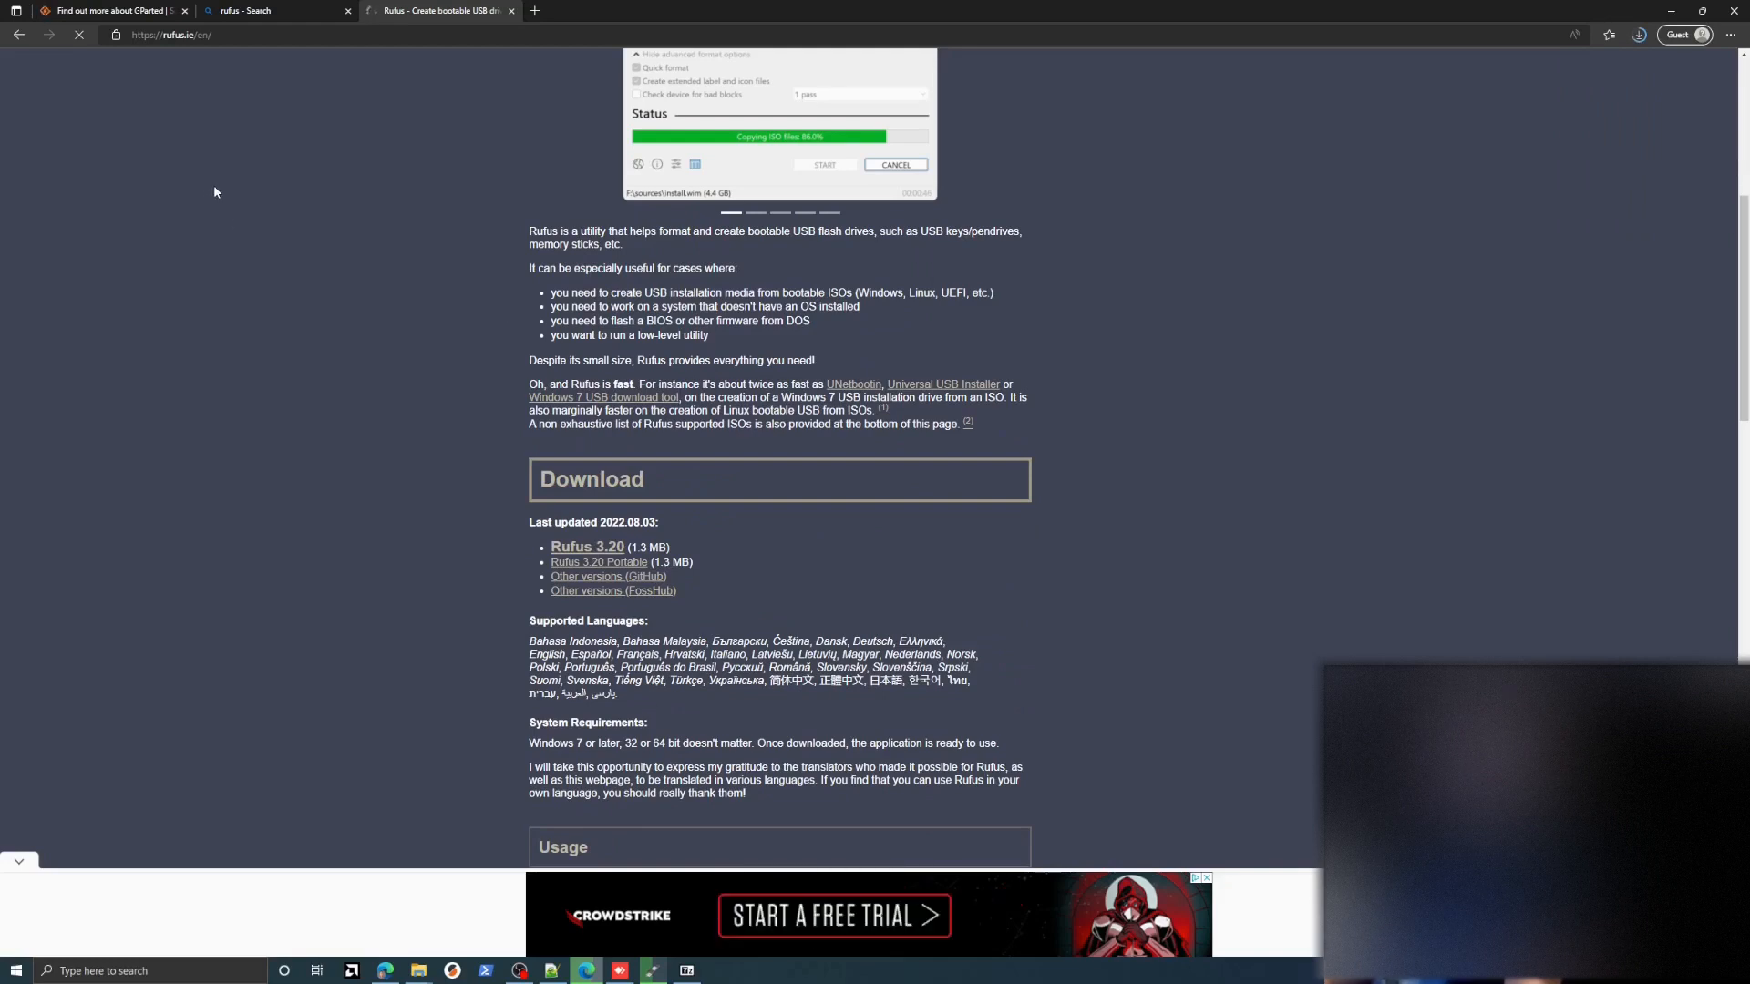
mouse_move(1266, 443)
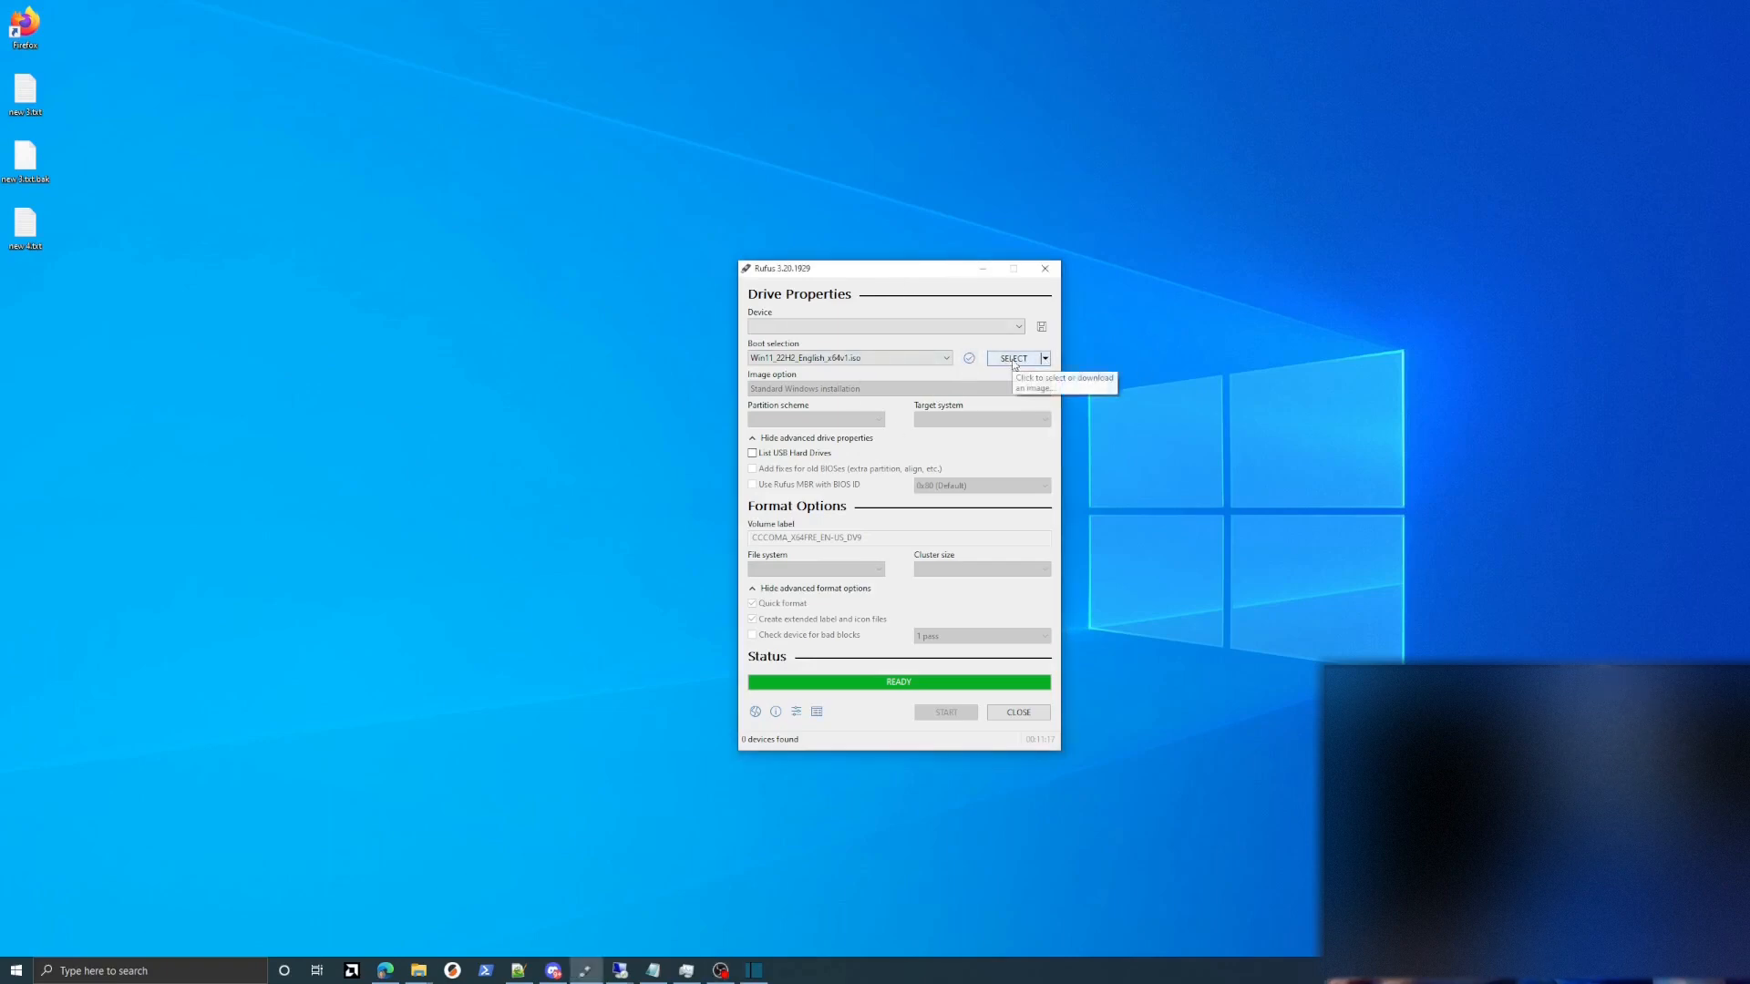
Step: Pick gparted-live-1.4.0-6-amd64.iso from Downloads as the Rufus boot image
left_click(1012, 358)
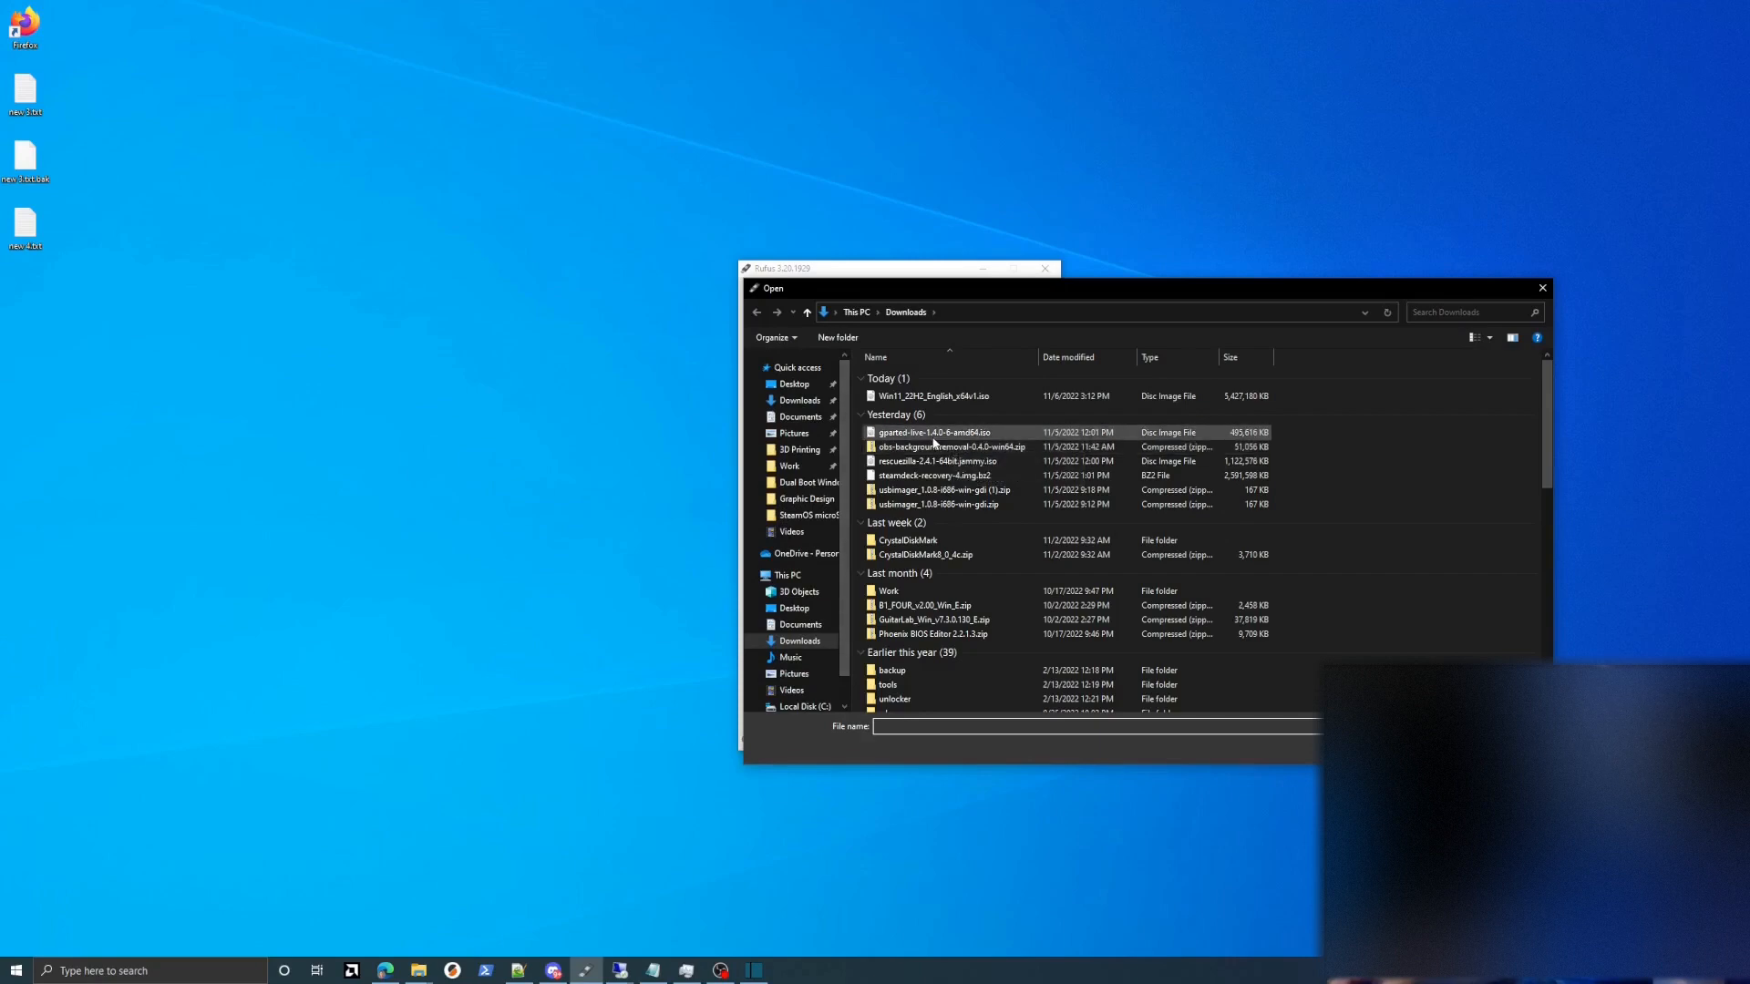
double_click(933, 432)
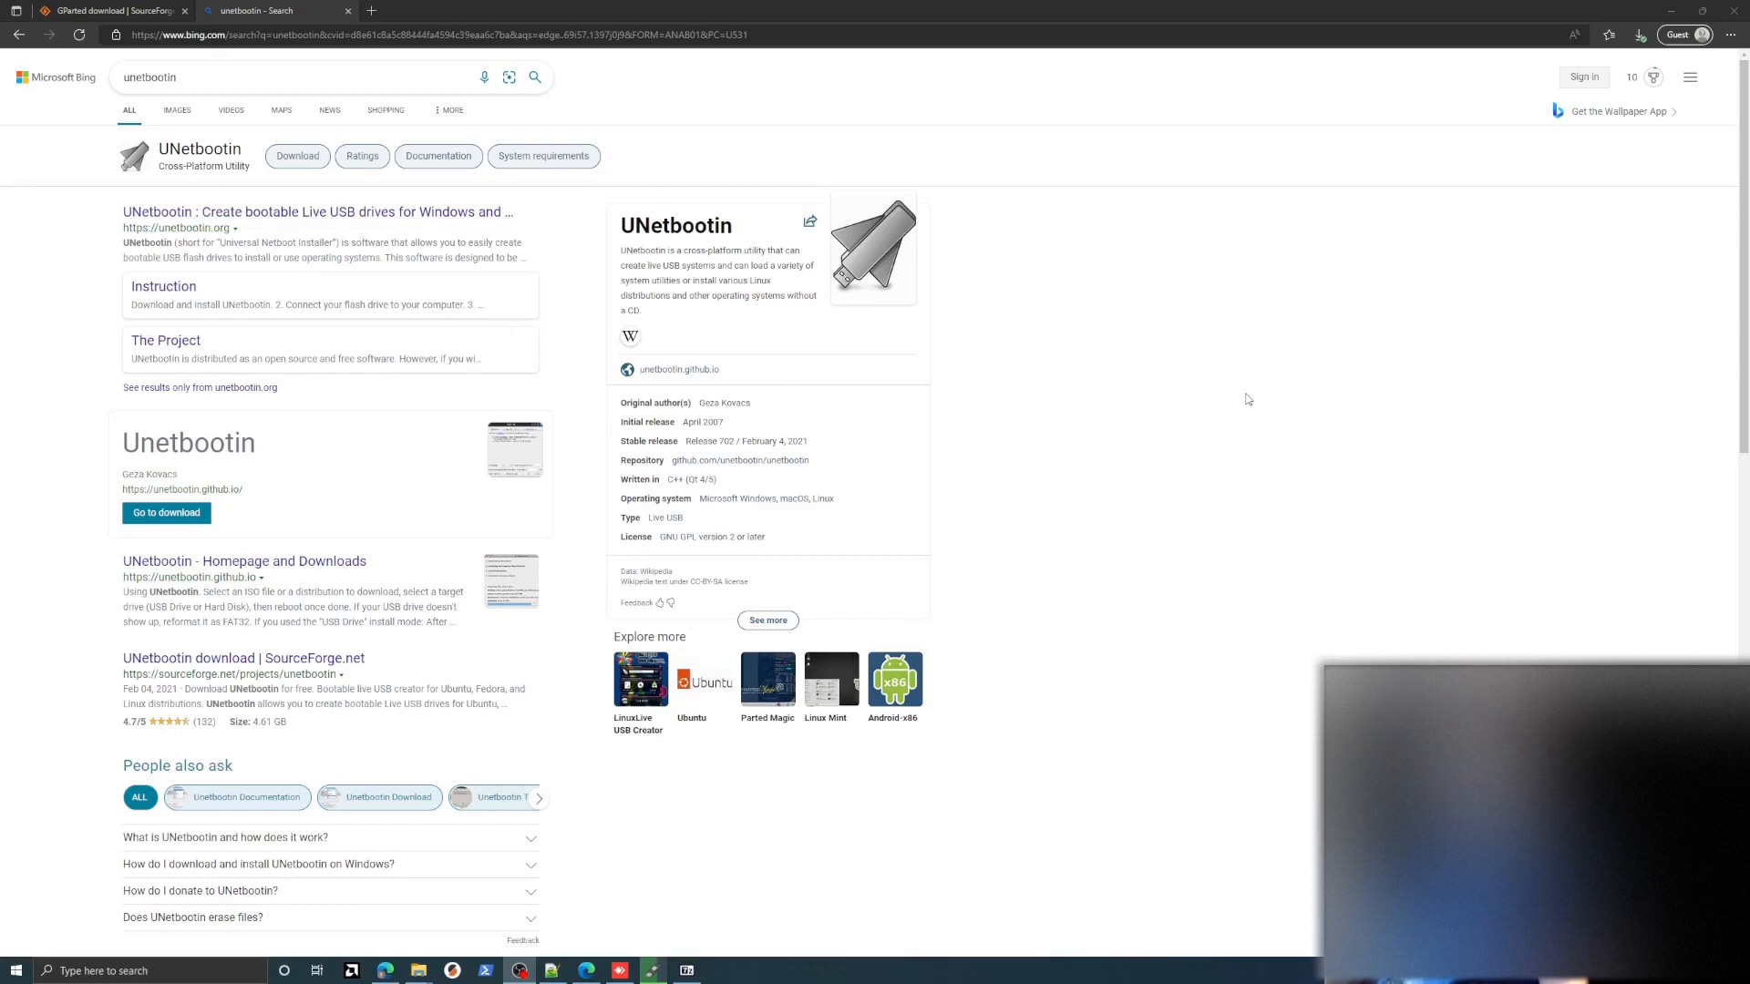
mouse_move(1311, 489)
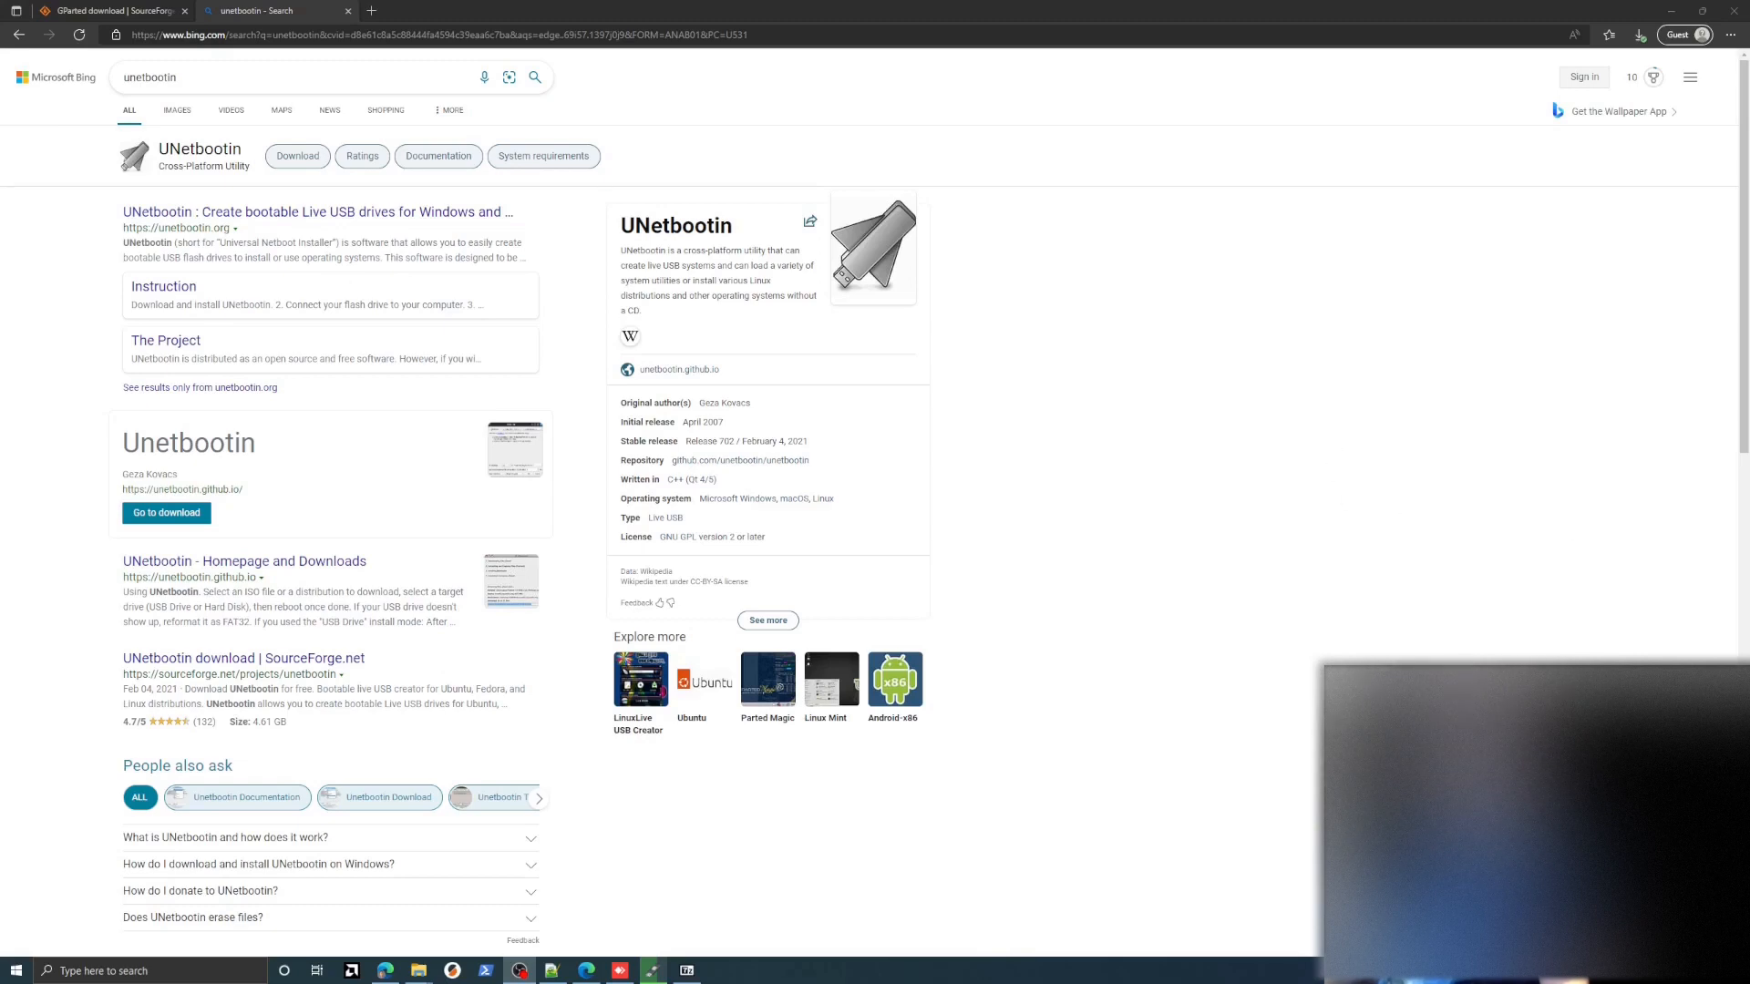
mouse_move(1435, 497)
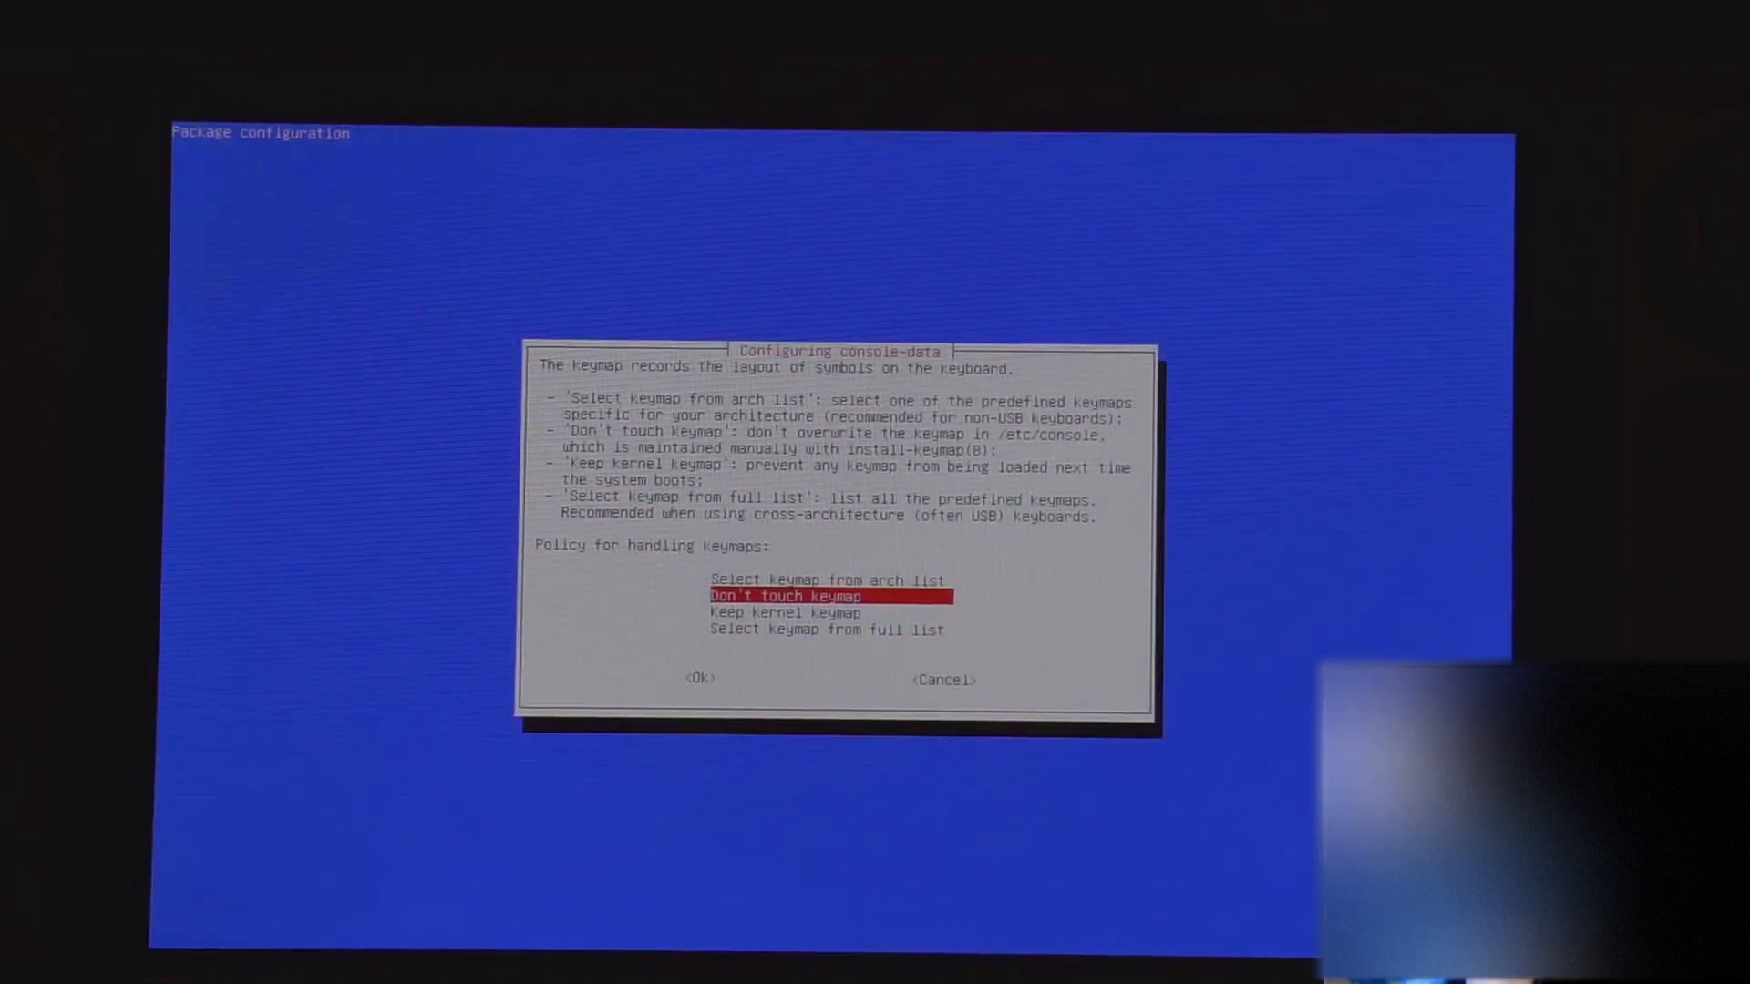
Step: Choose Don't touch keymap in console-data setup to continue booting GParted Live
left_click(697, 678)
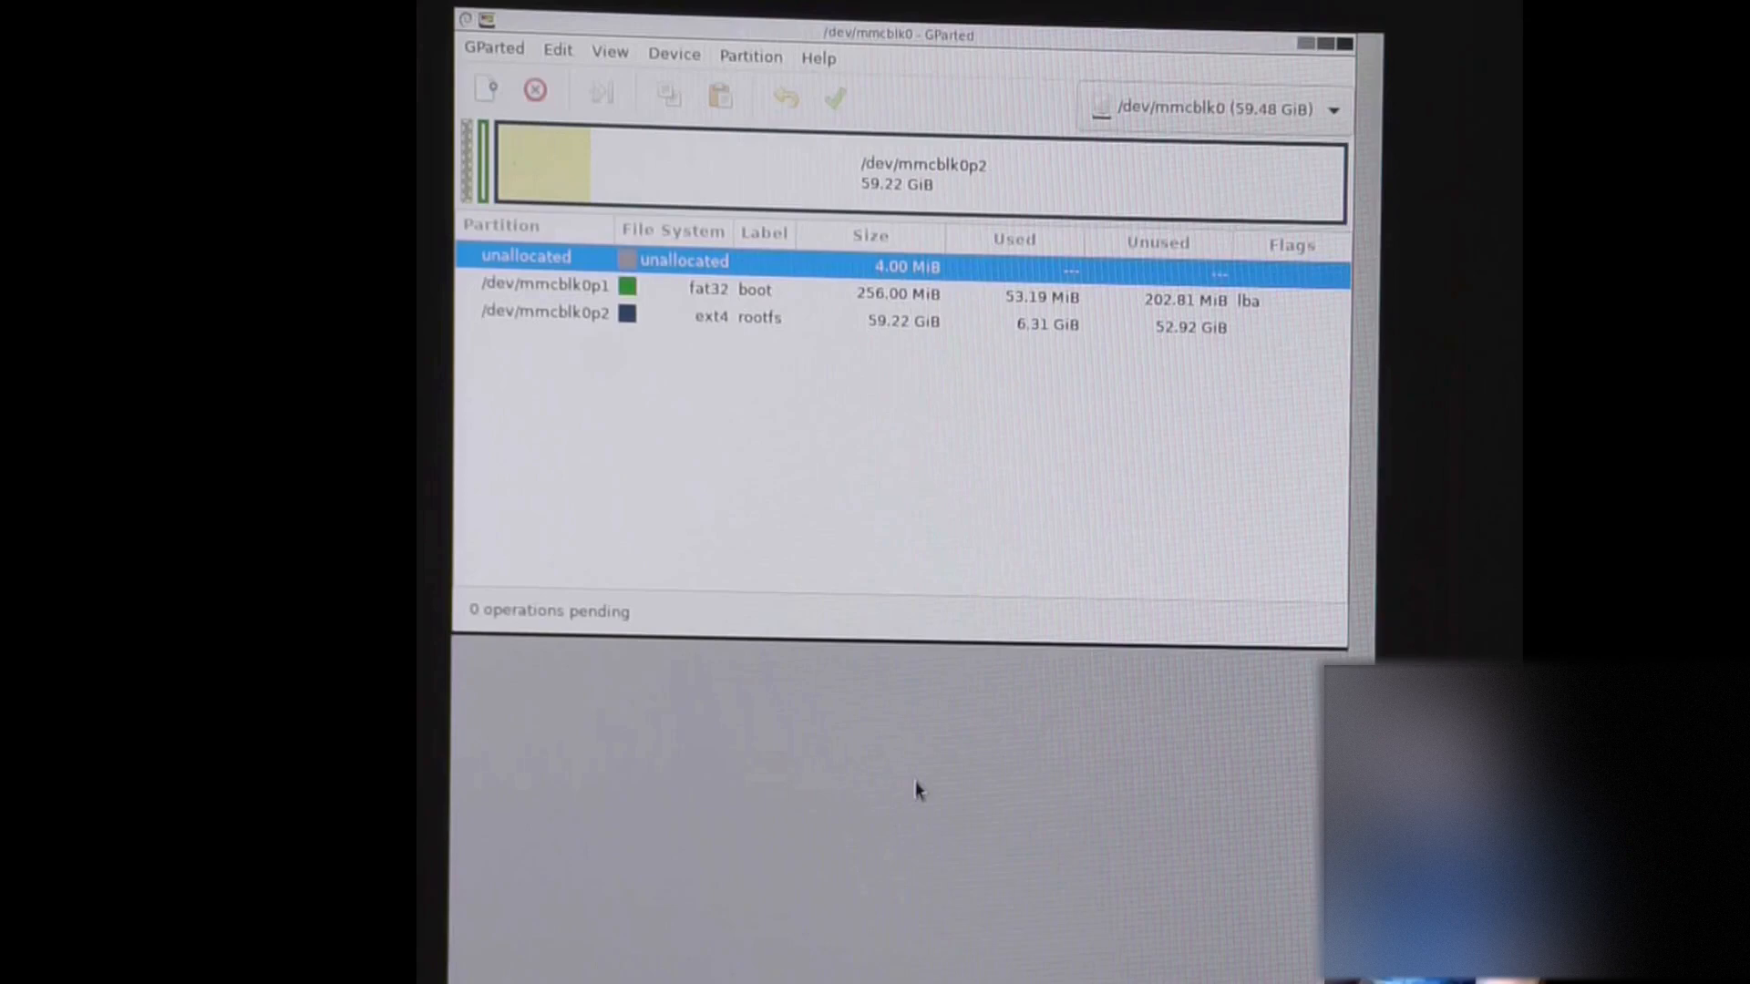
mouse_move(993, 433)
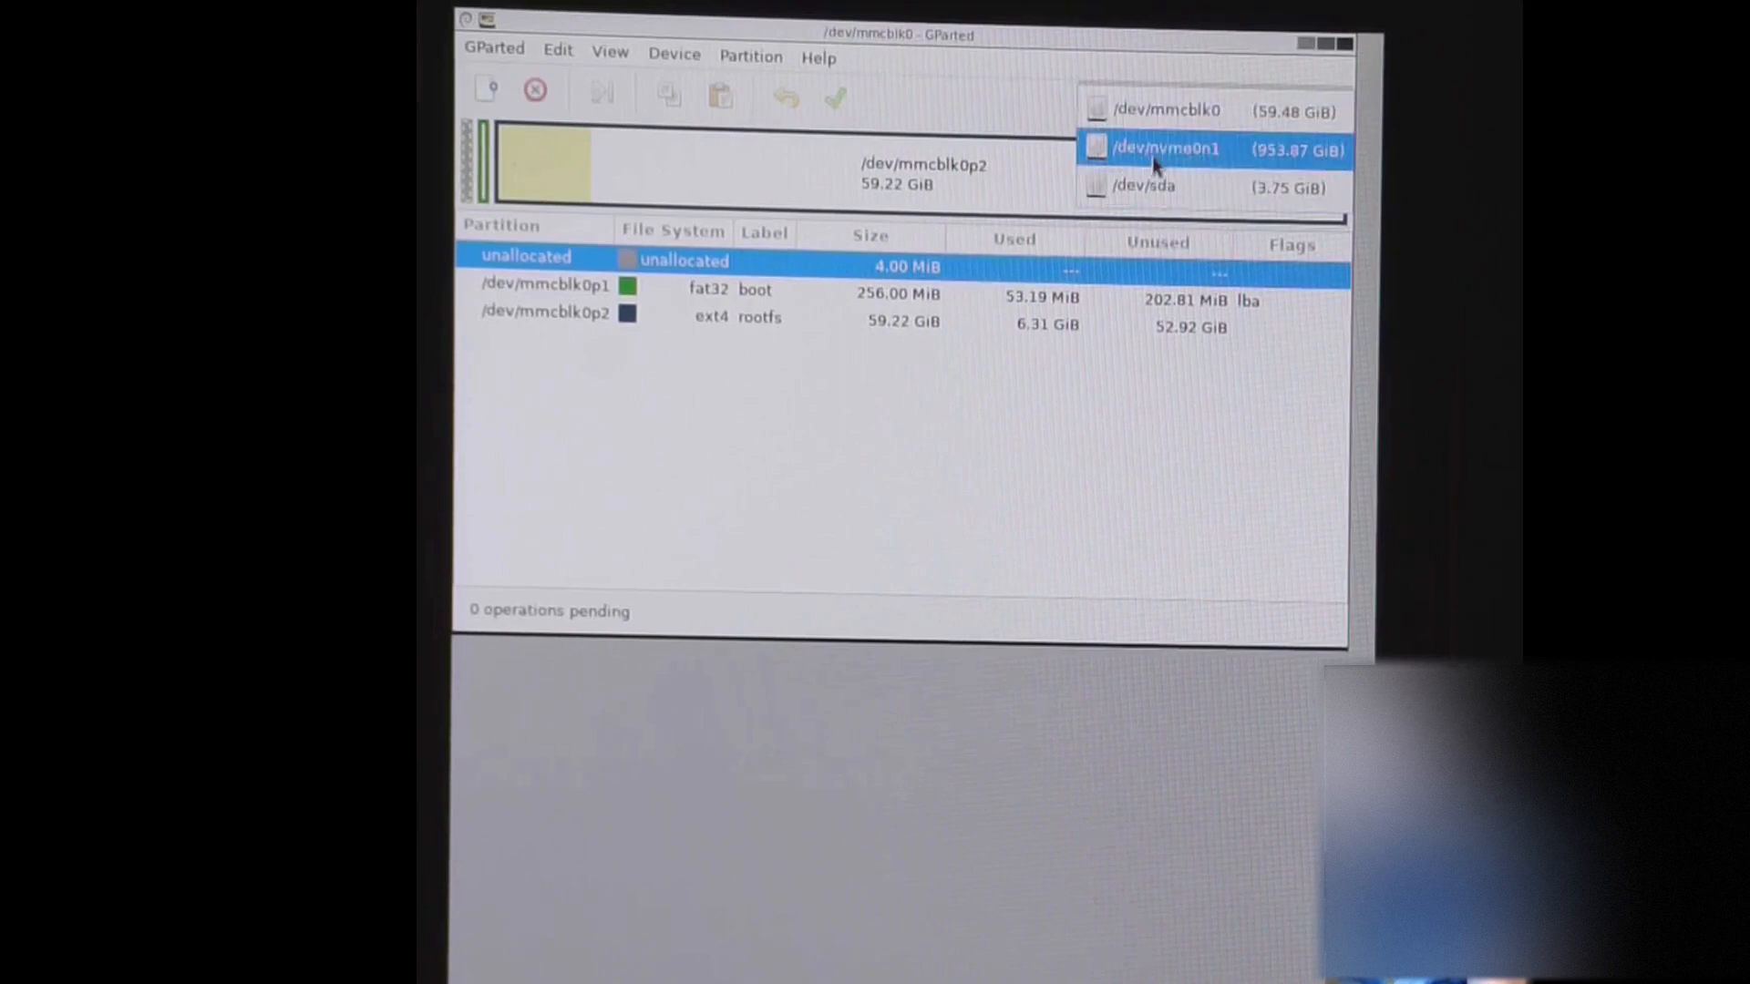
Step: Switch GParted's device selector to /dev/nvme0n1
left_click(1165, 148)
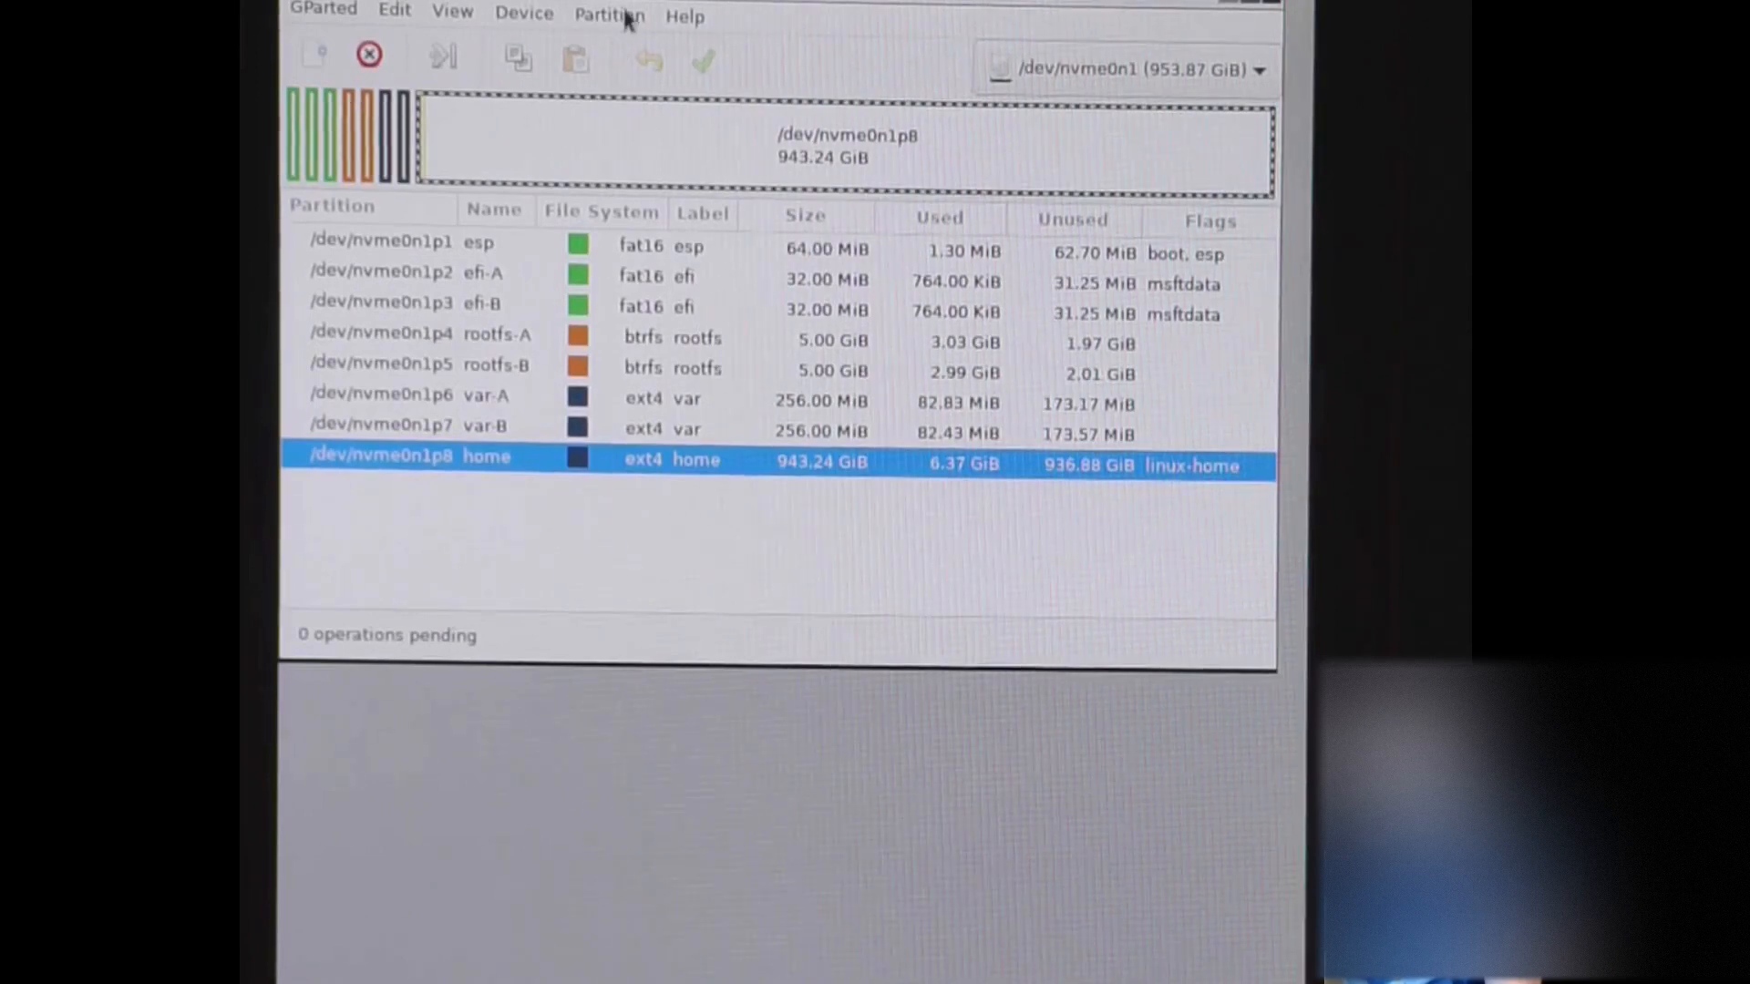
Step: Open Resize/Move for home partition /dev/nvme0n1p8 and edit its New size field
left_click(607, 15)
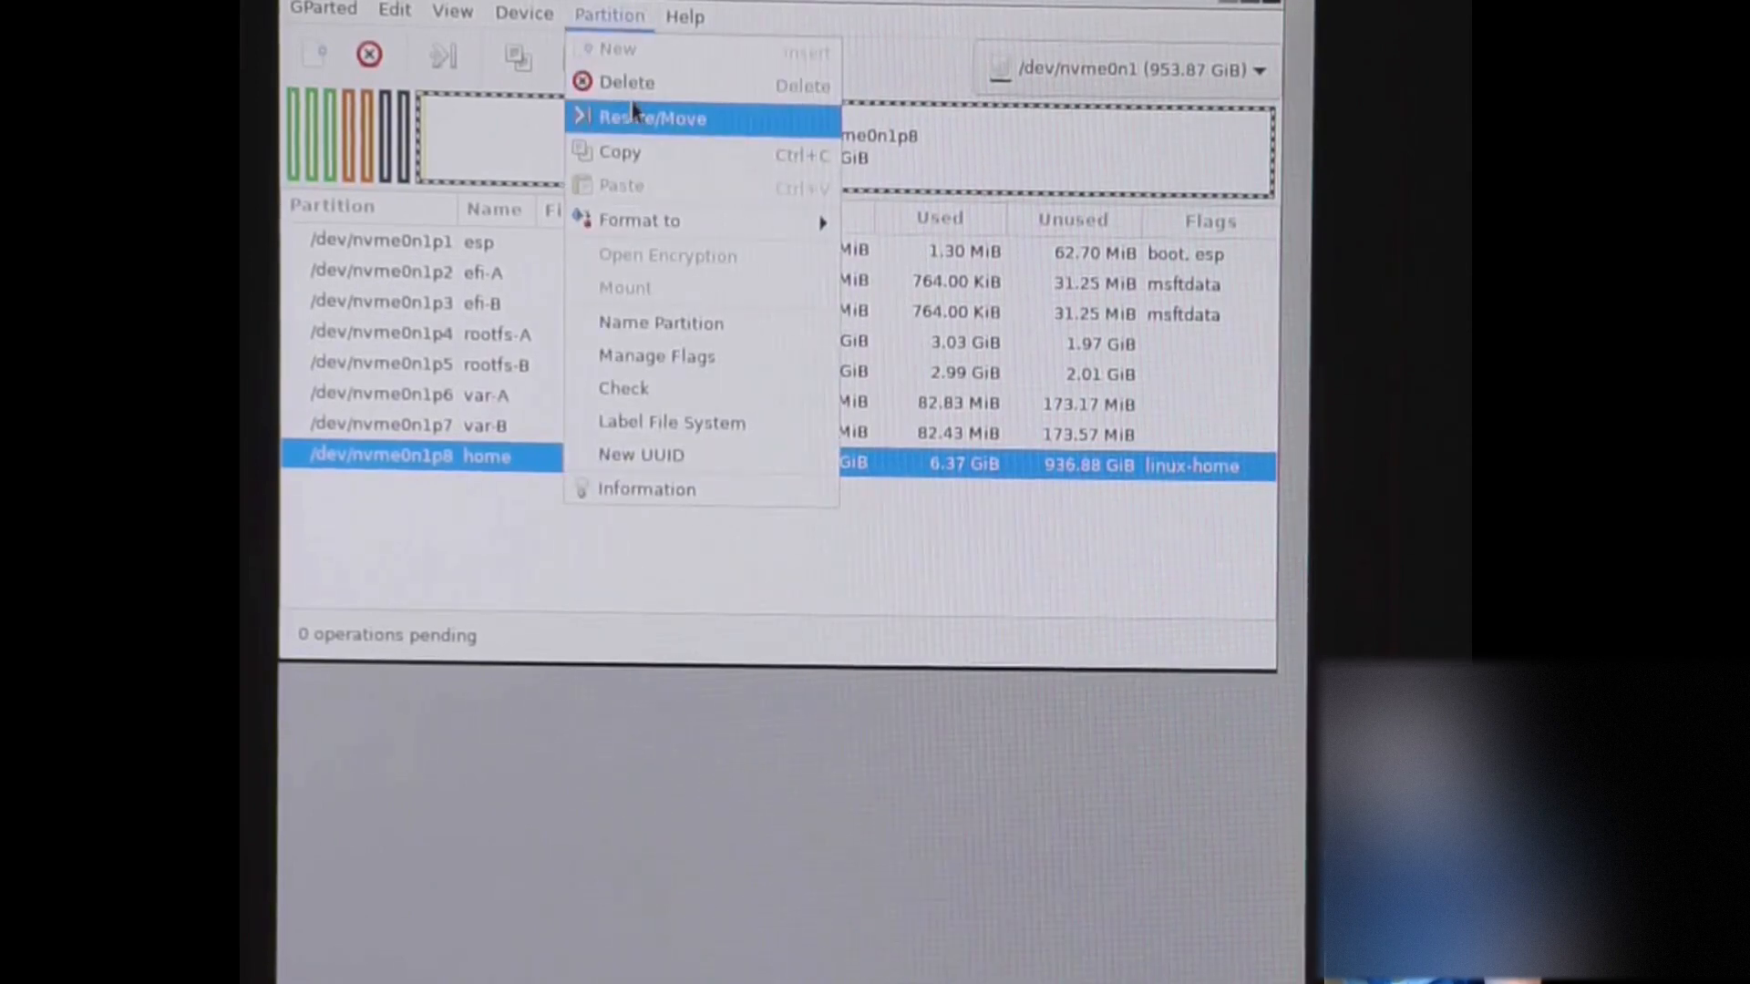
left_click(652, 117)
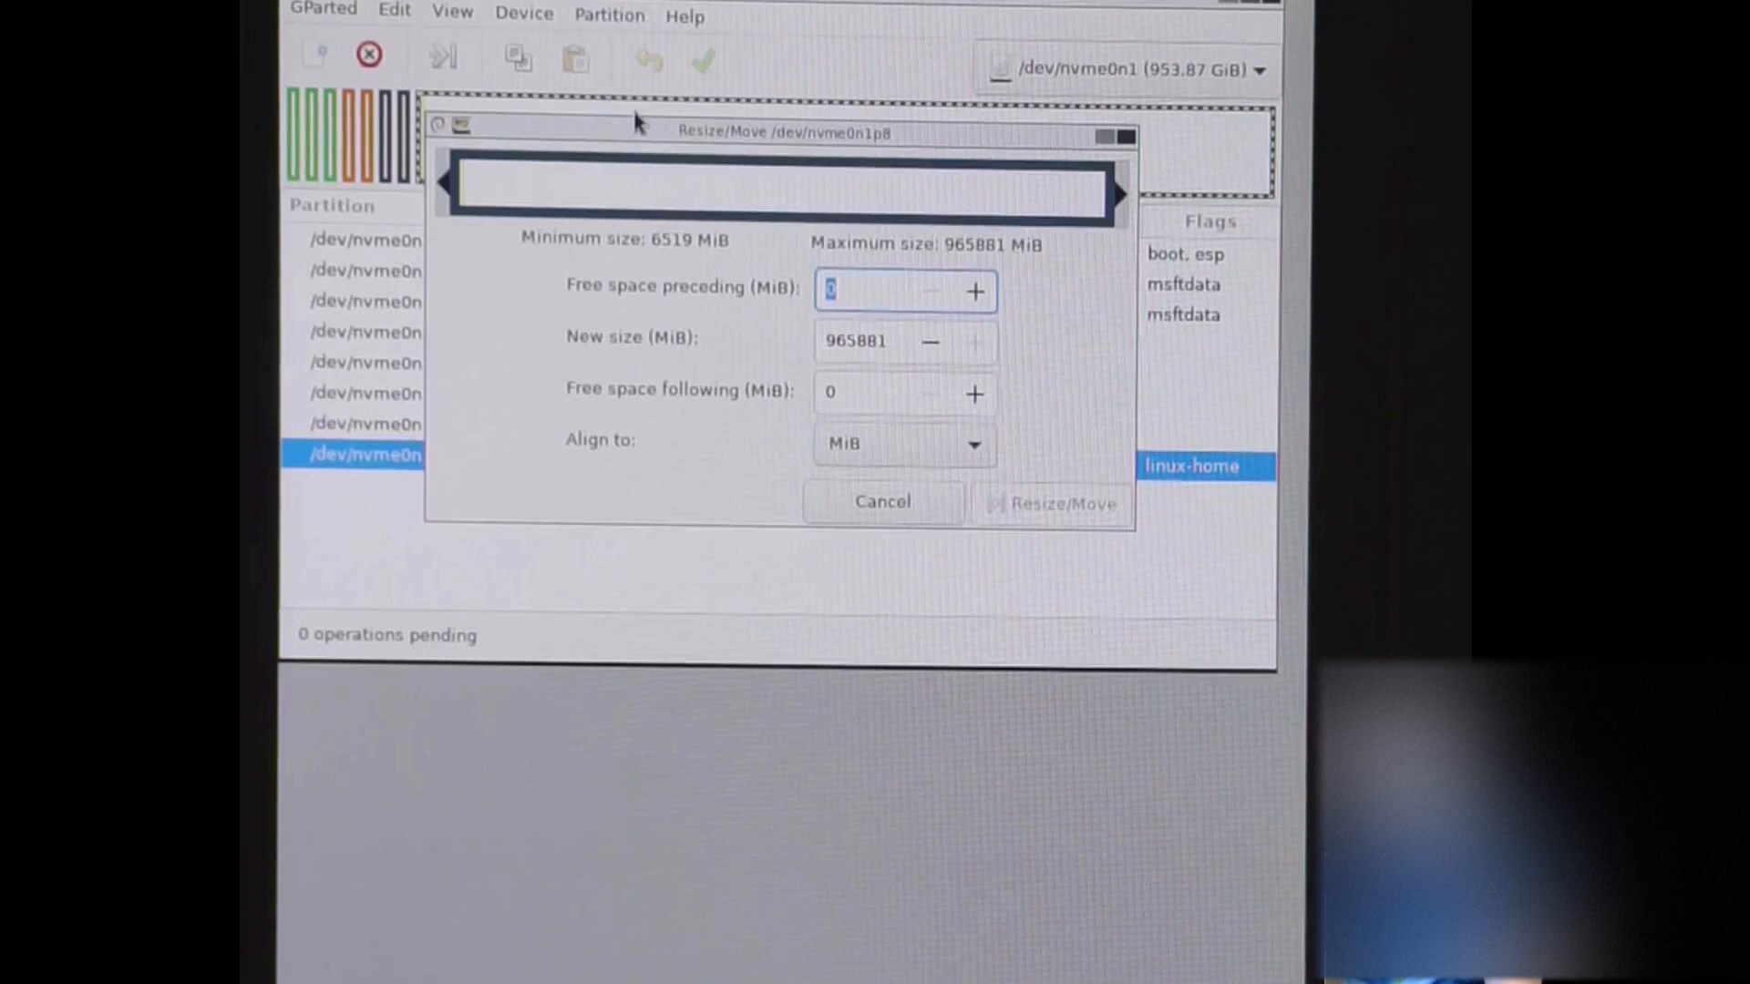
left_click(870, 342)
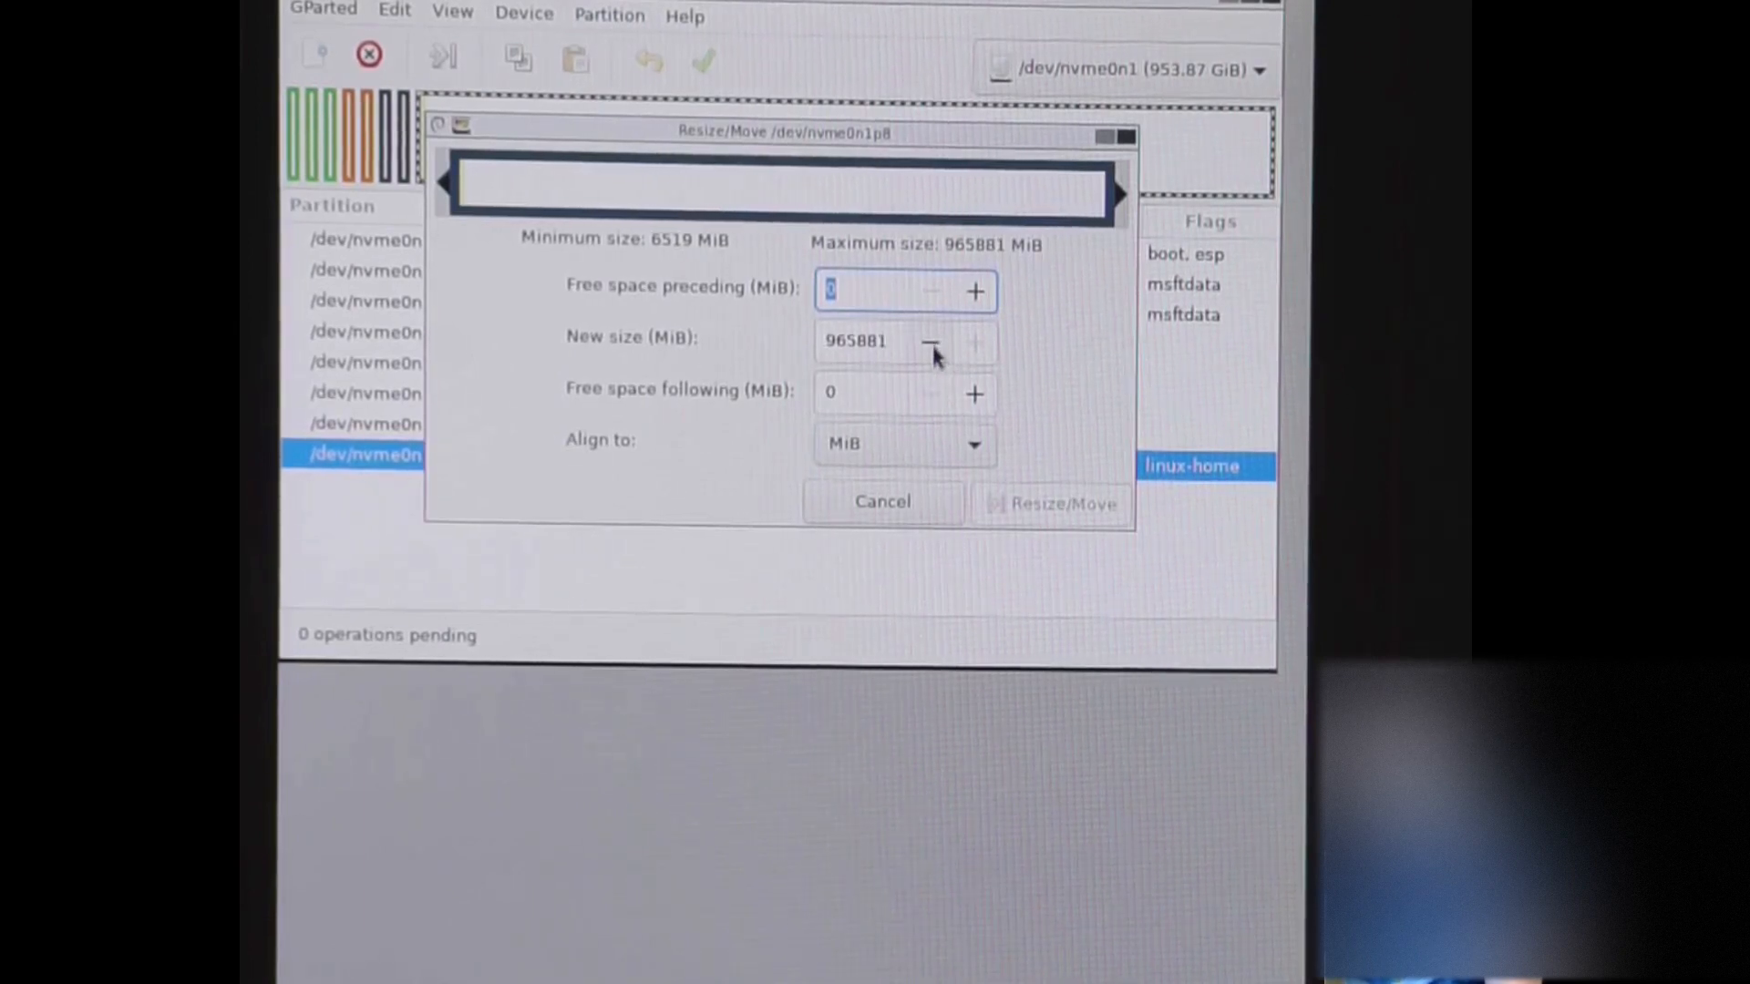
mouse_move(926, 344)
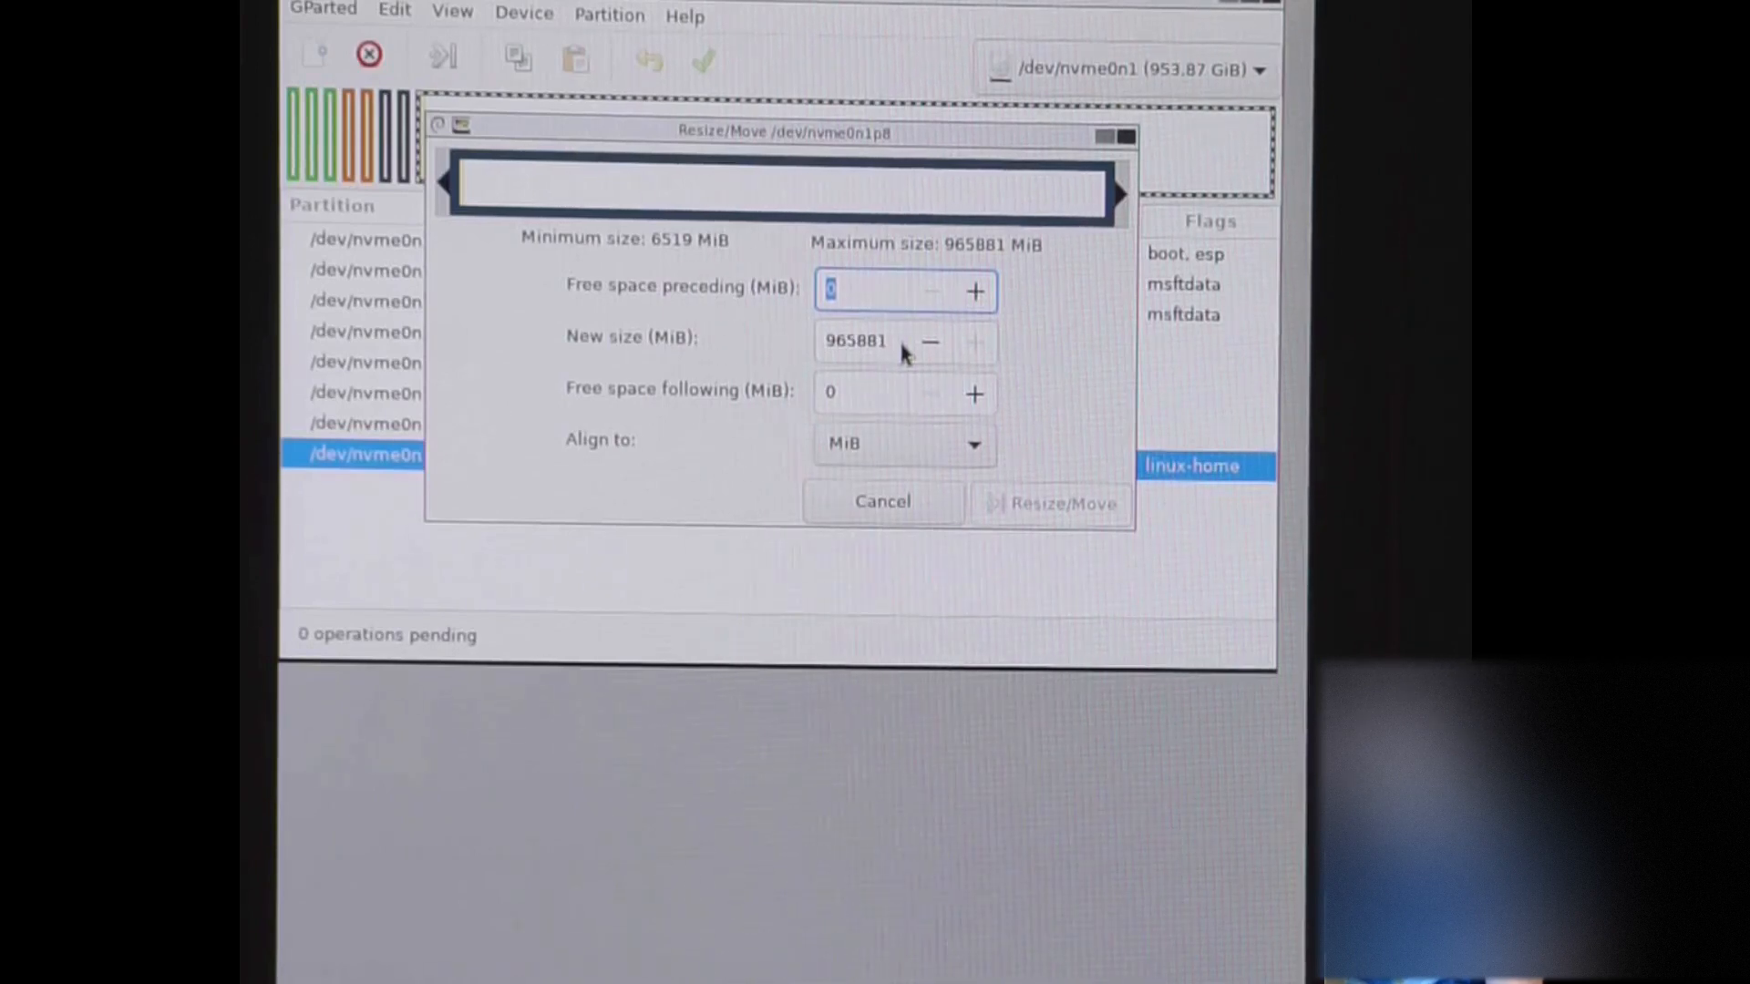
left_click(880, 501)
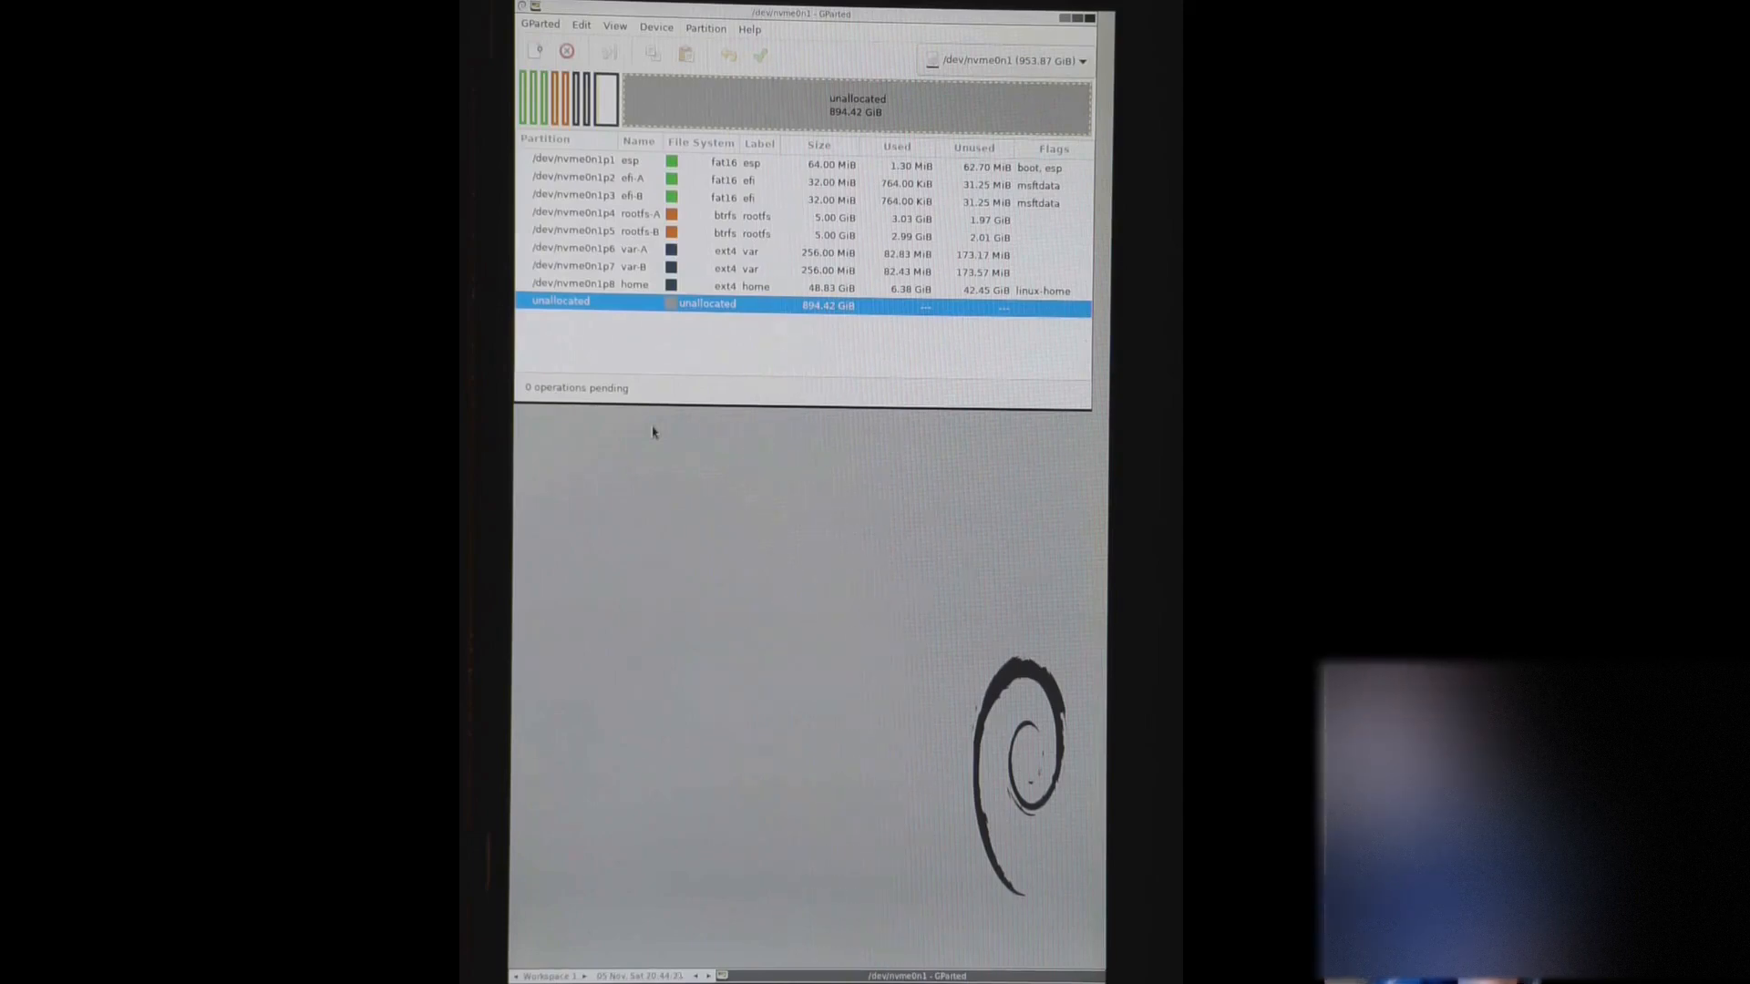
mouse_move(704, 334)
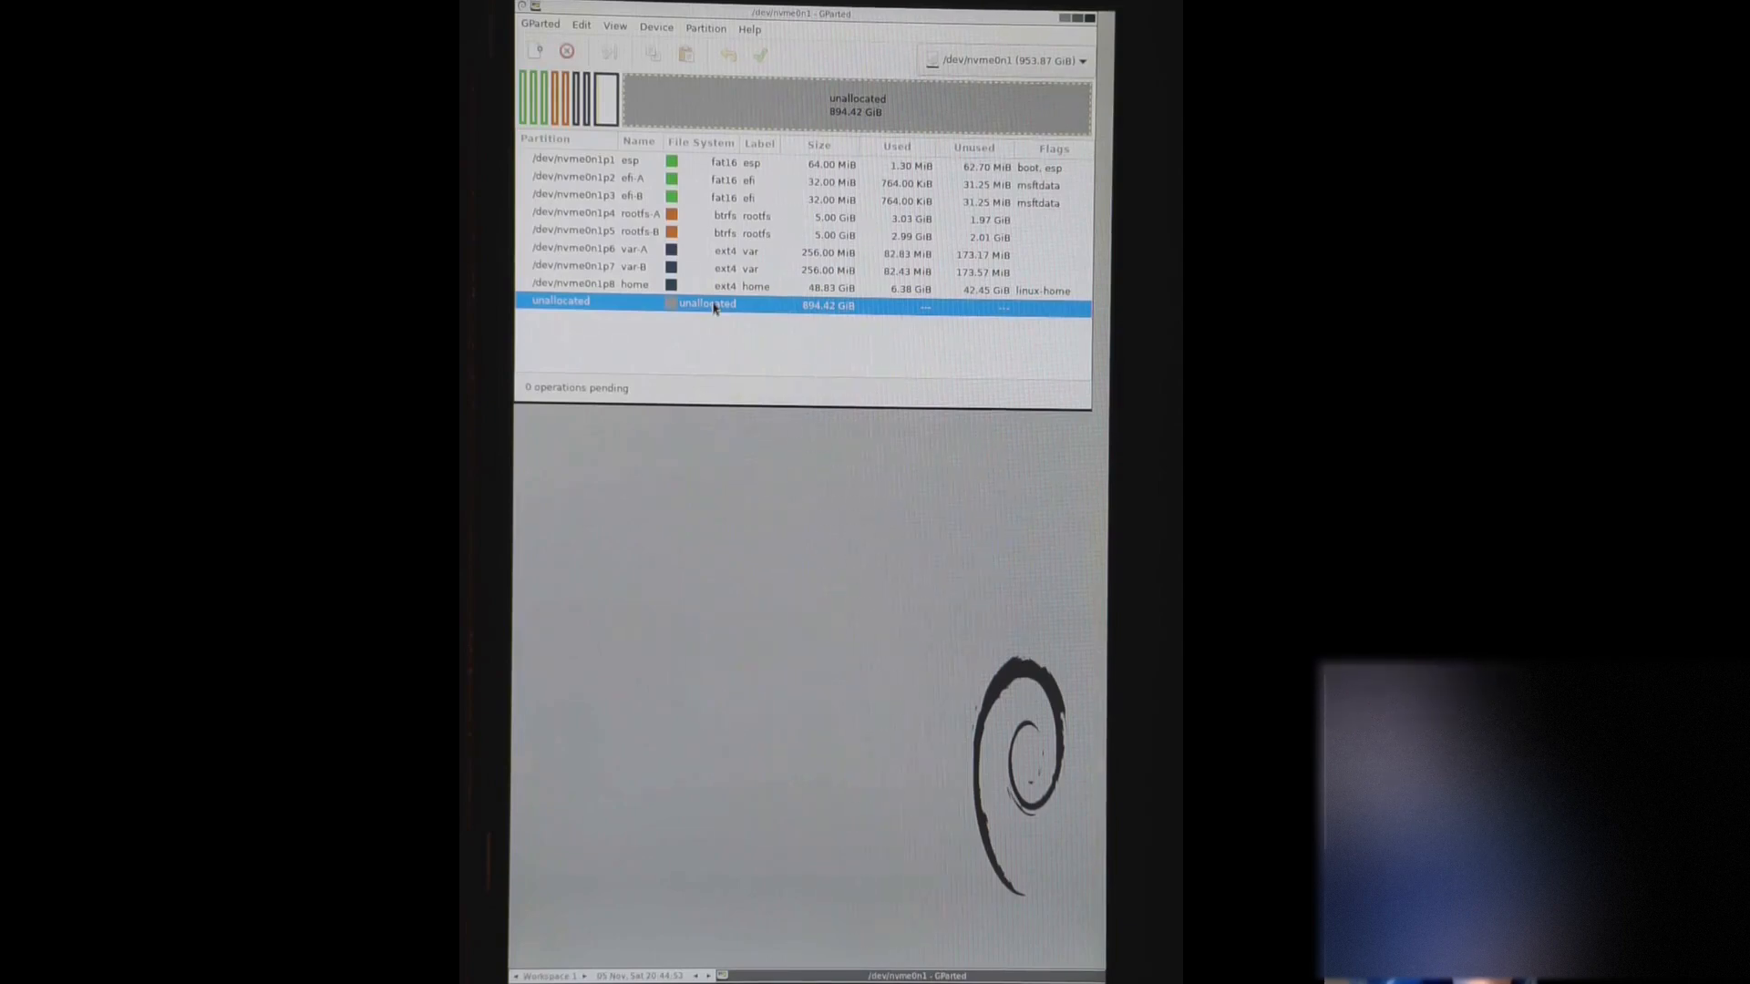
mouse_move(754, 175)
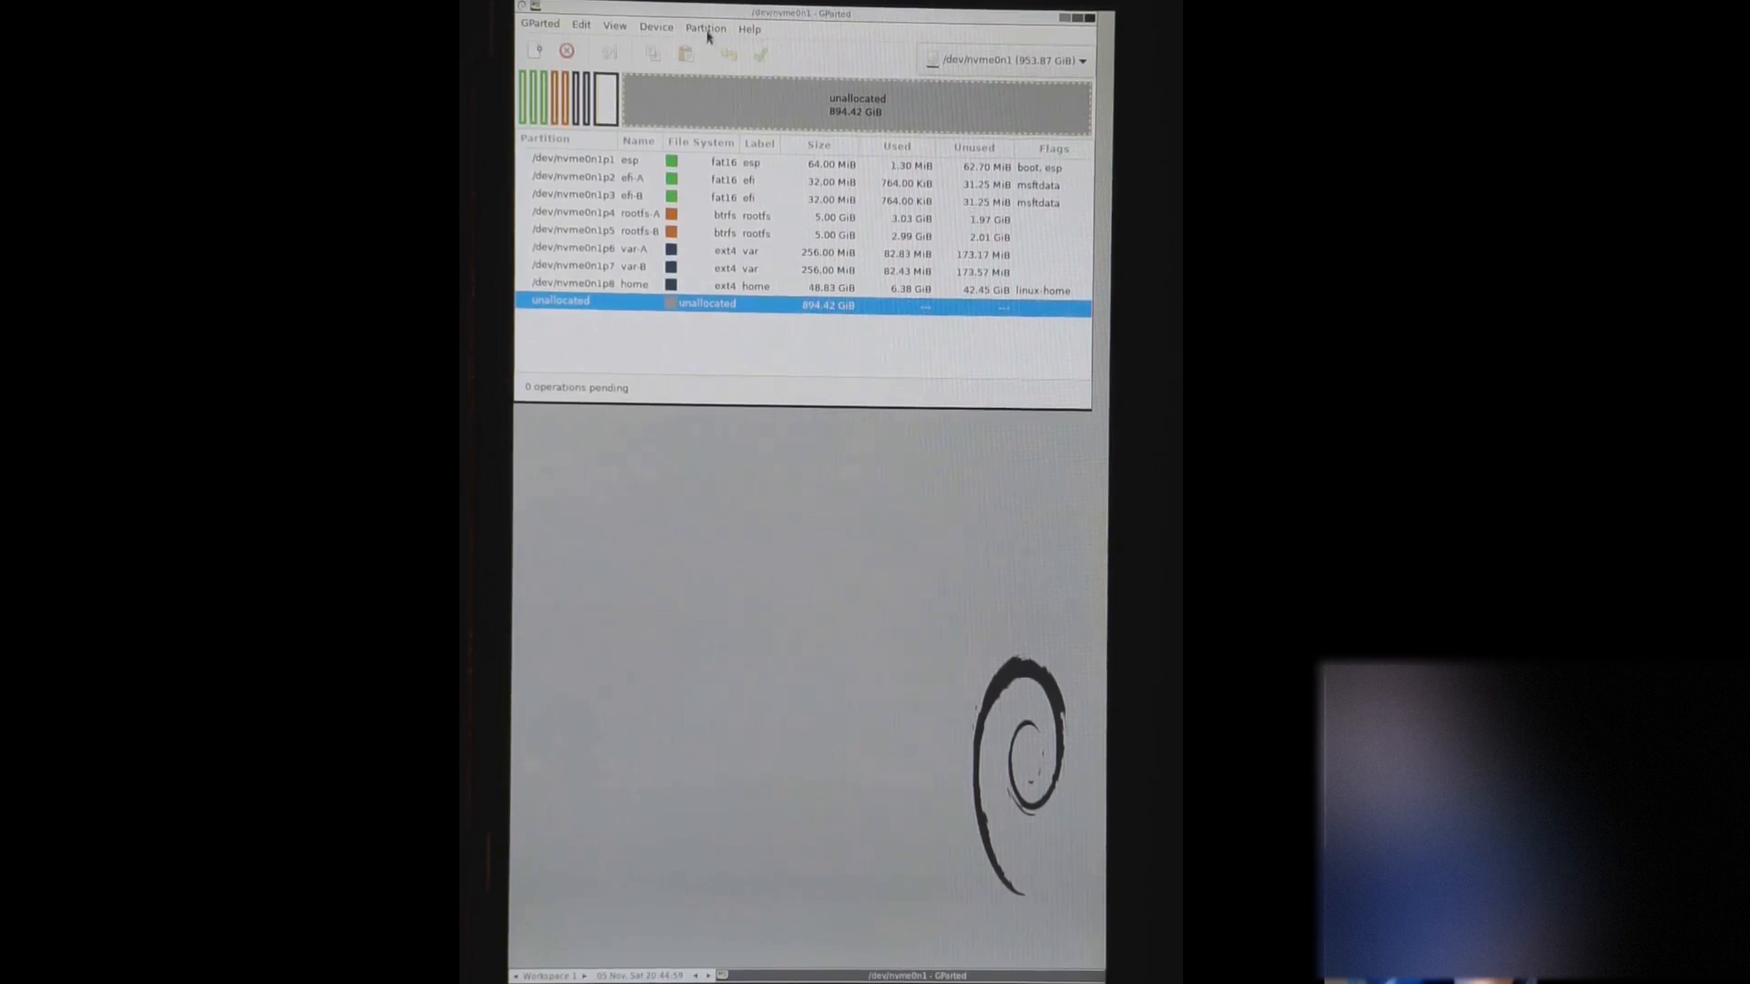
Step: Close GParted and confirm Shutdown in the GParted Live exit dialog
left_click(704, 26)
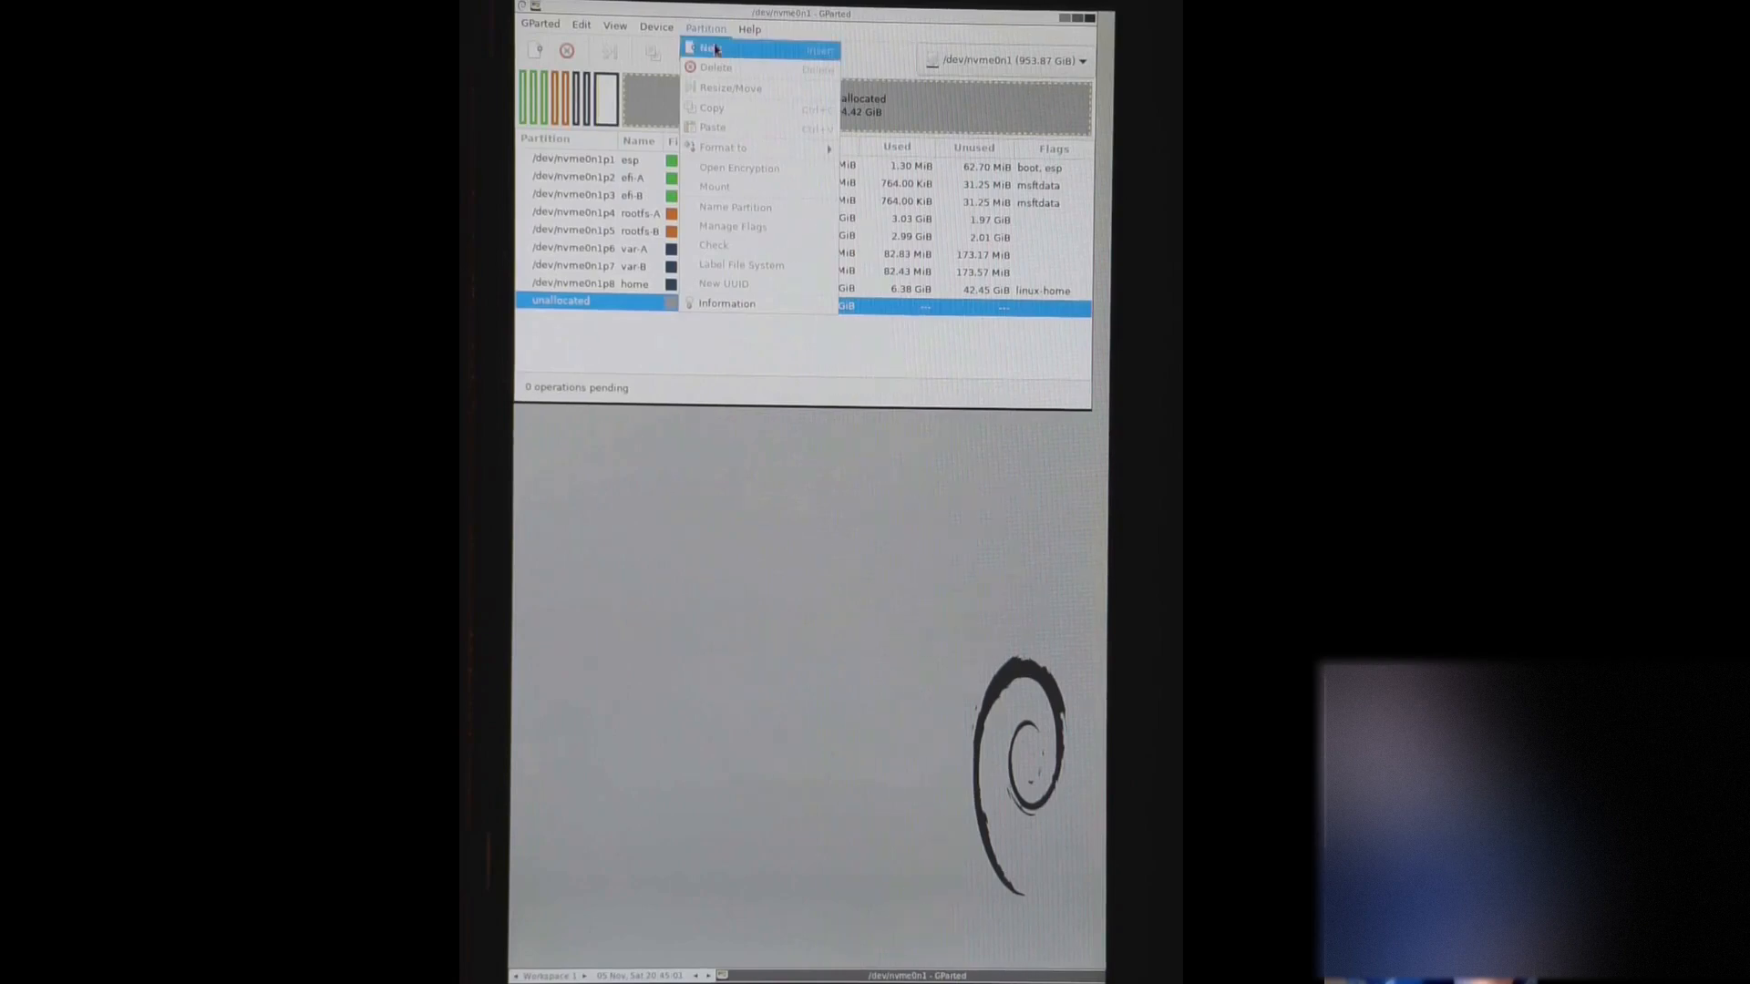
left_click(710, 49)
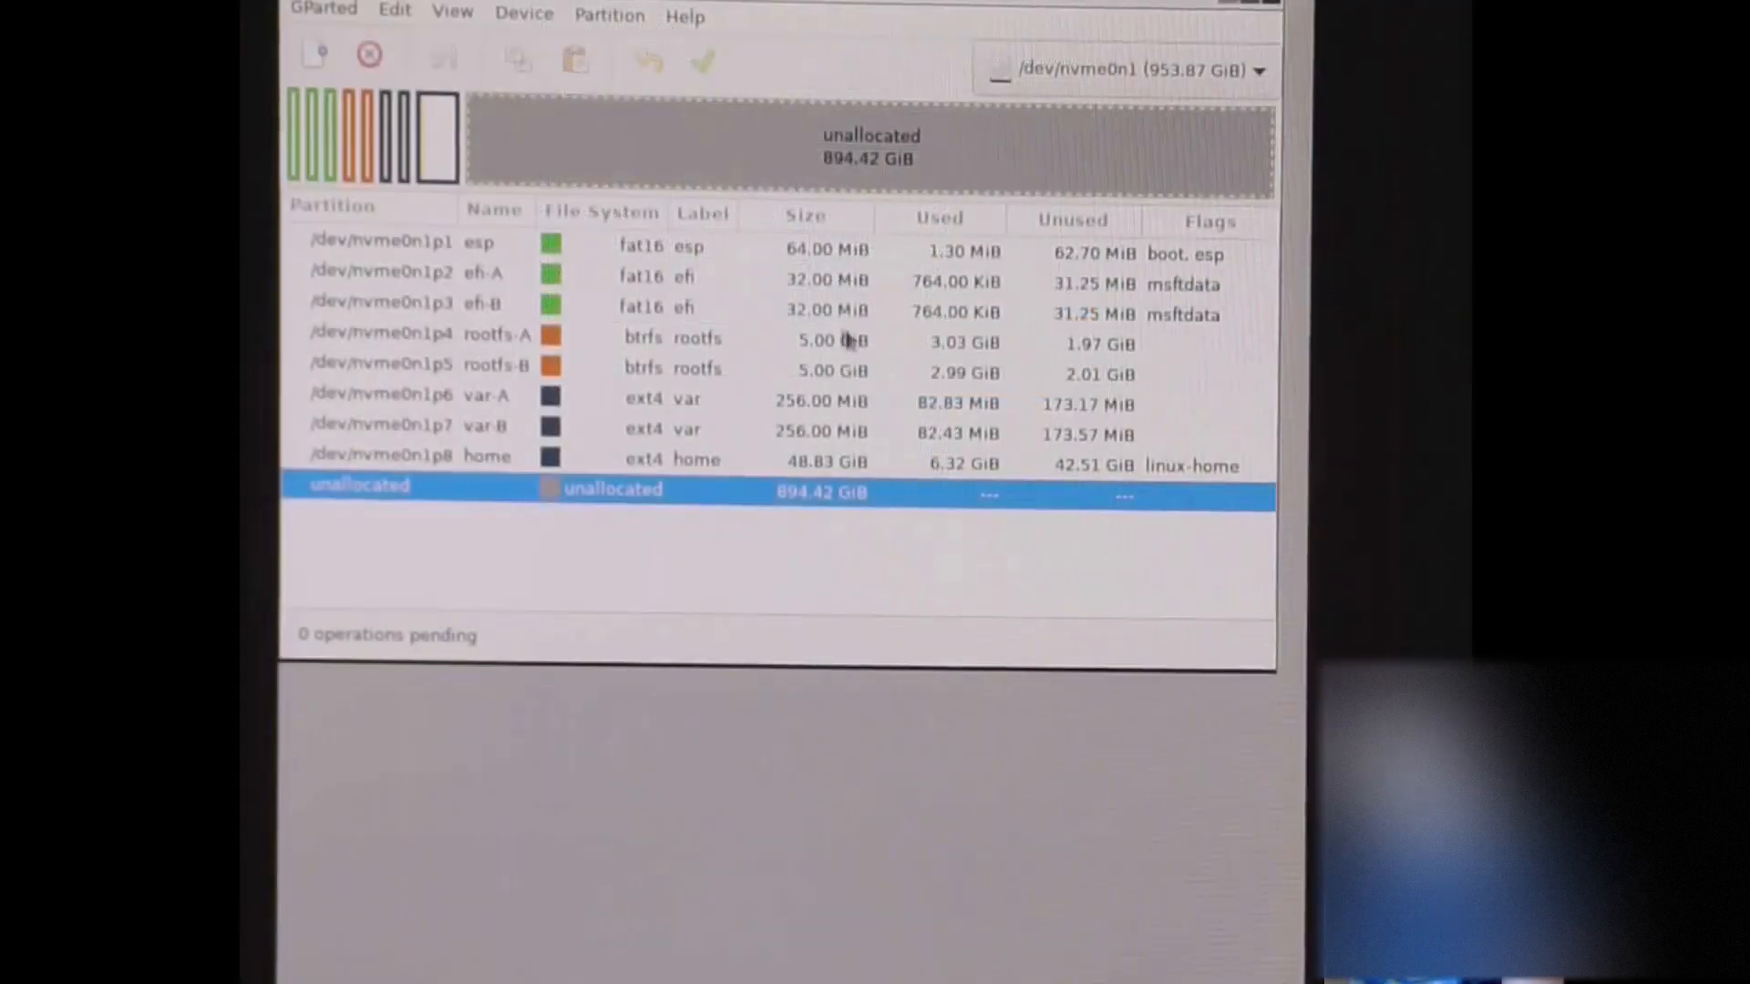
left_click(322, 14)
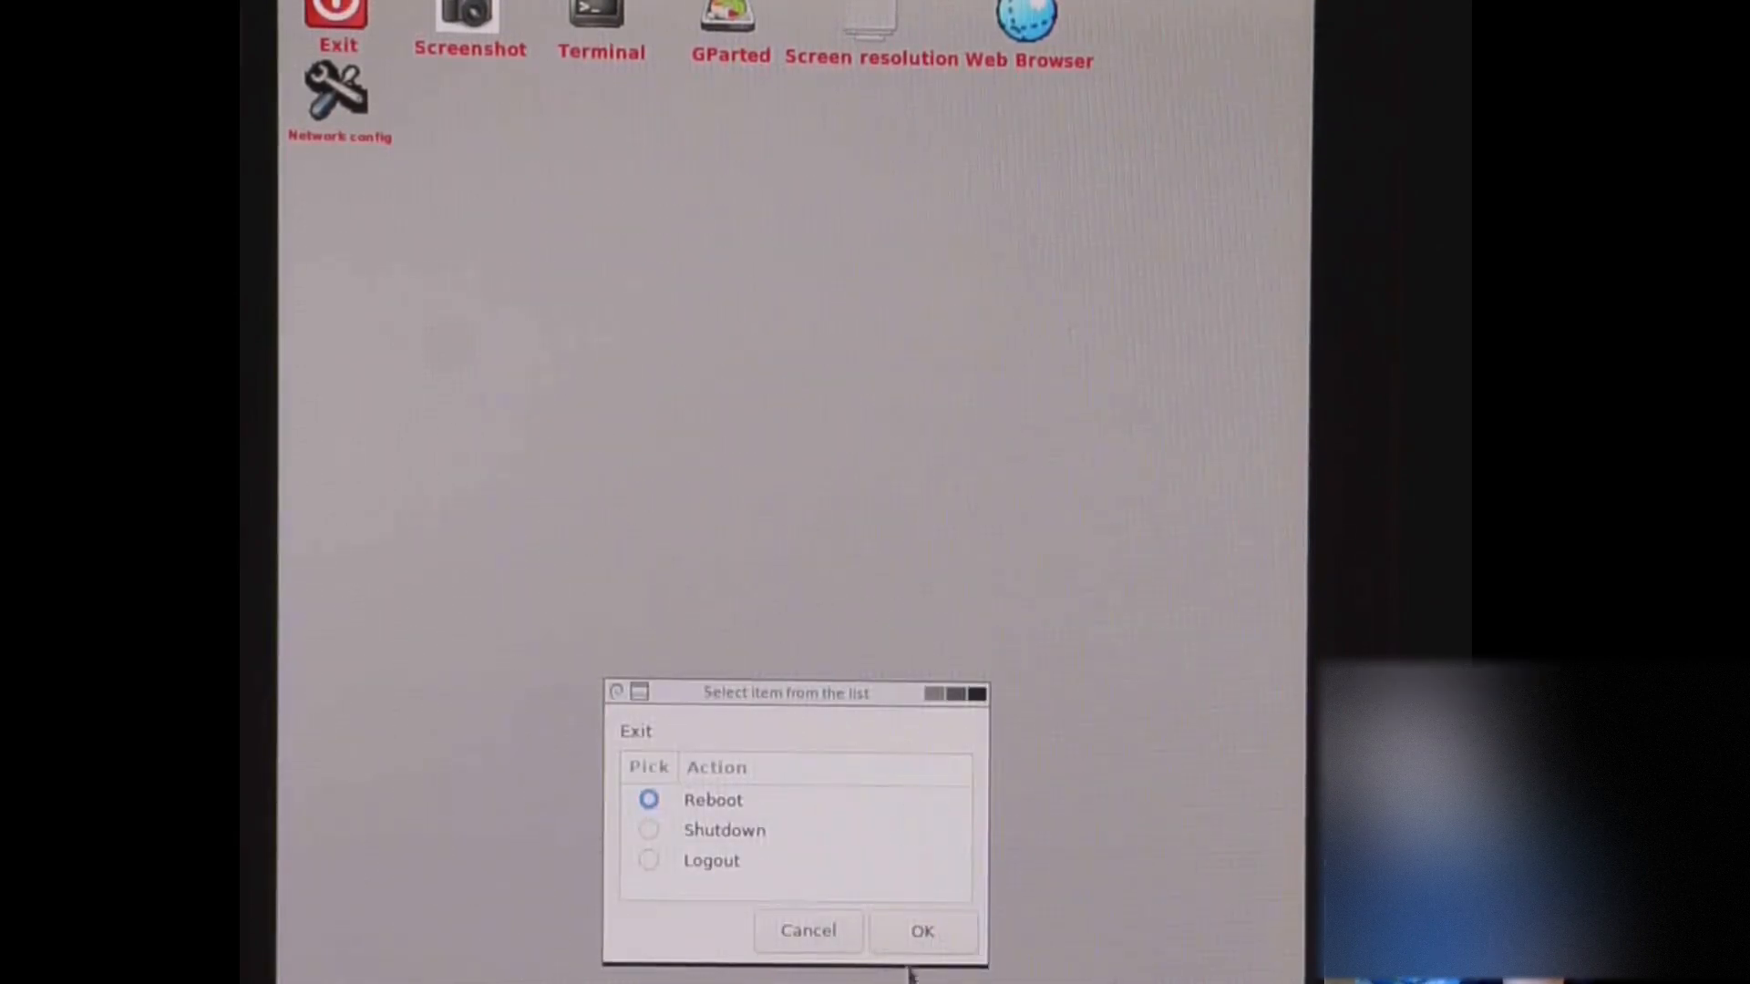
left_click(725, 831)
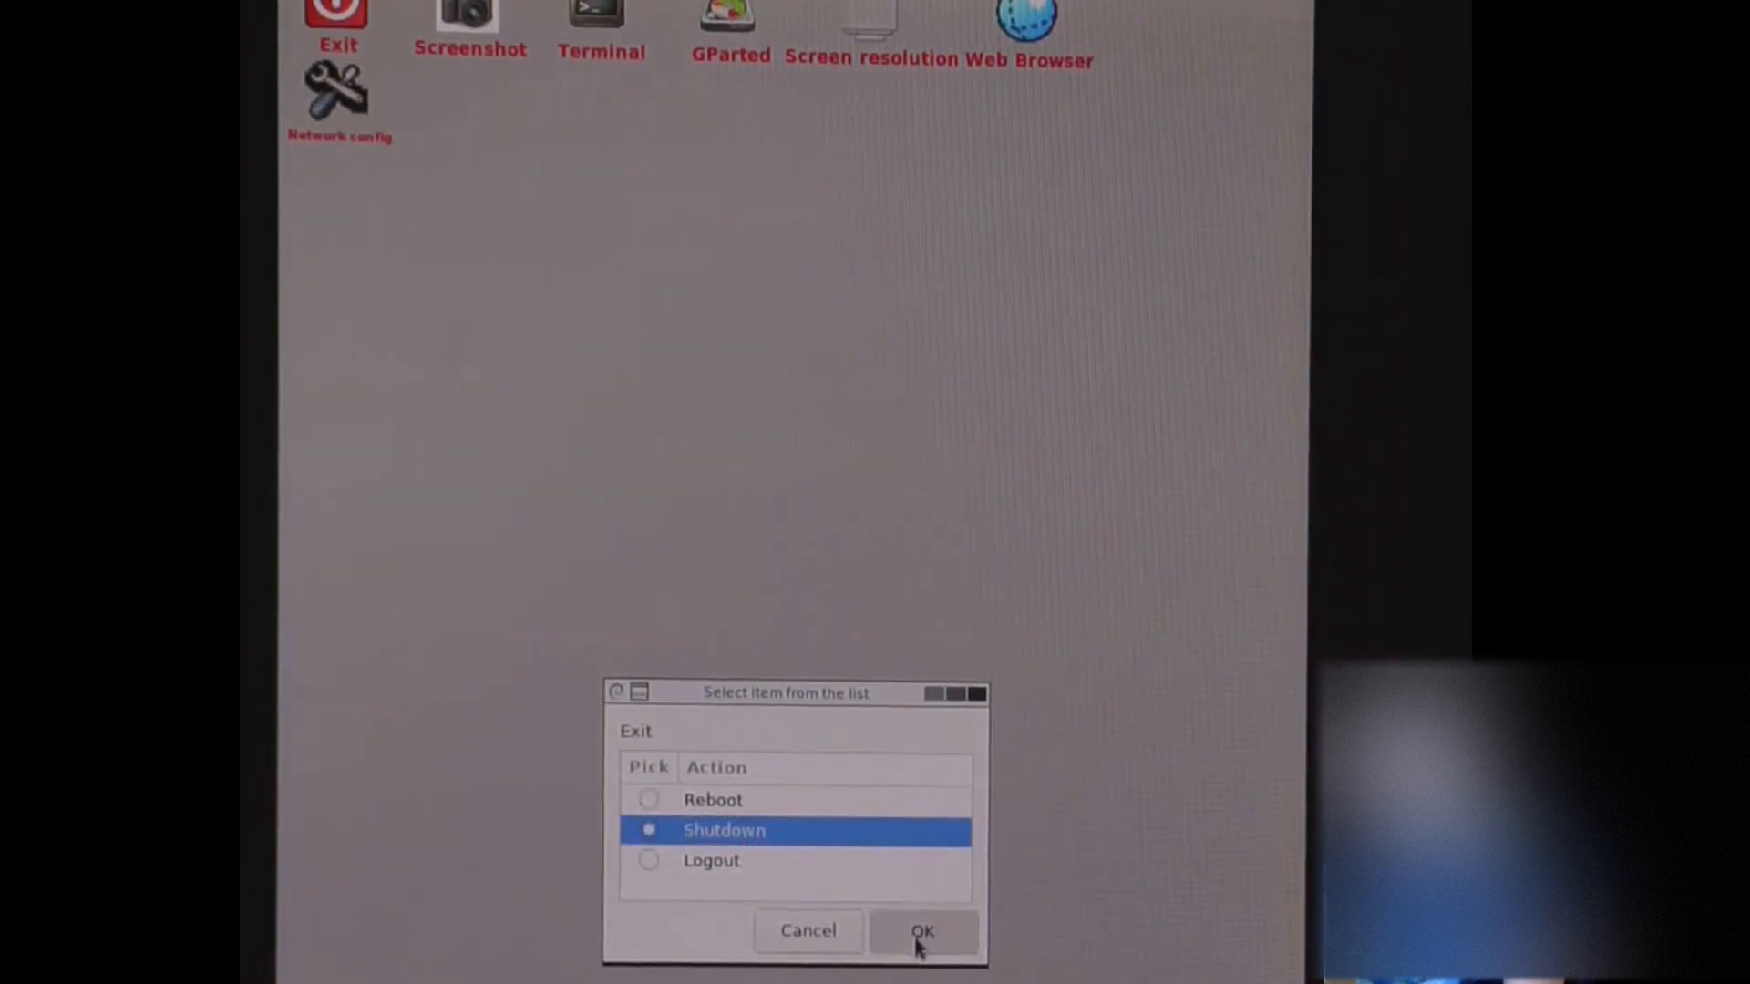
left_click(923, 930)
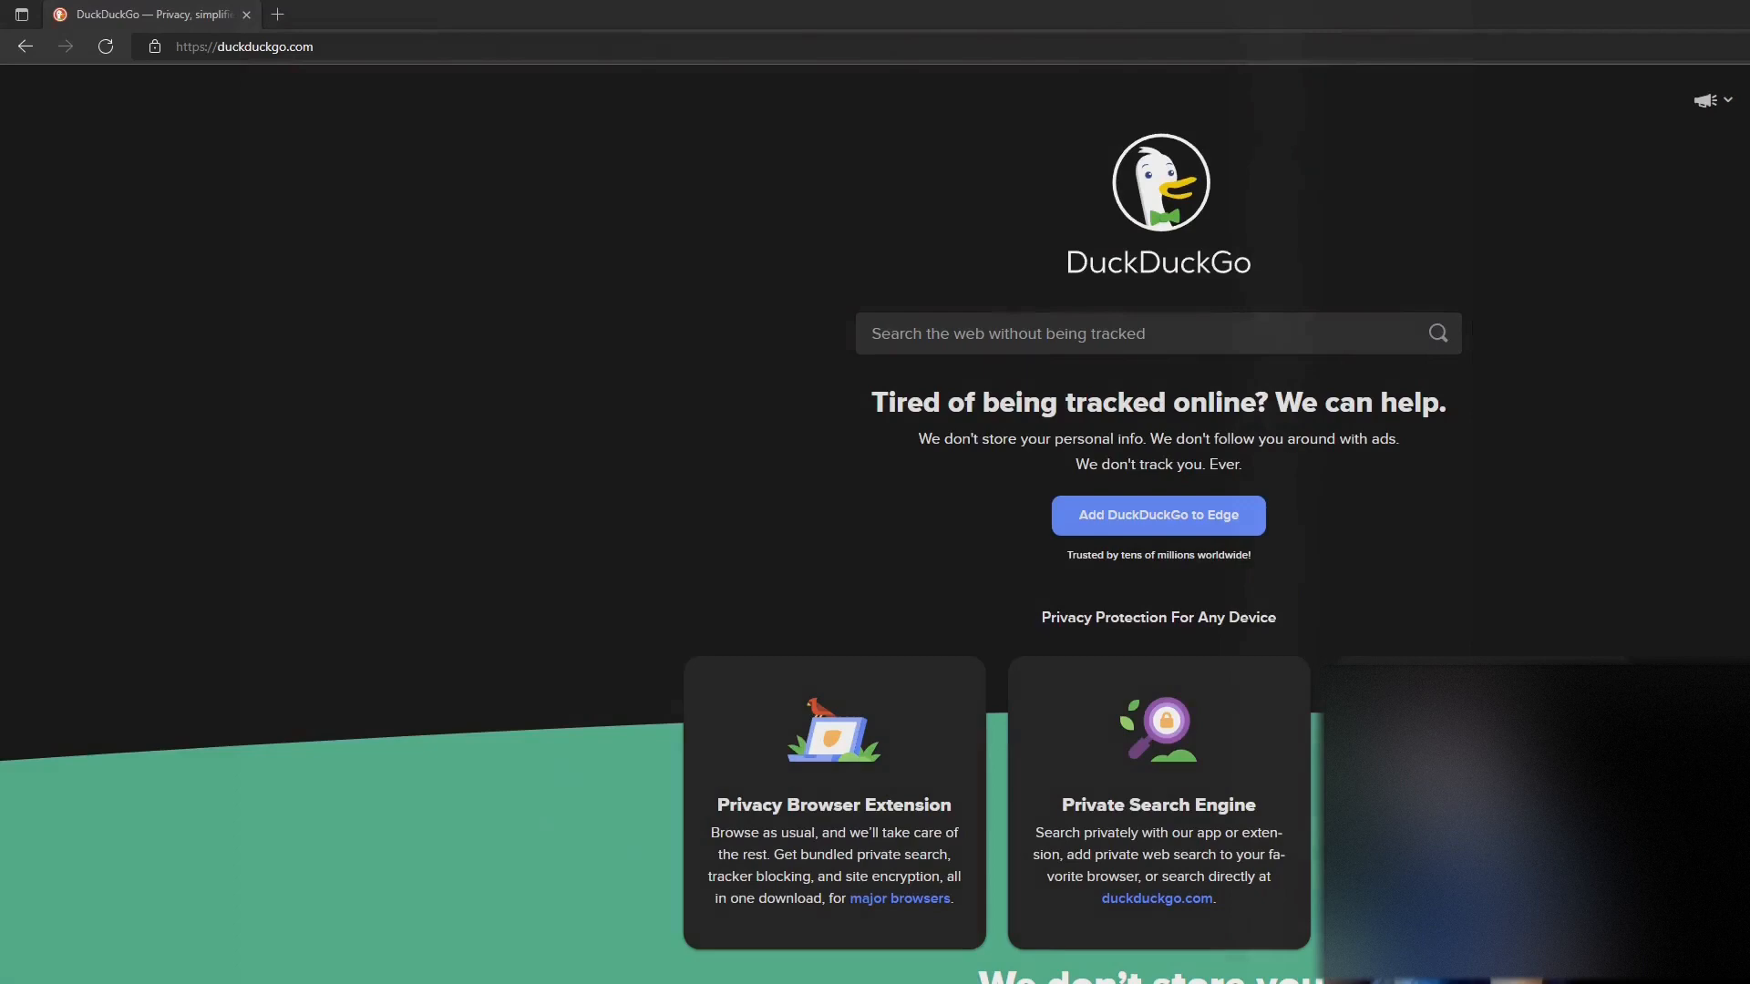
Step: Search DuckDuckGo for 'windows 11' using the windows 11 download suggestion
left_click(1157, 333)
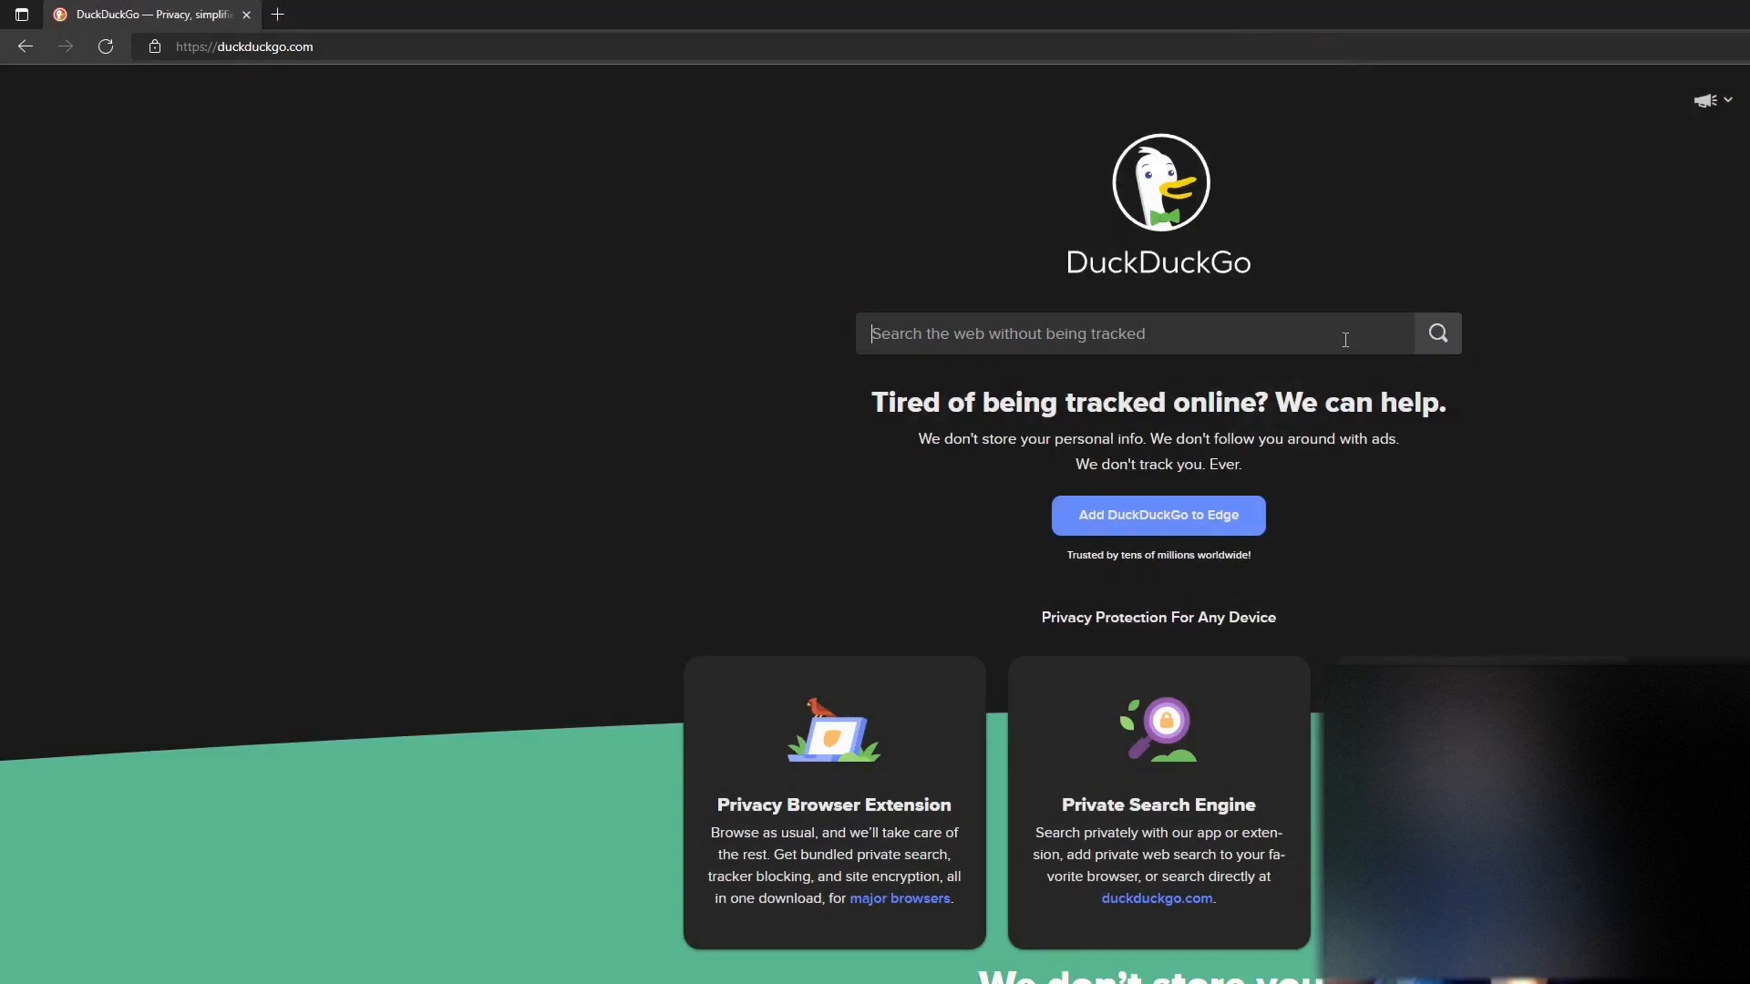
type("windows 11")
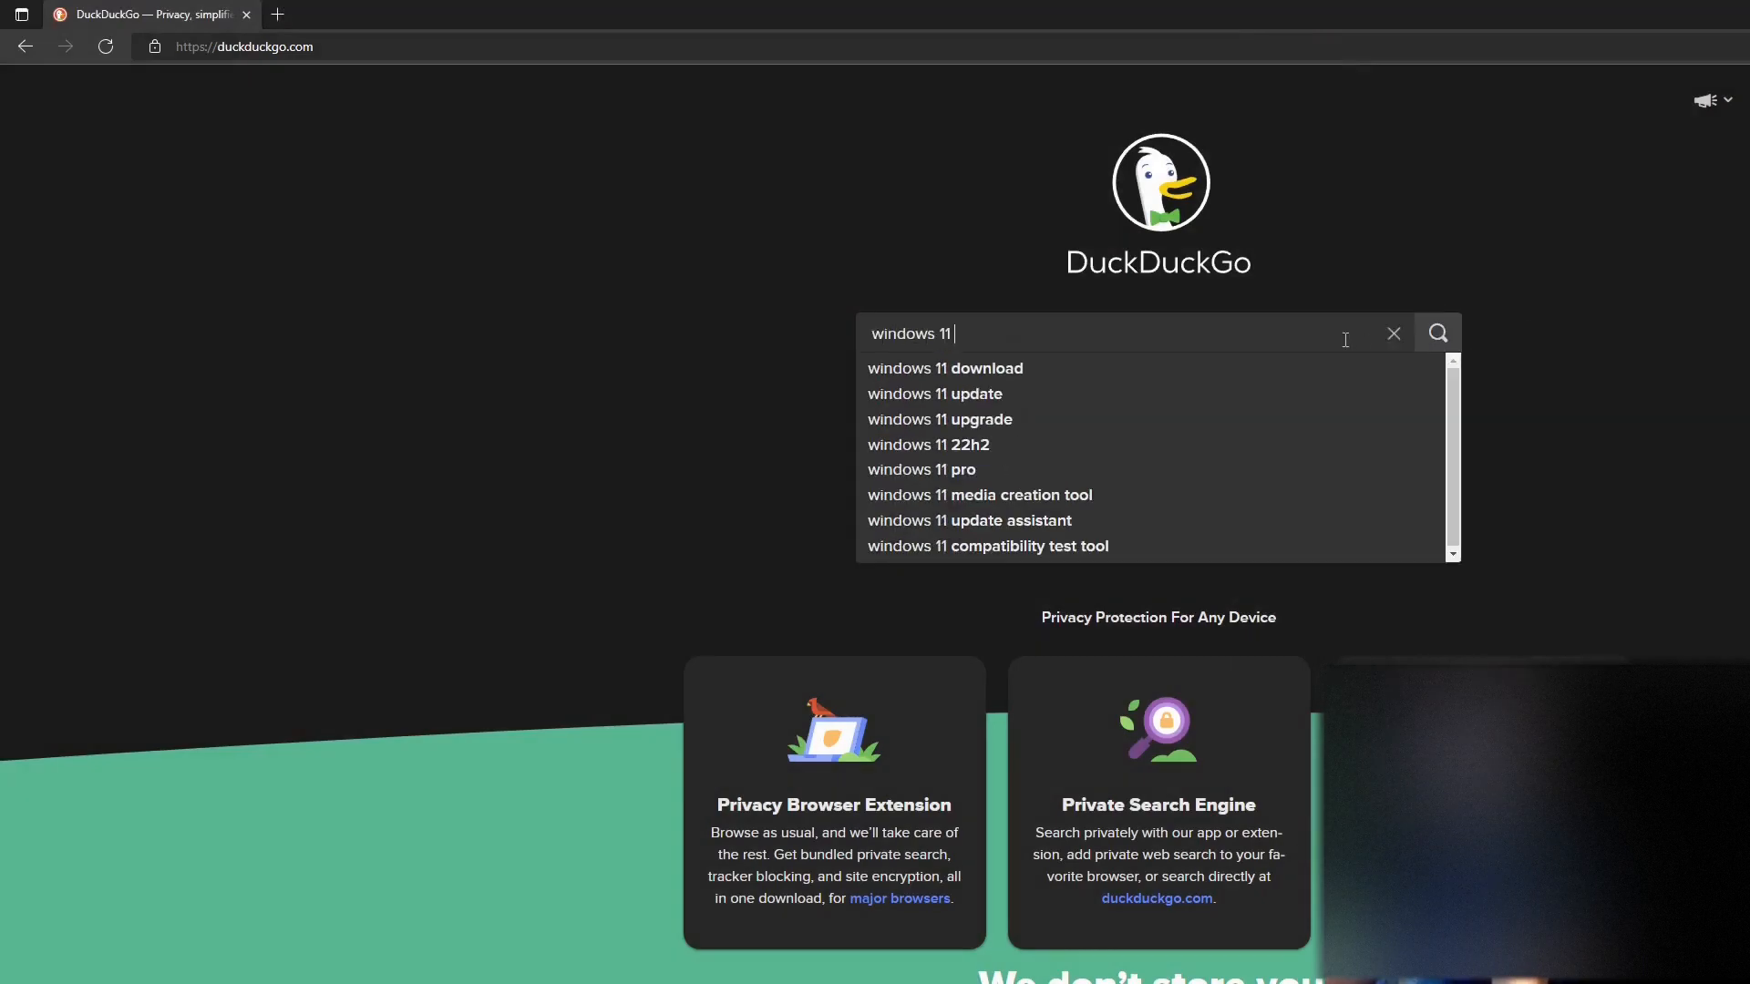
left_click(944, 368)
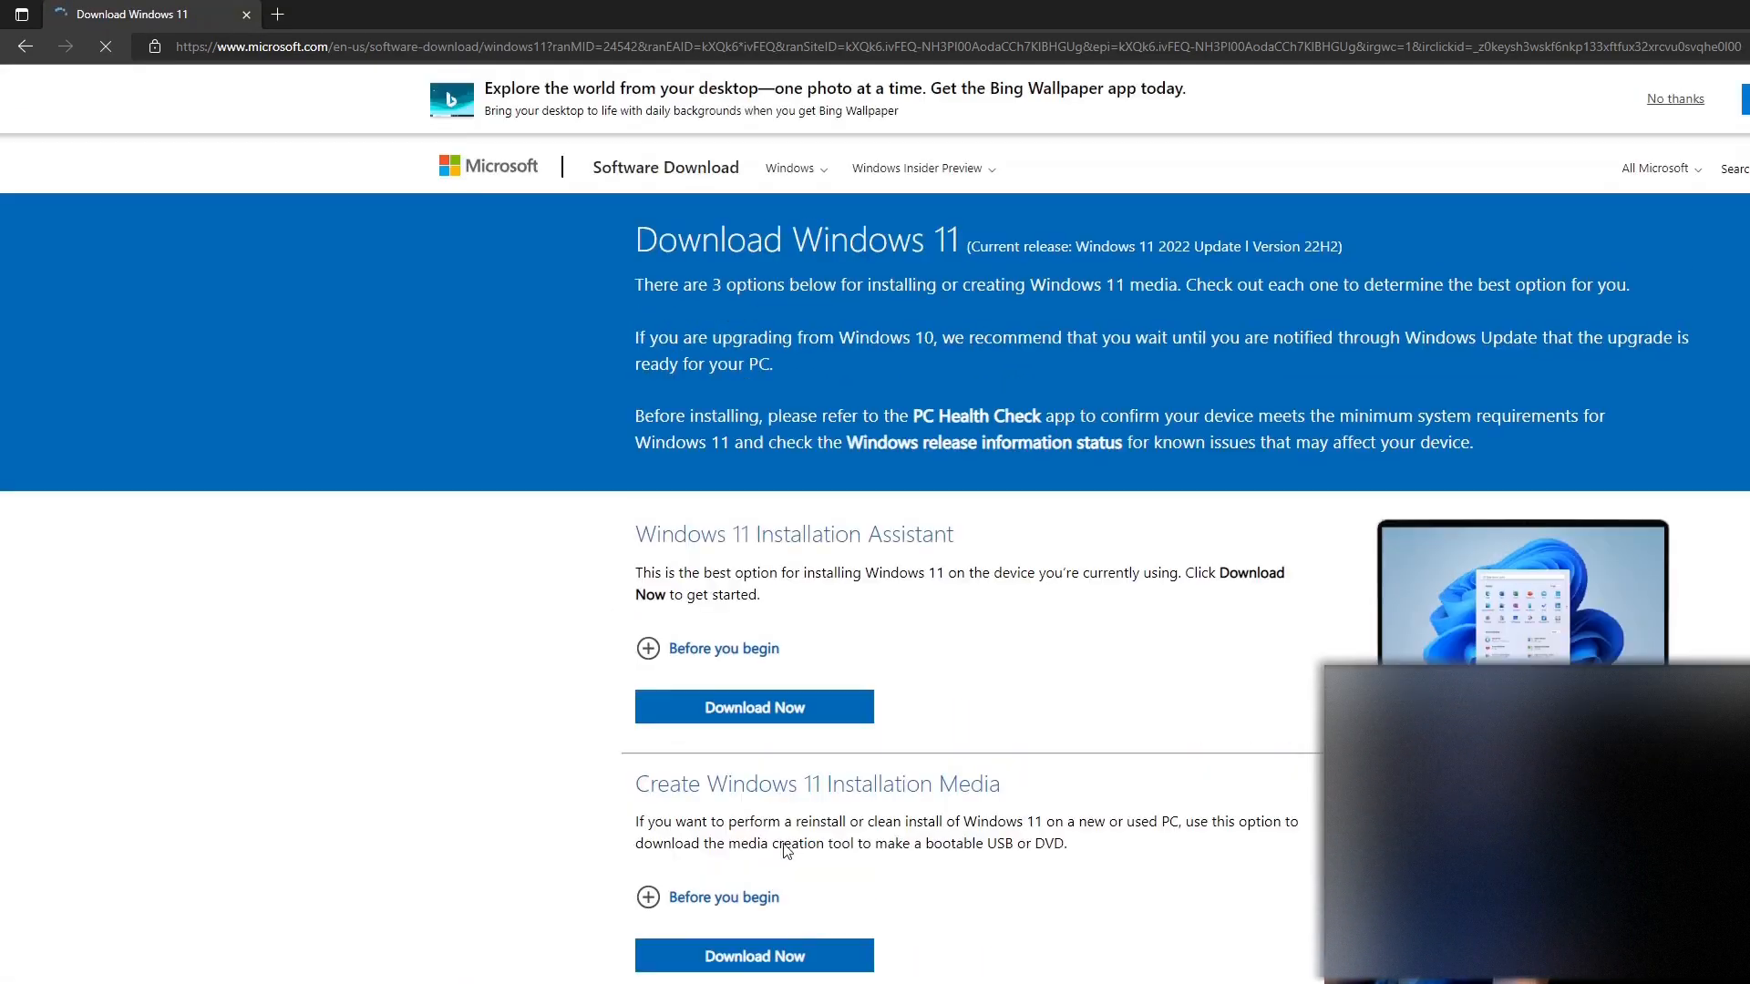
Step: Select Windows 11 (multi-edition ISO) under Download Windows 11 Disk Image and request it
scroll("down", 3)
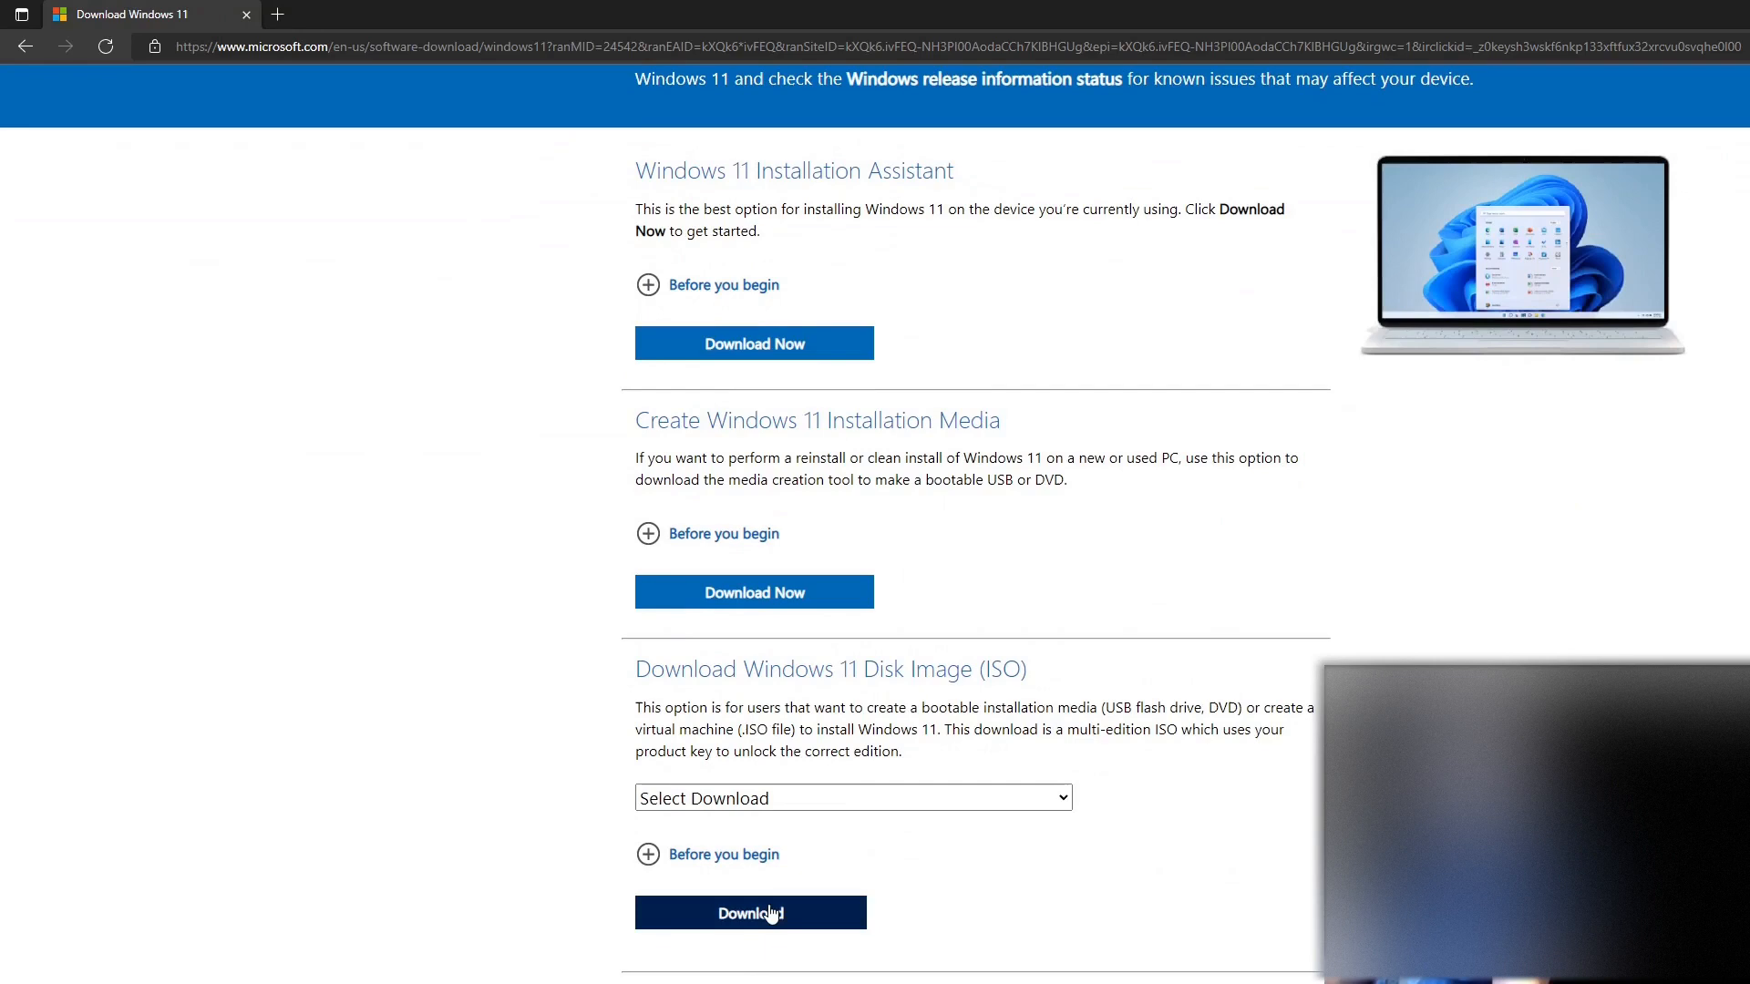
left_click(750, 911)
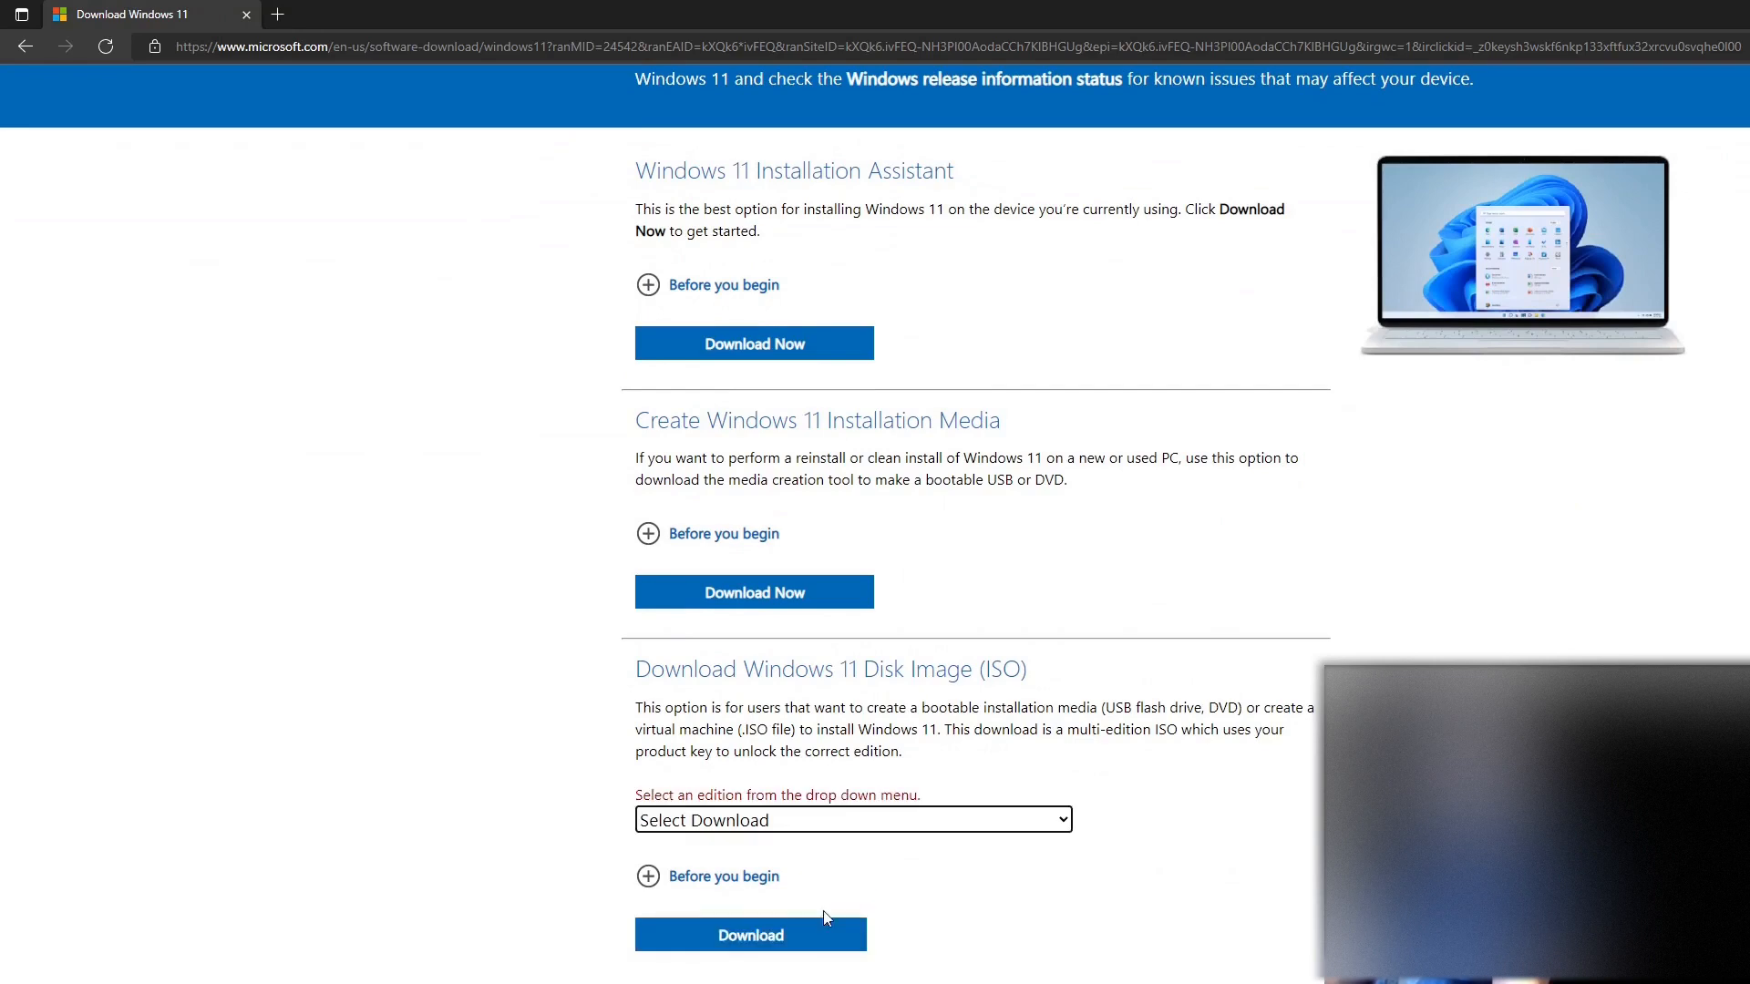
left_click(853, 820)
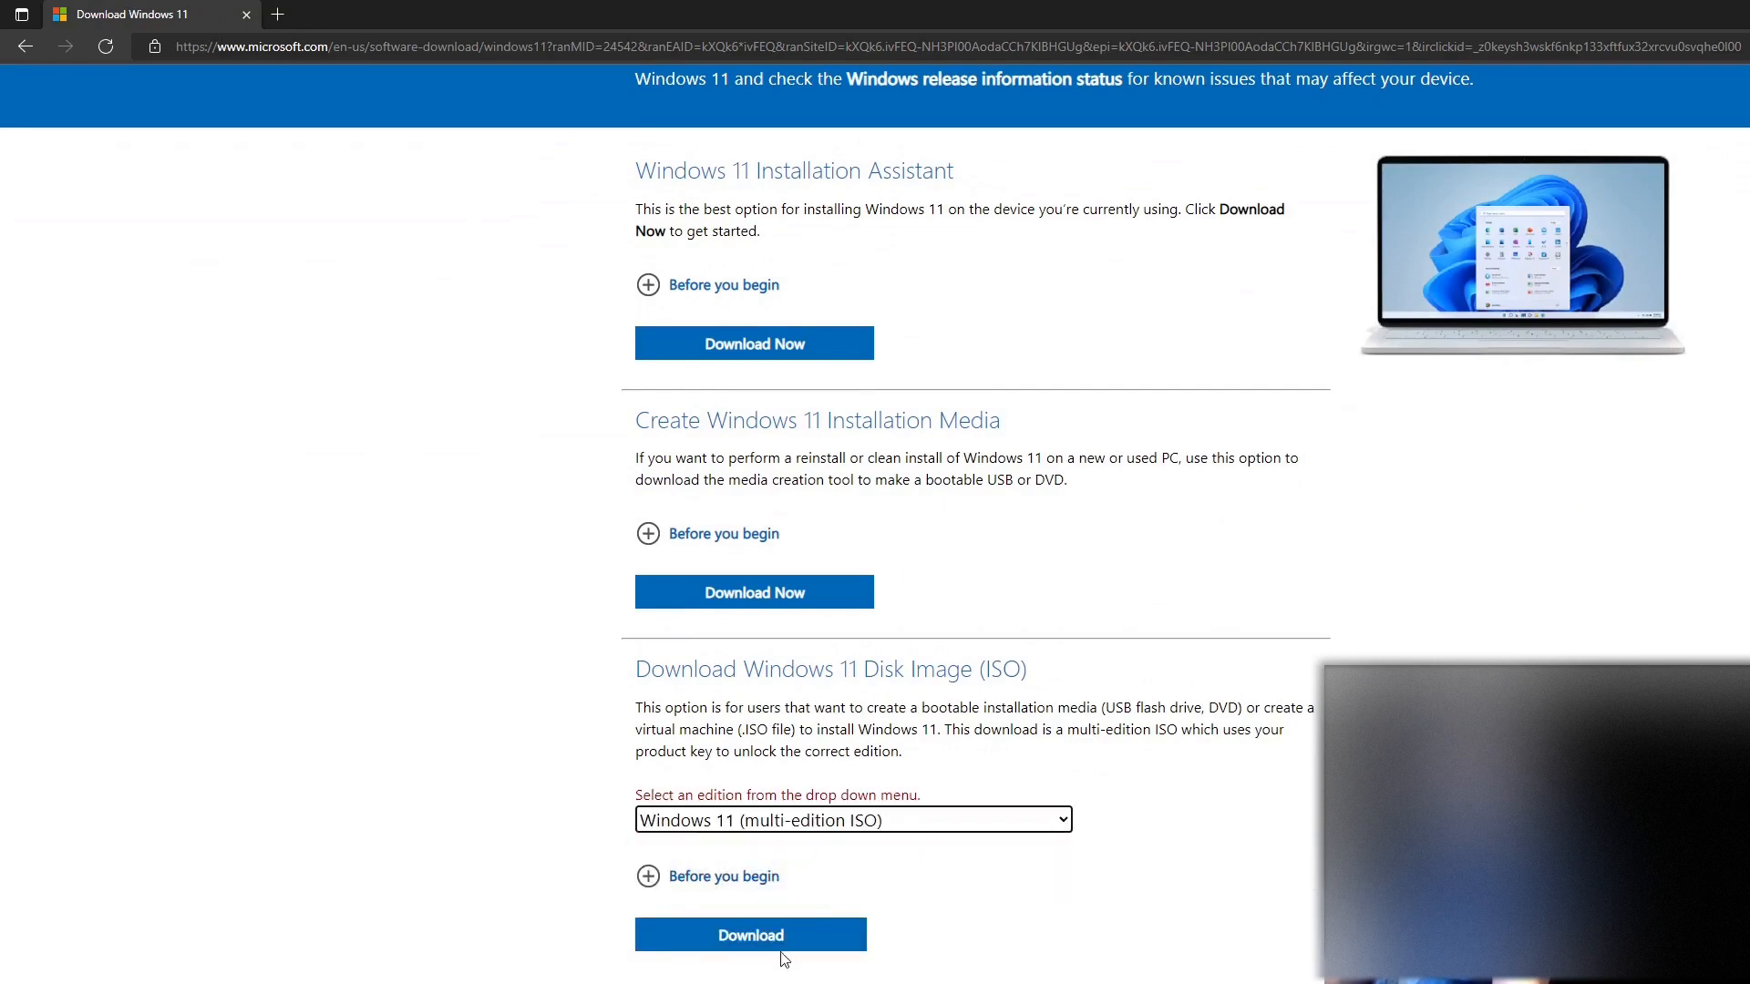
left_click(750, 935)
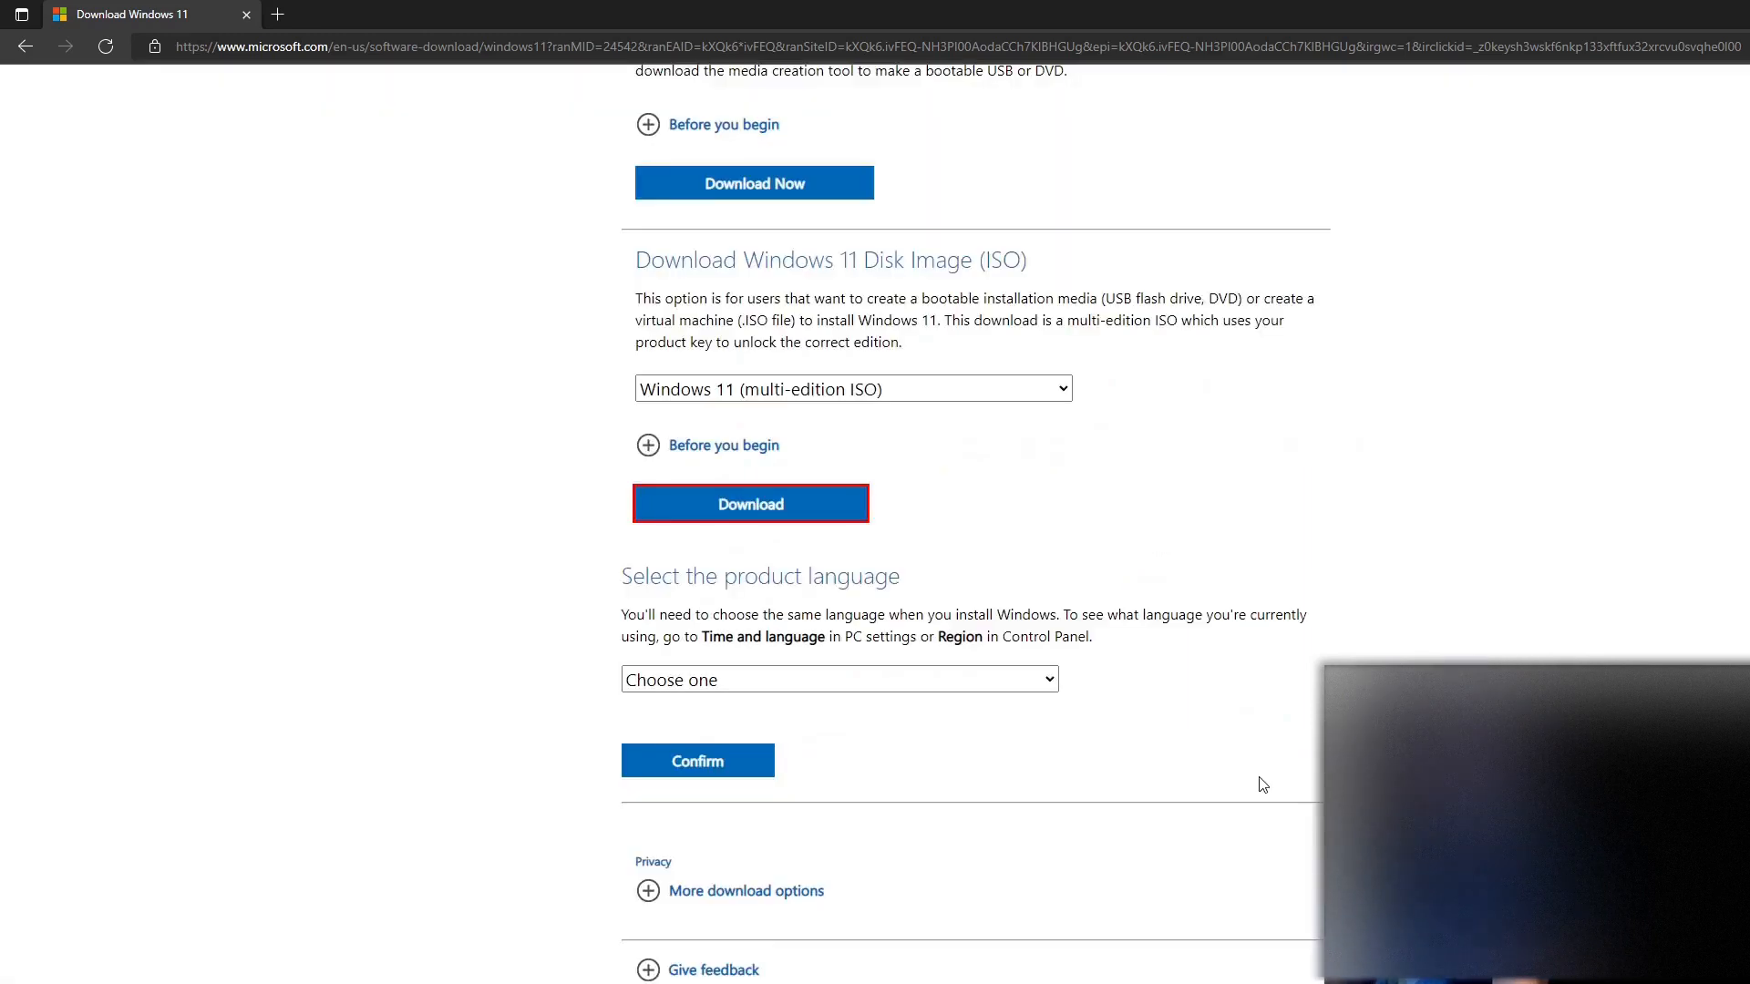
scroll("up", 3)
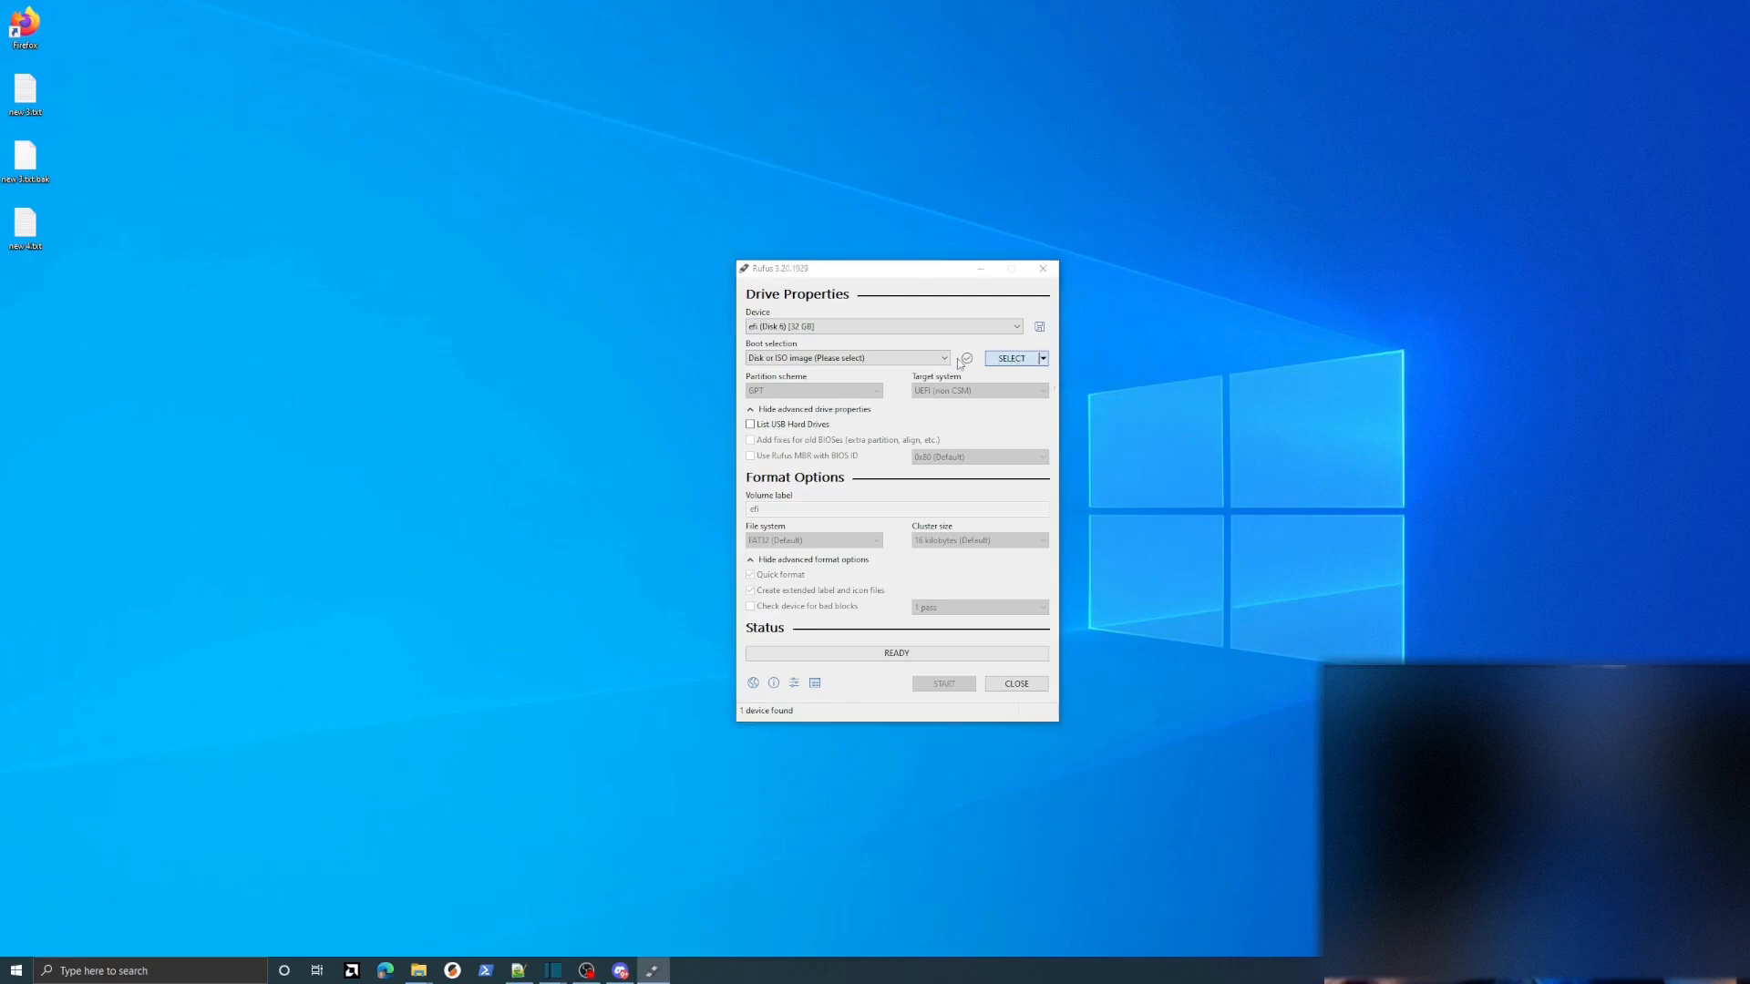
Step: Load Win11_22H2_English_x64v1.iso, keep the 32 GB USB target, and start writing
left_click(1009, 358)
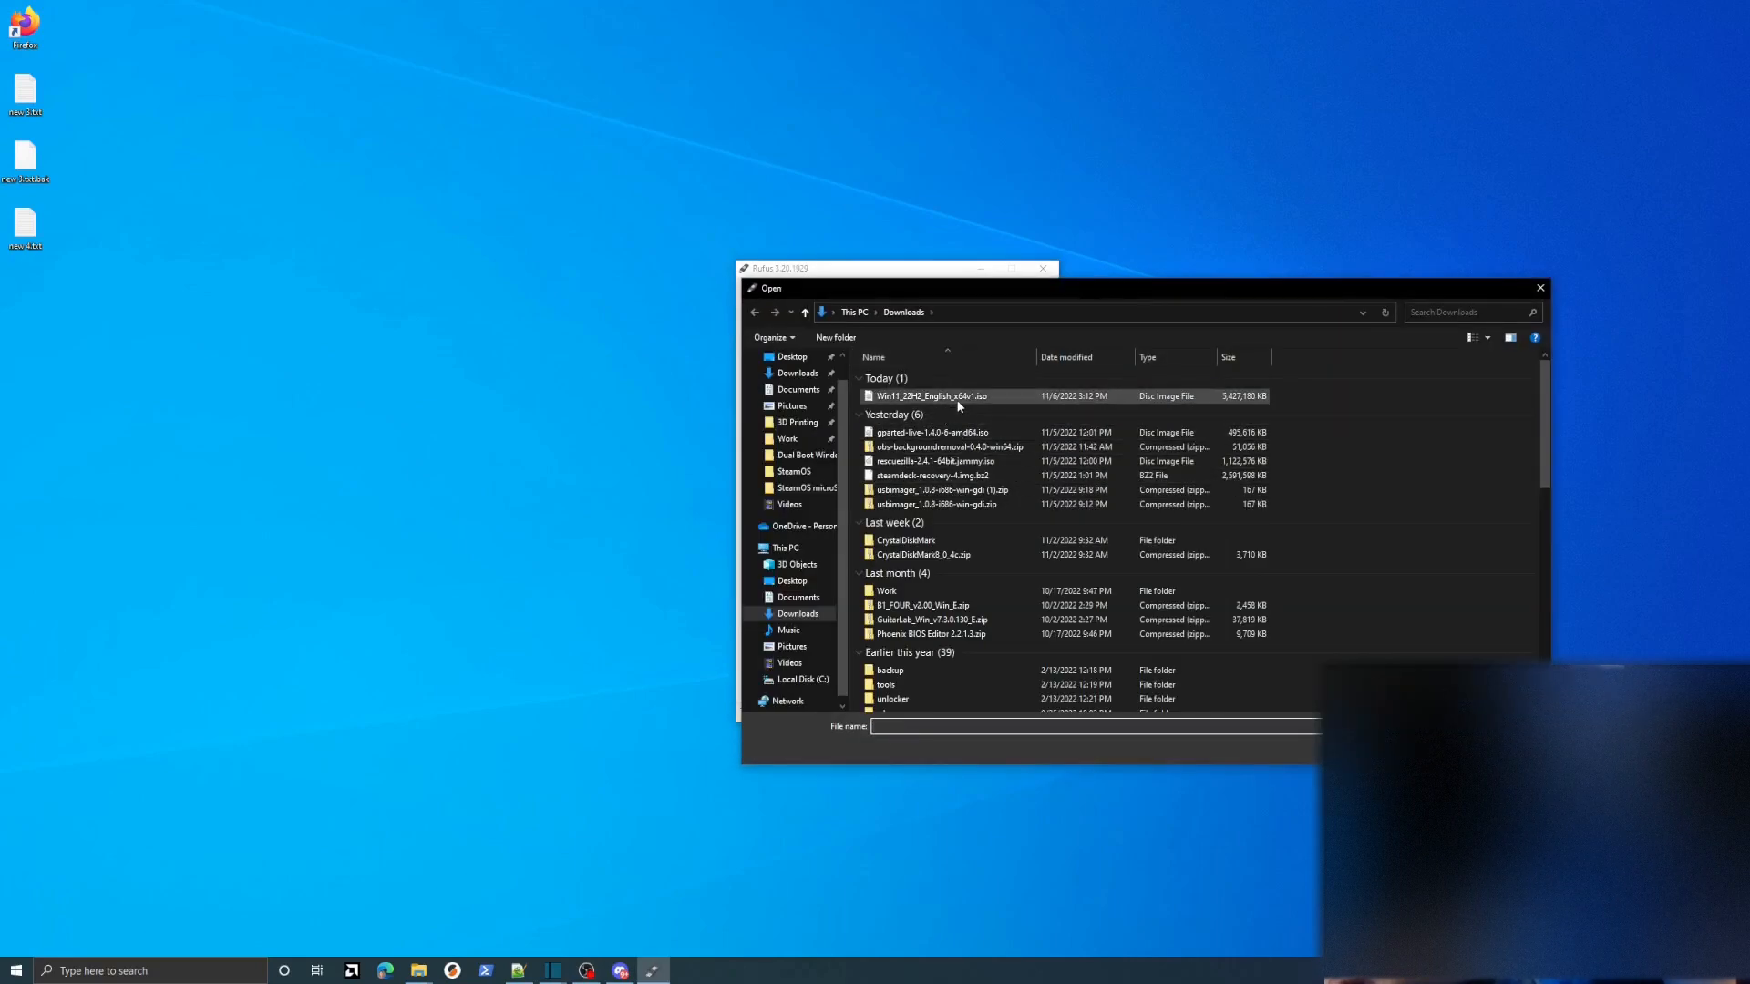
double_click(929, 396)
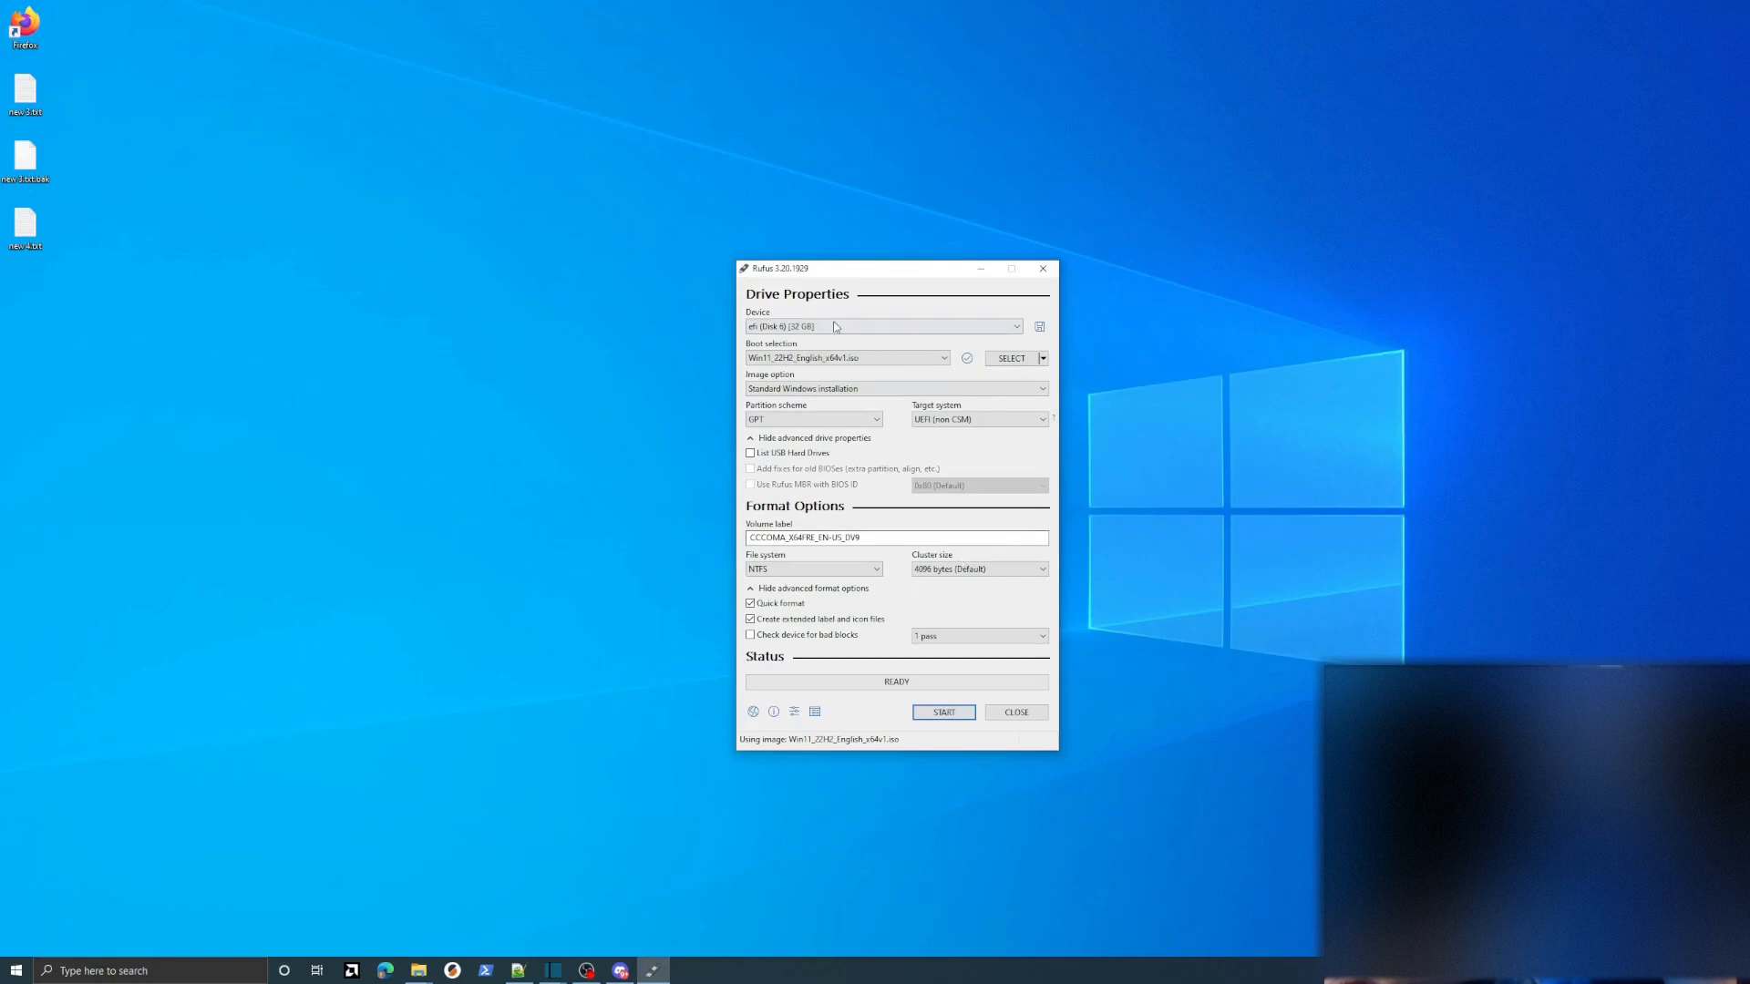
left_click(881, 326)
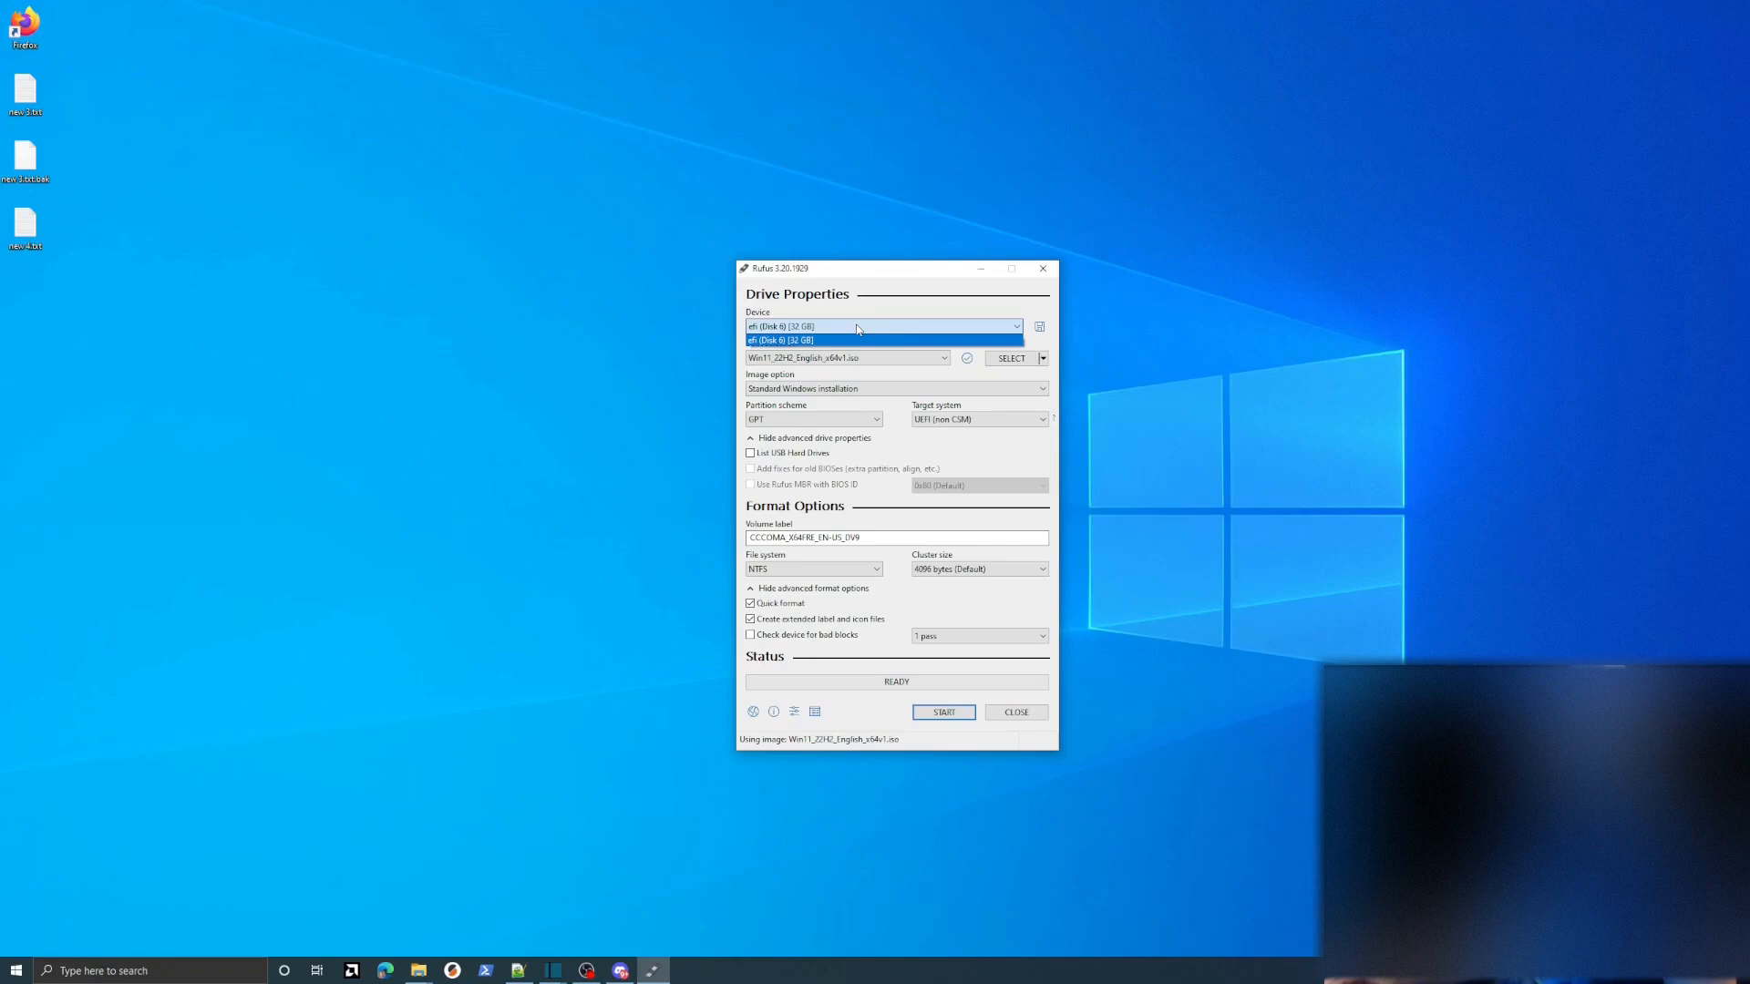
left_click(942, 712)
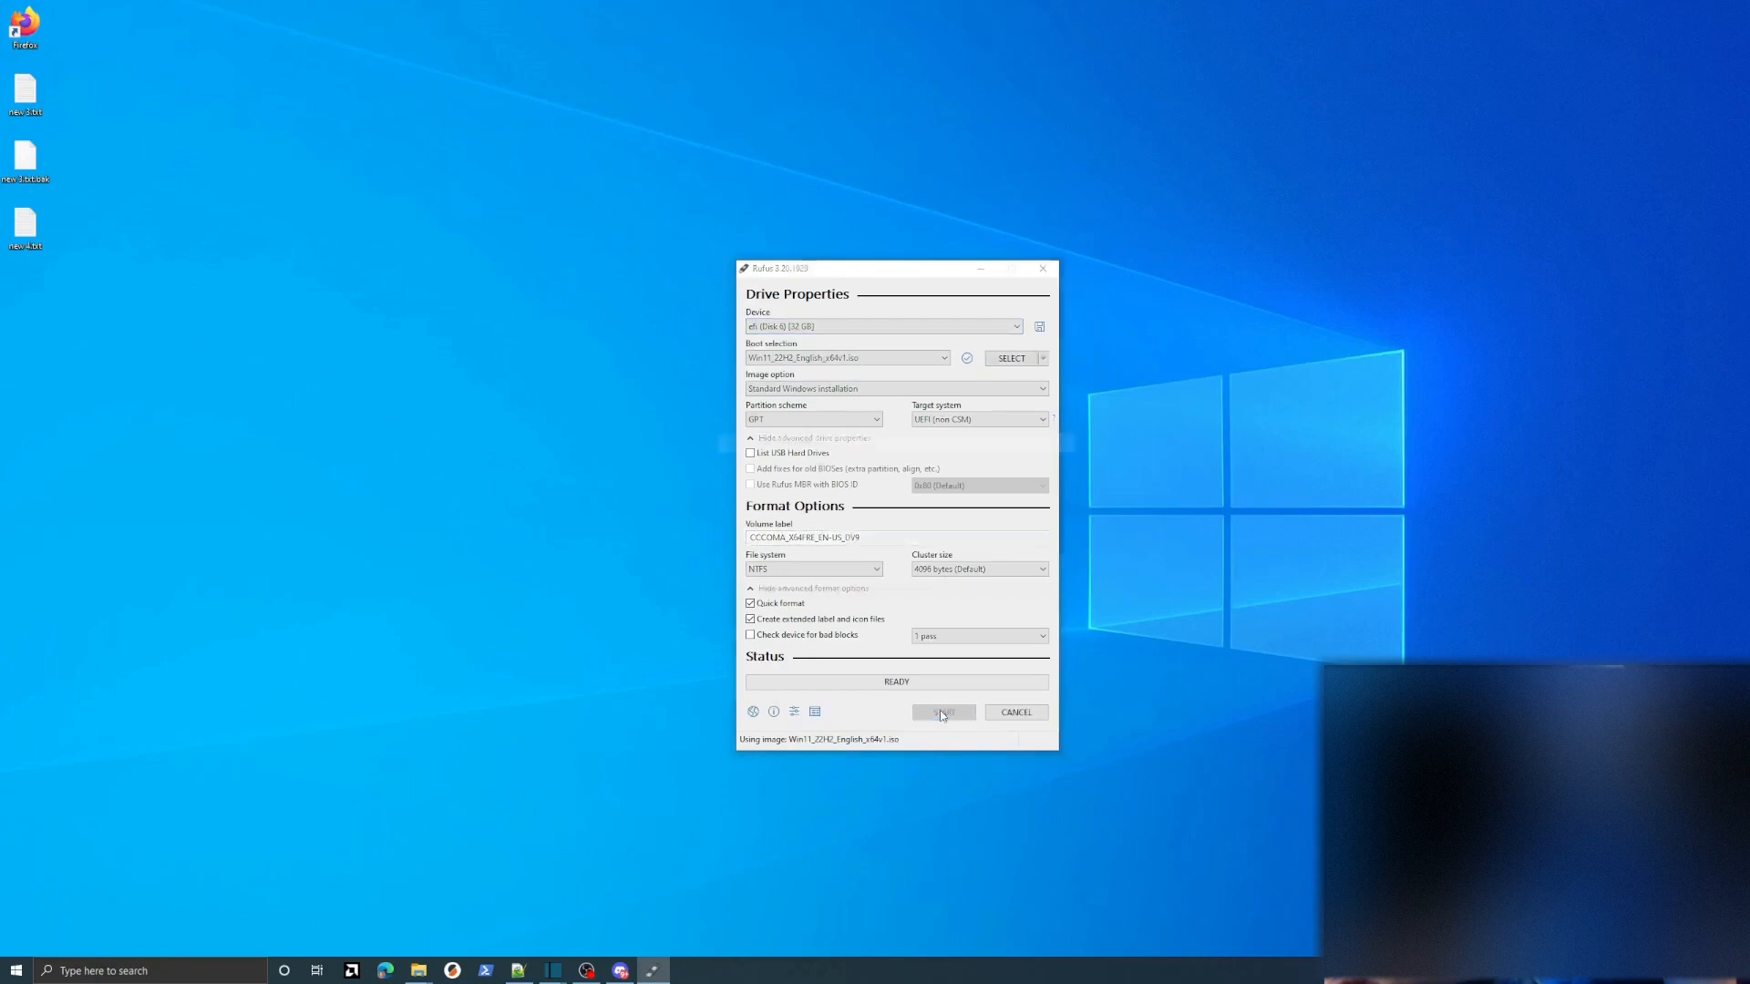
left_click(941, 712)
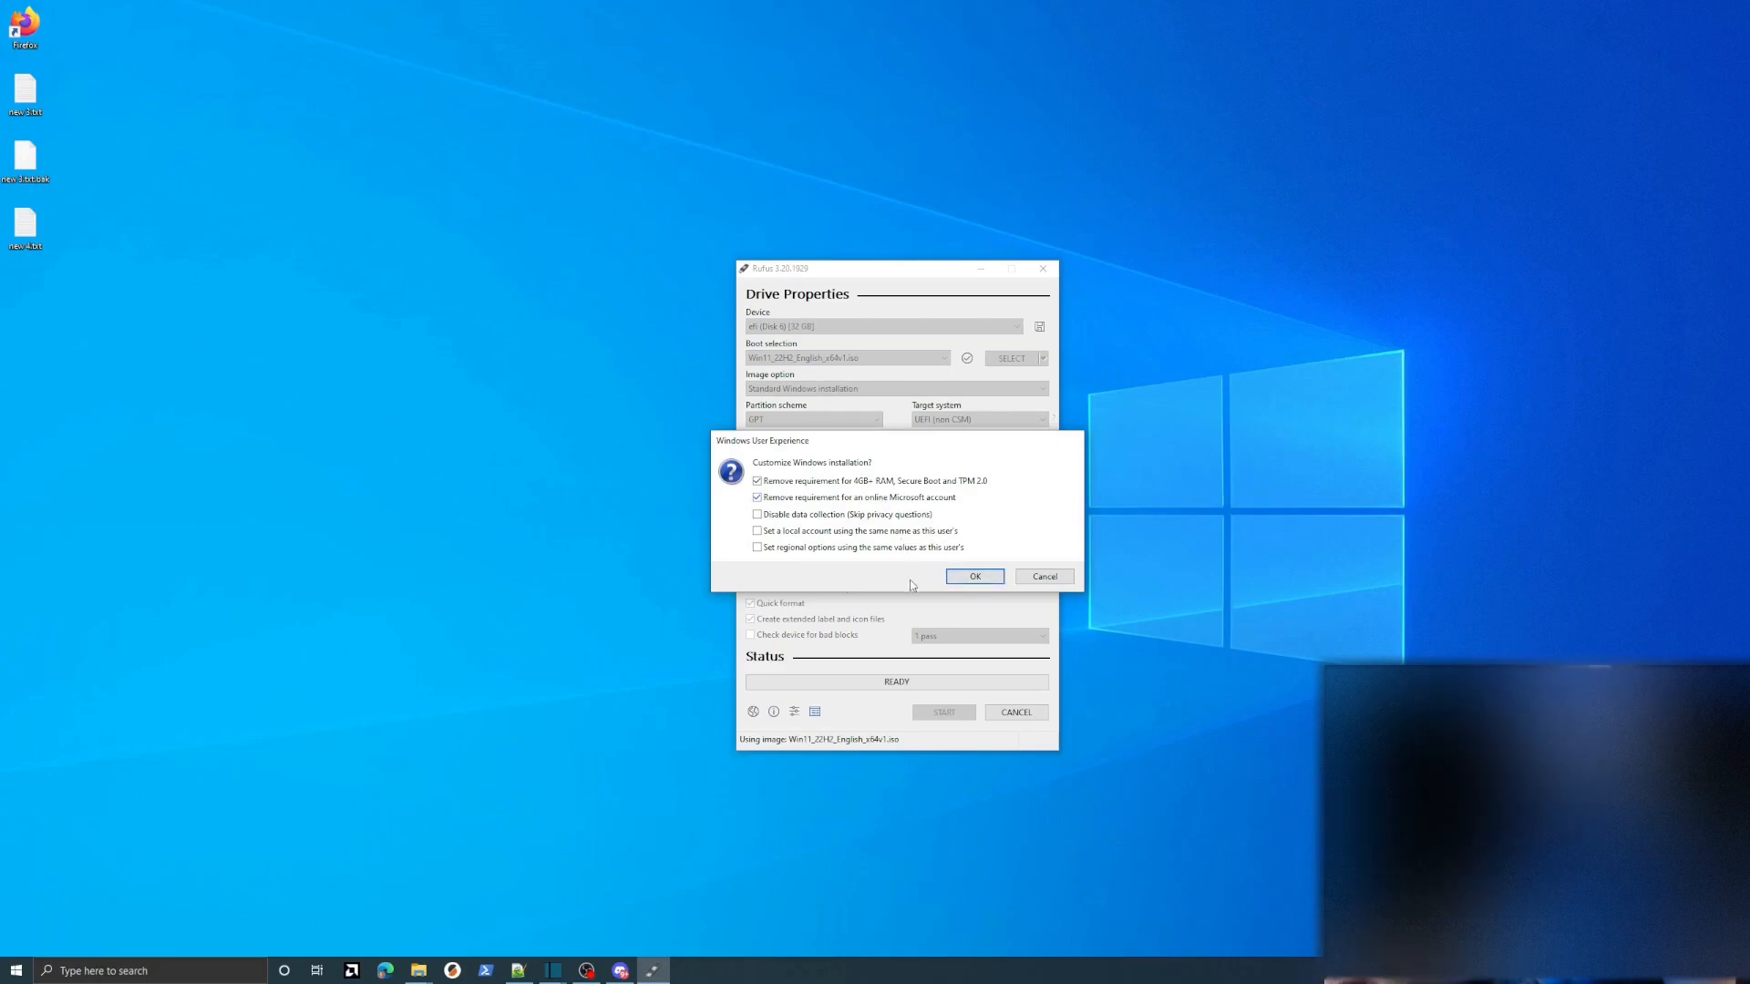
Step: Accept dropping the hardware and online-account requirements, and confirm erasing the USB drive's partitions
left_click(972, 576)
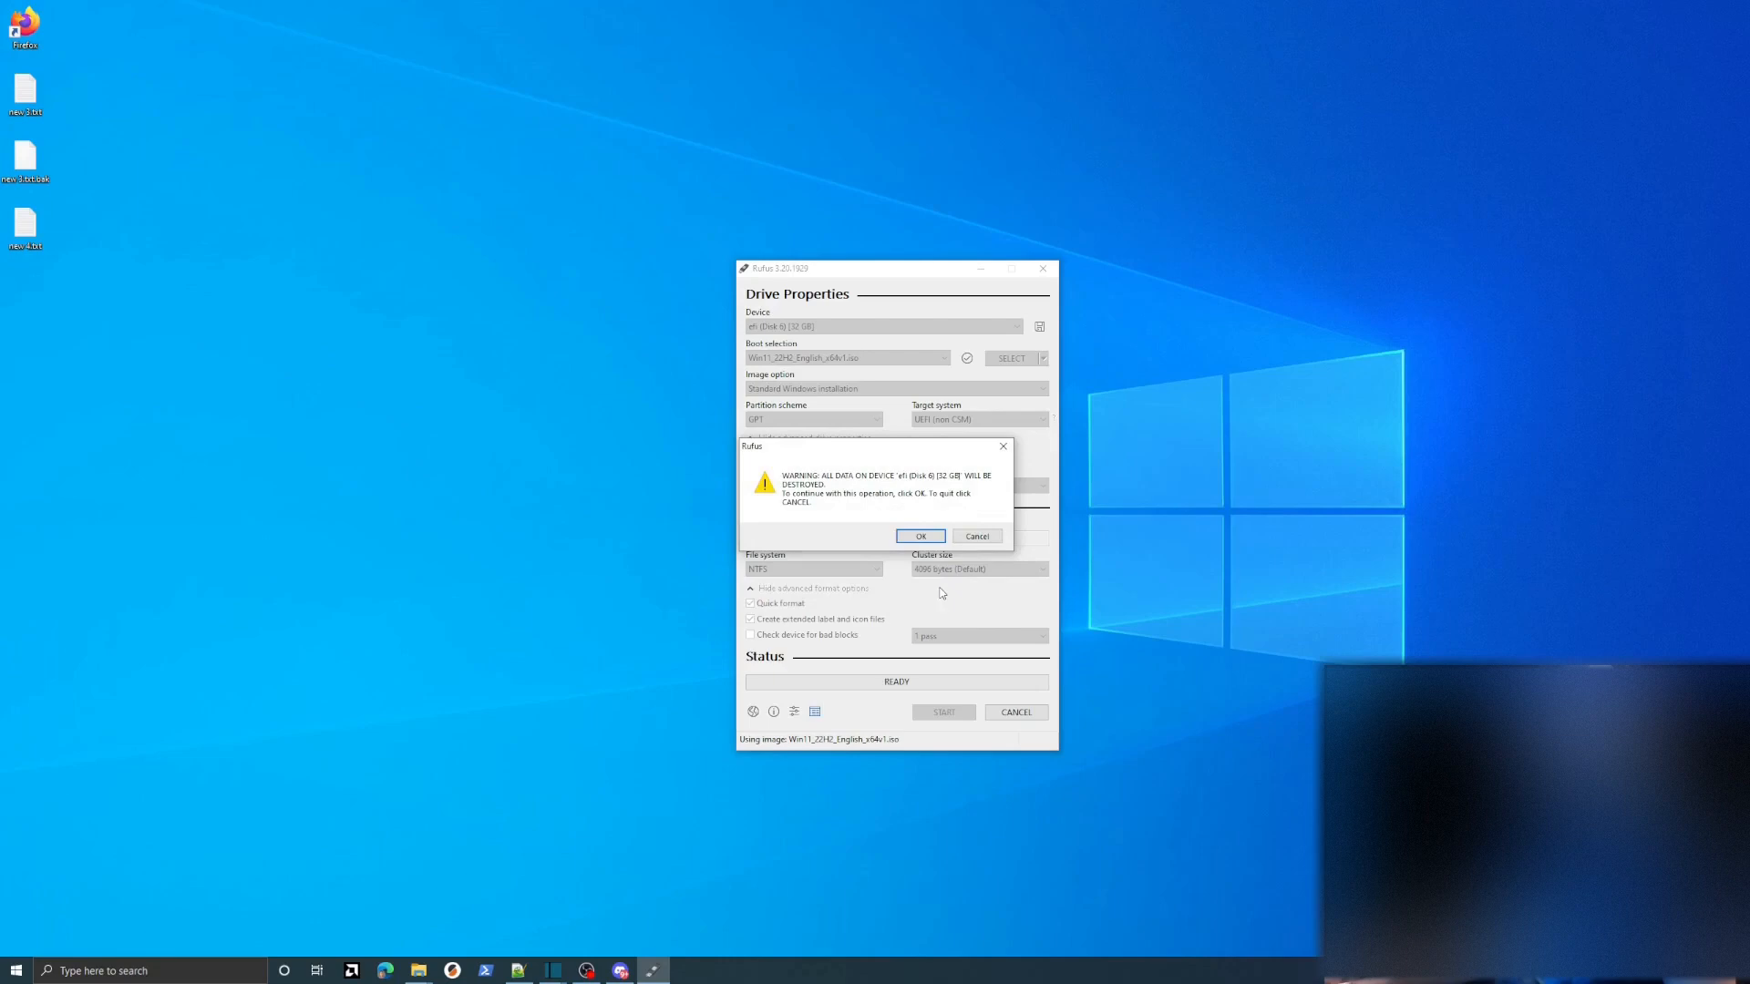
left_click(920, 537)
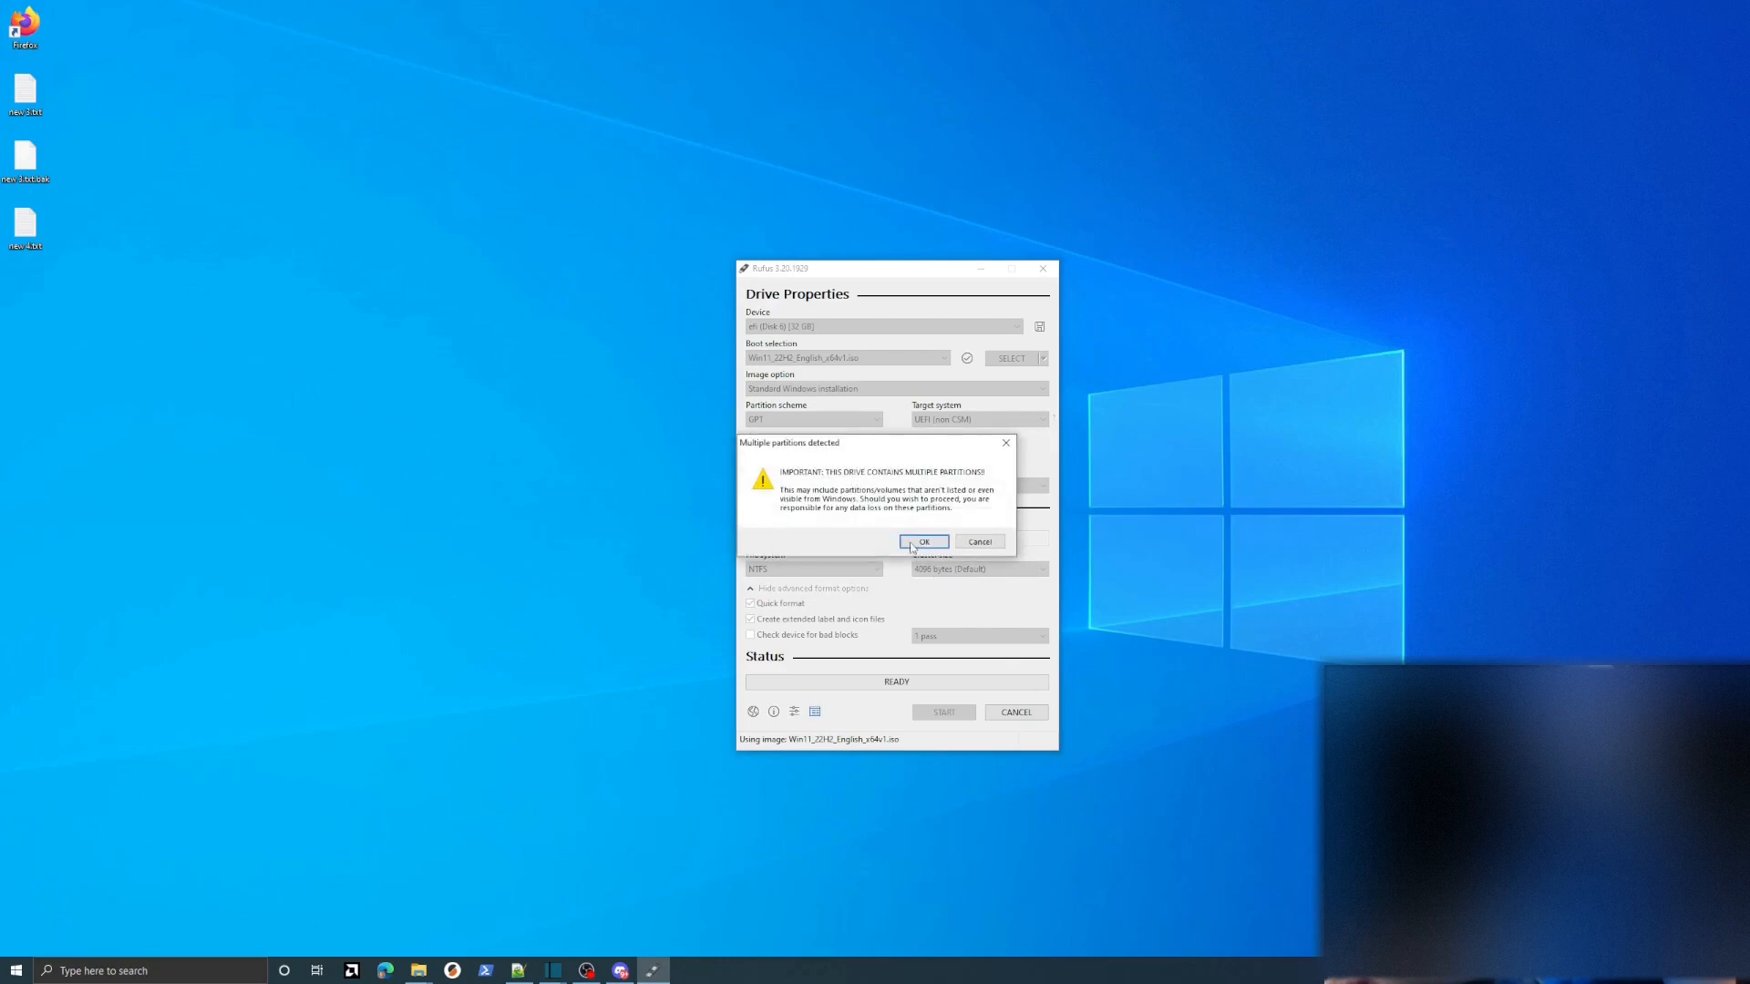
left_click(923, 542)
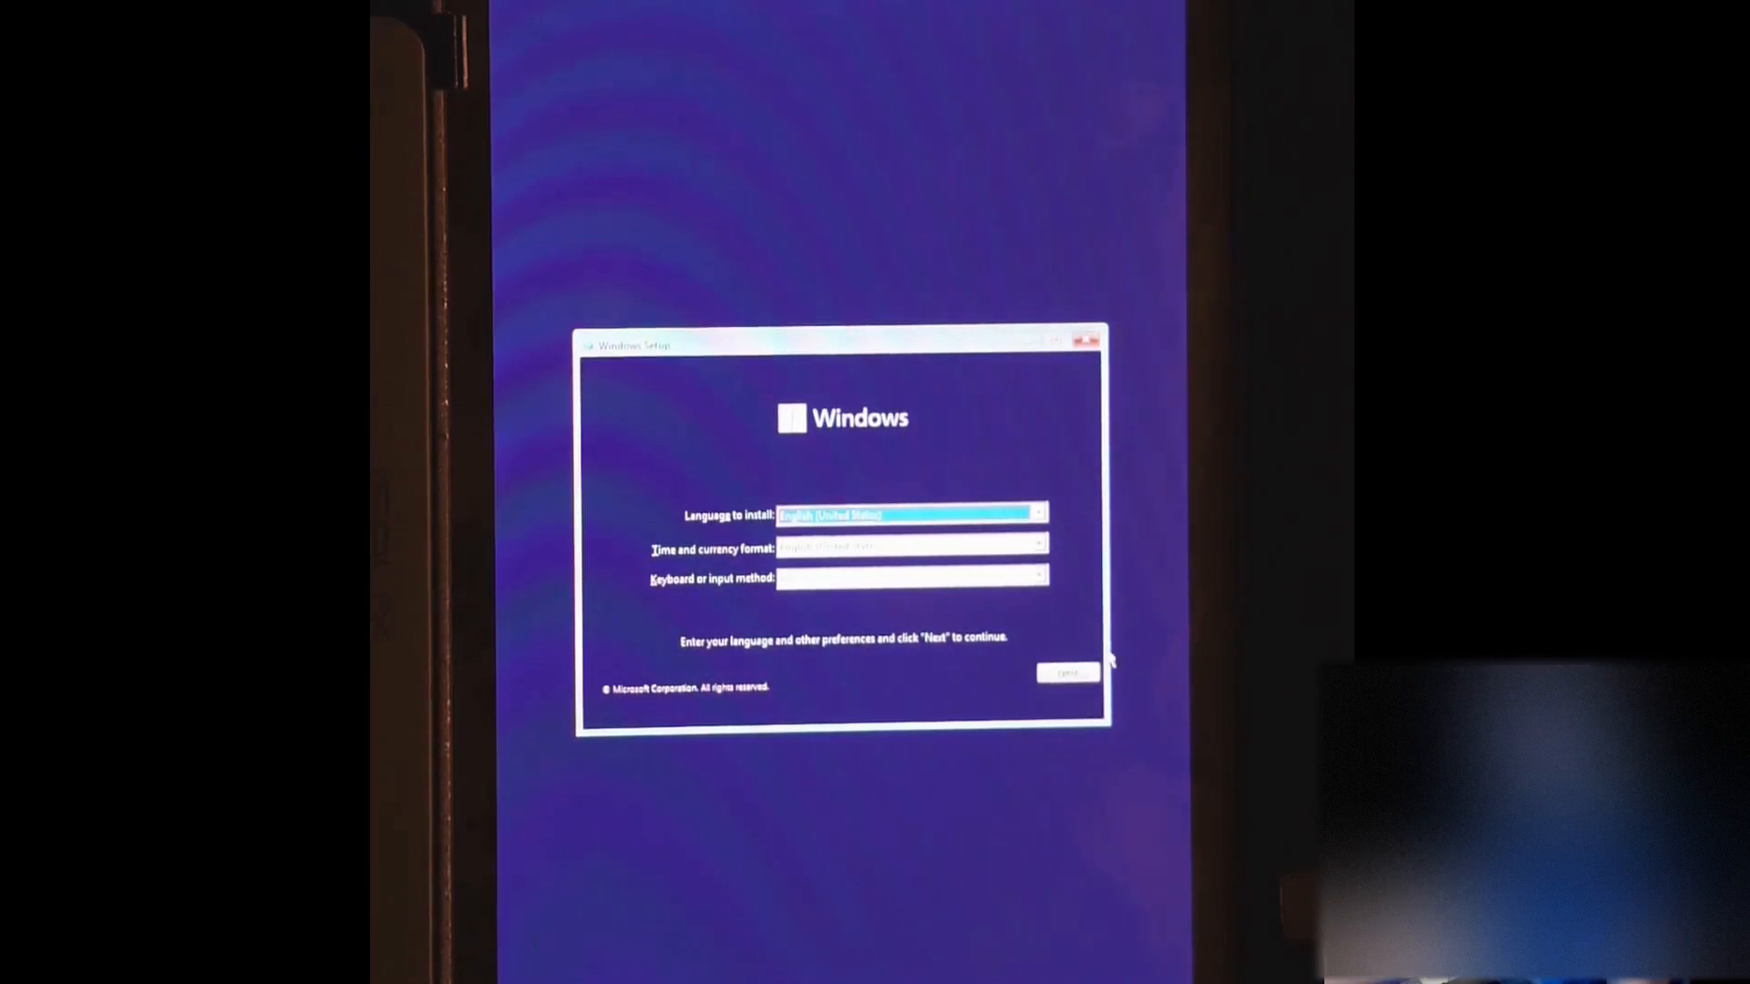
Step: Keep the default language, time and keyboard settings and launch Install now
left_click(1066, 672)
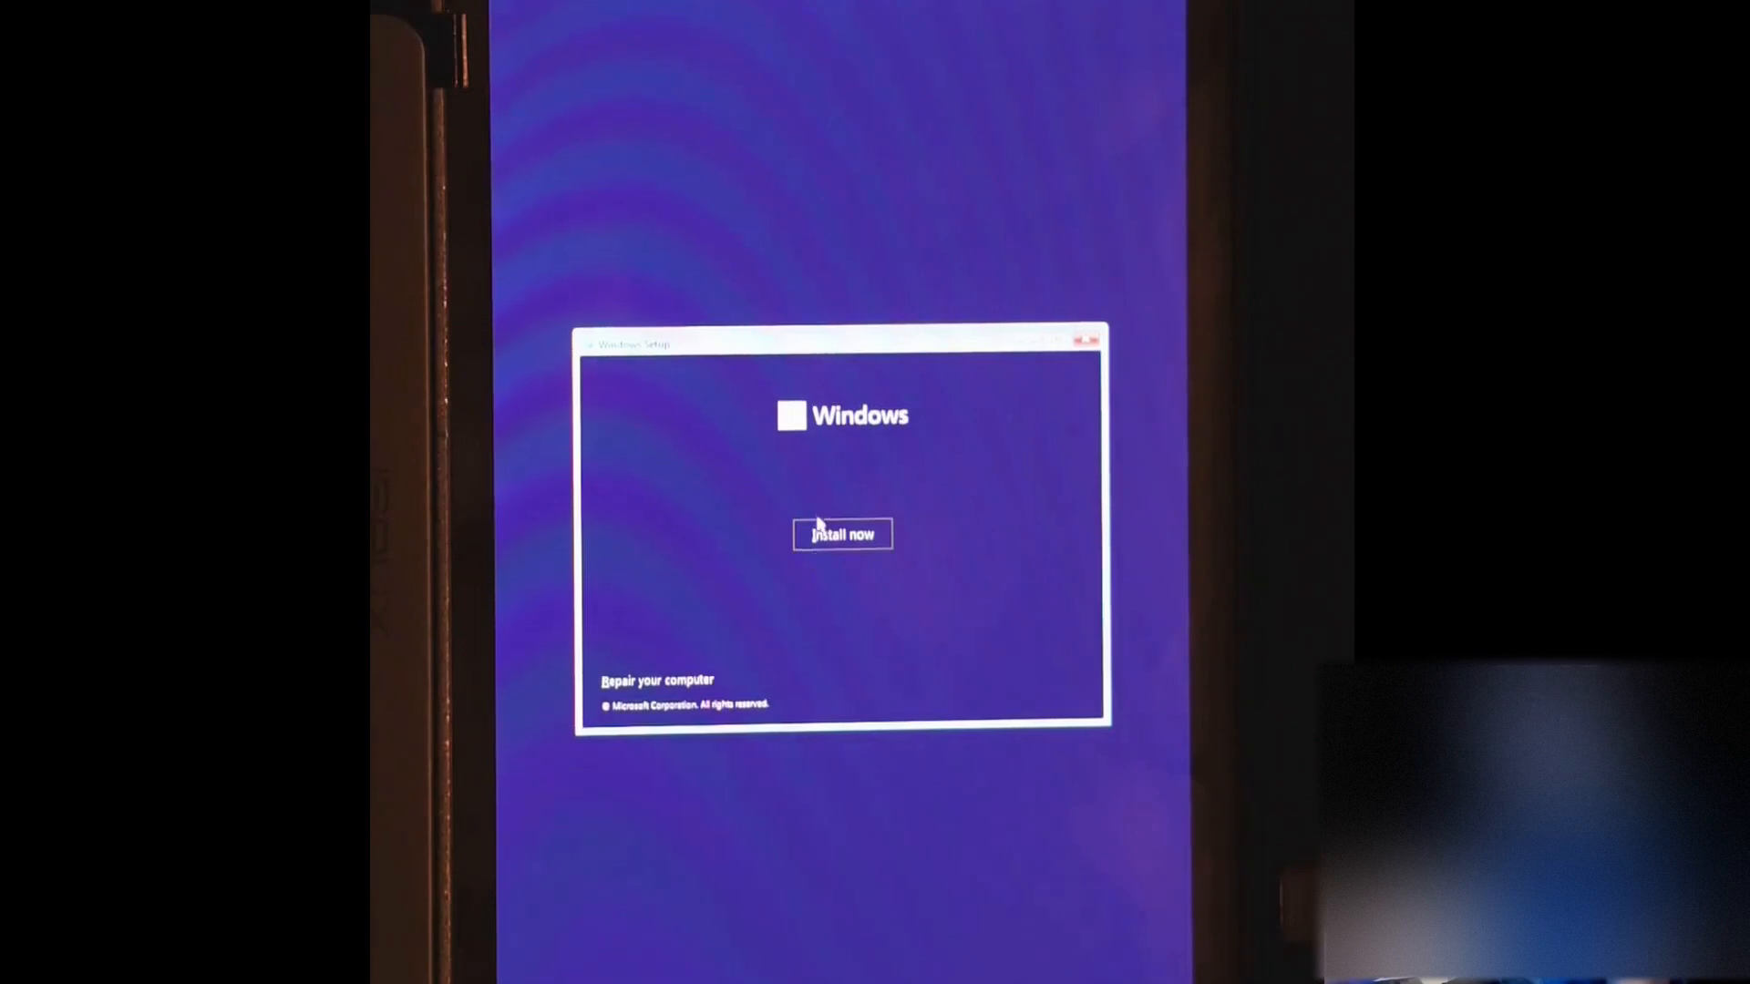
left_click(841, 535)
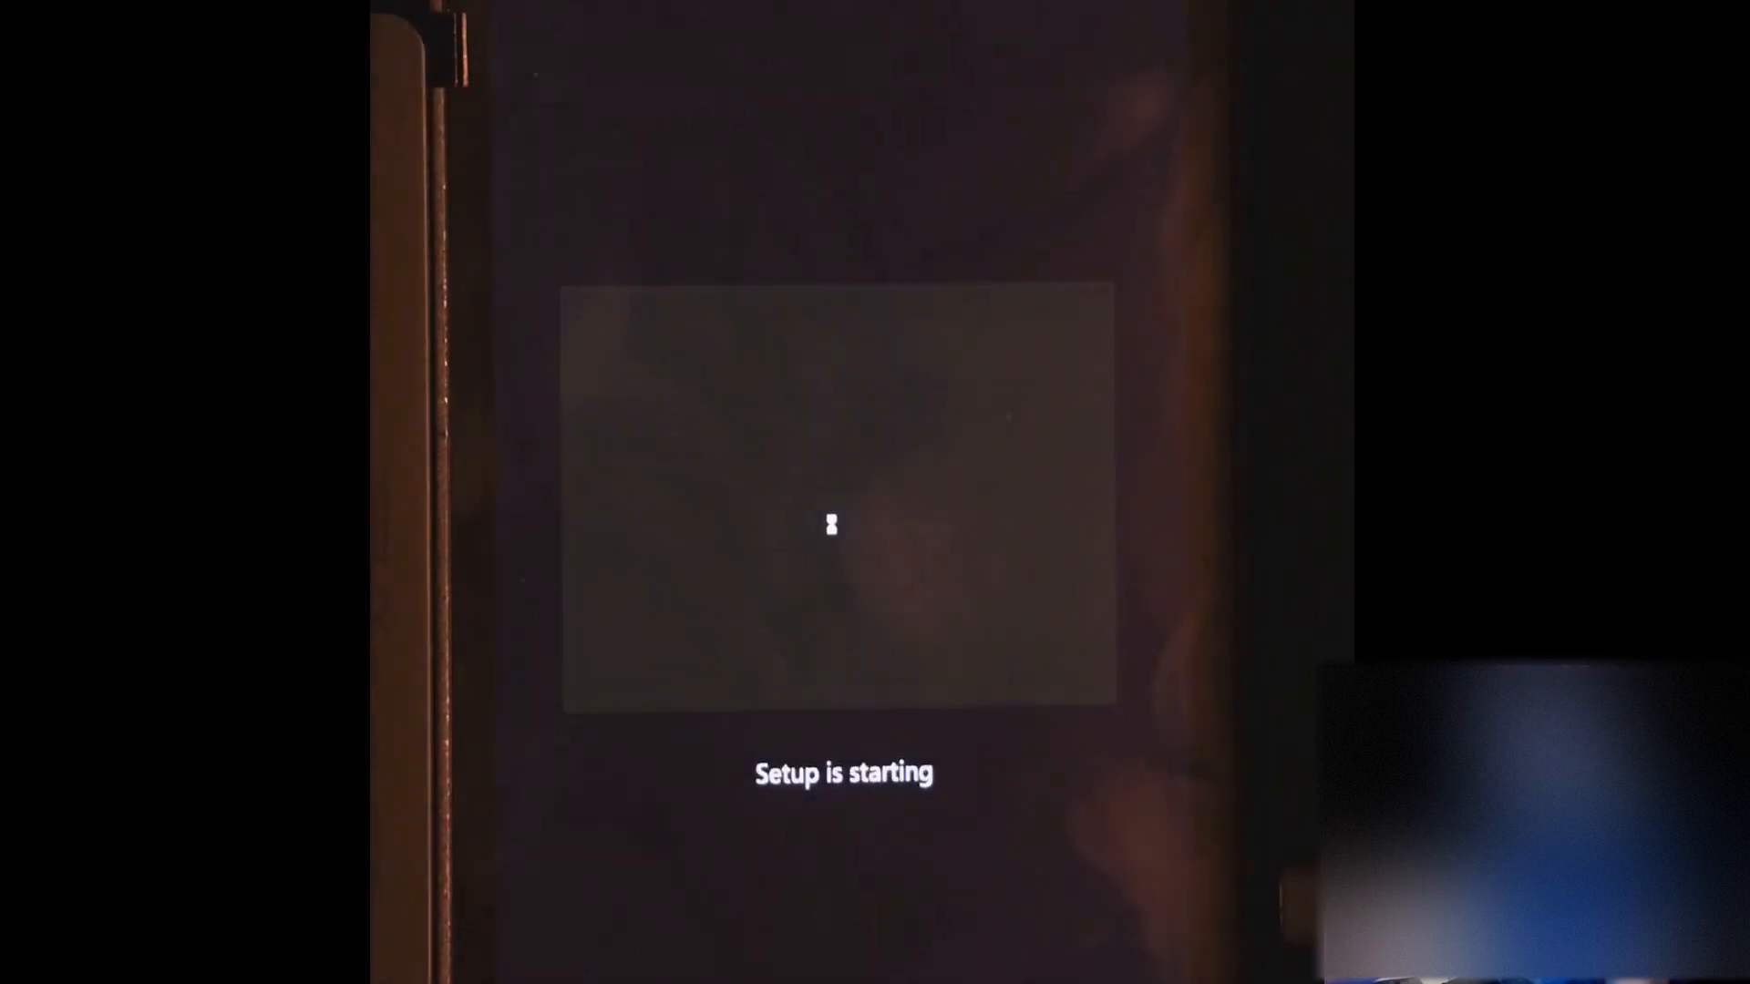